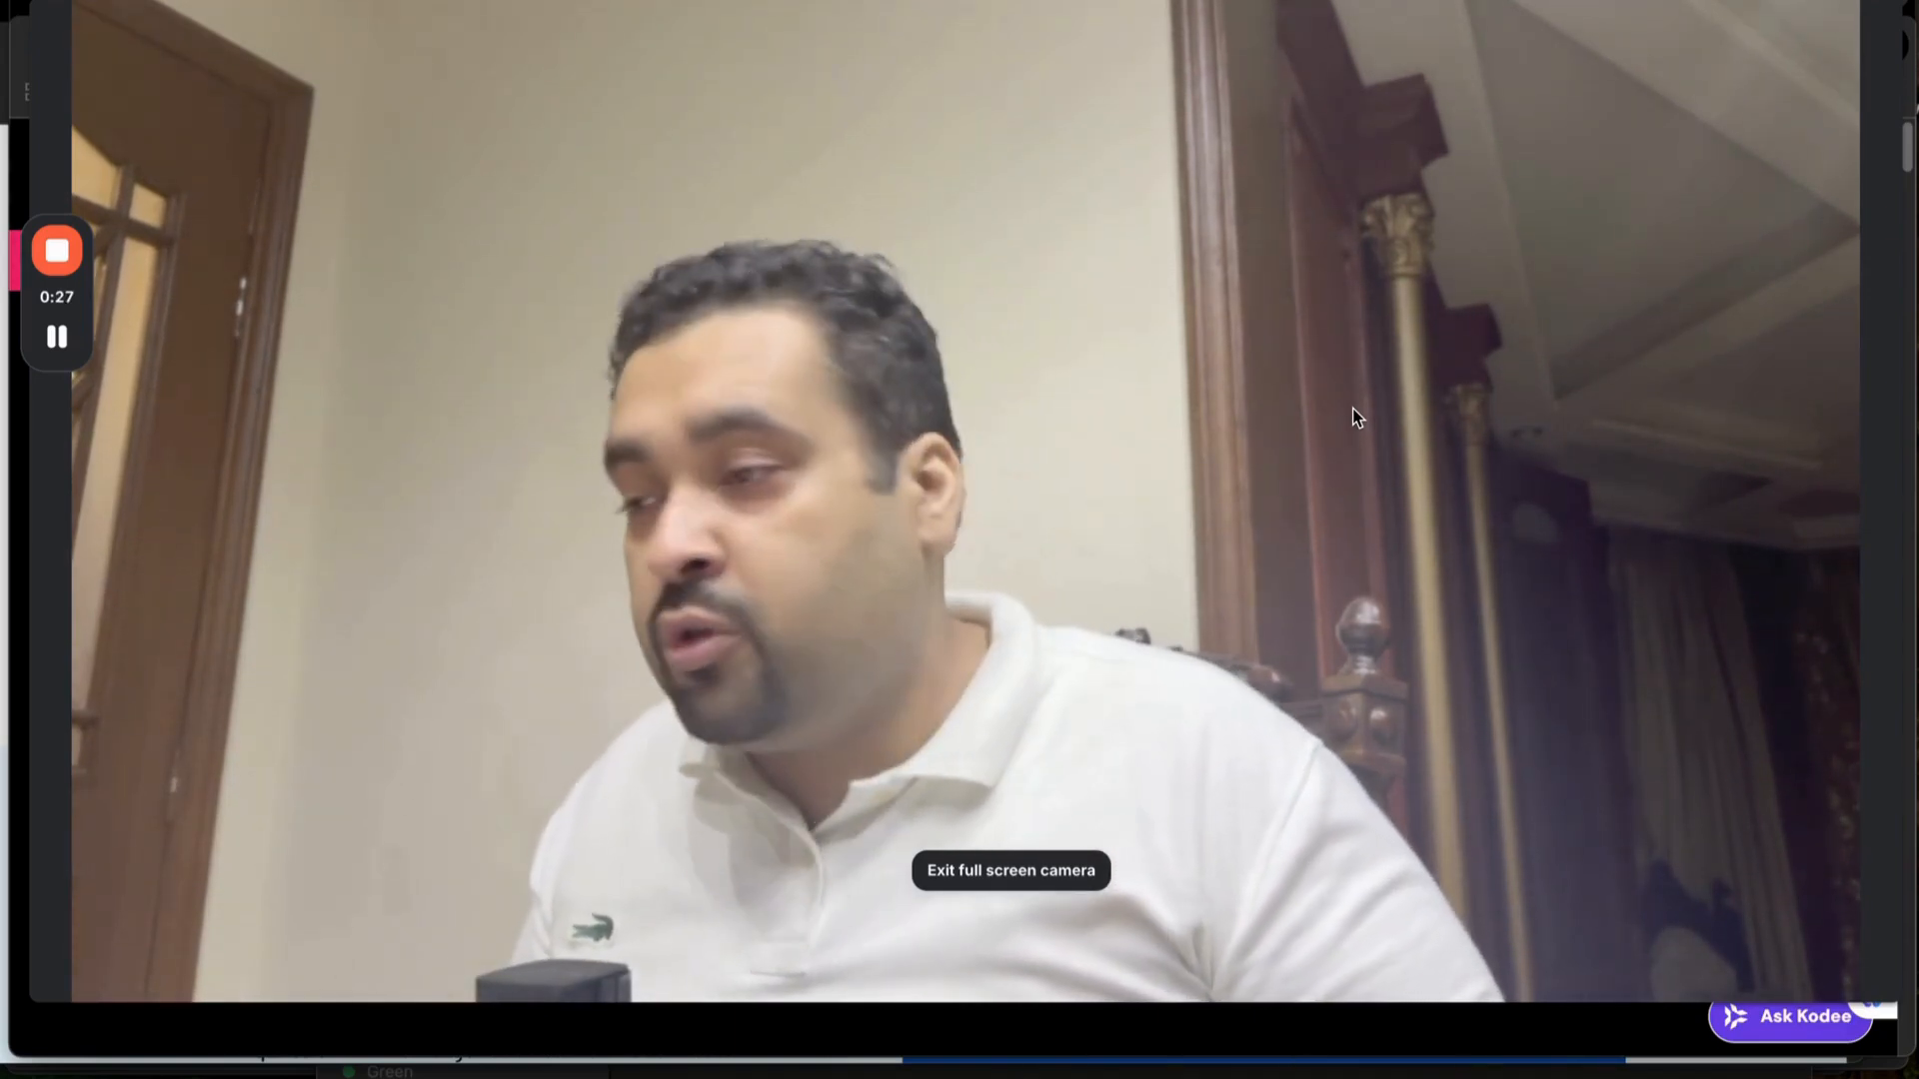
Bring up the pricing section listing Premium, Business and Cloud Startup plans
{"action": "left_click", "coordinate": [1009, 870]}
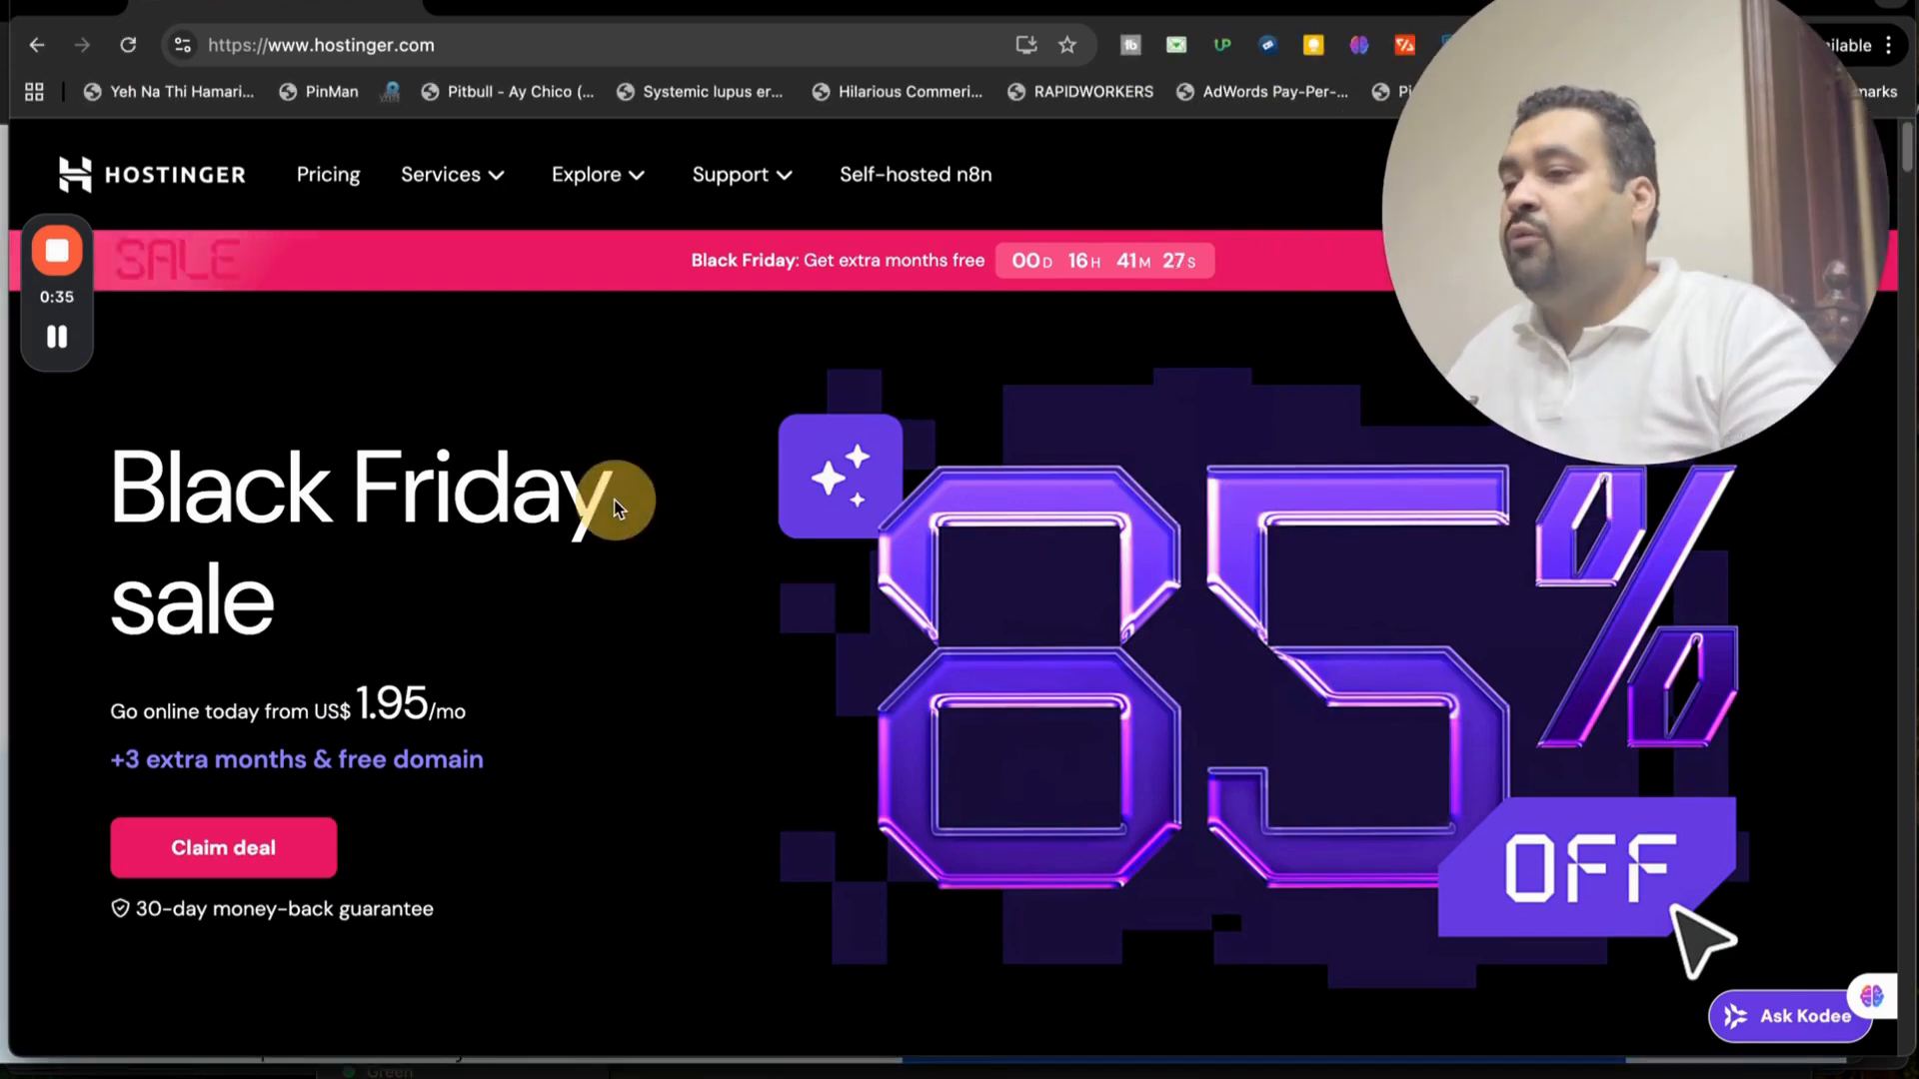
{"action": "mouse_move", "coordinate": [1272, 648]}
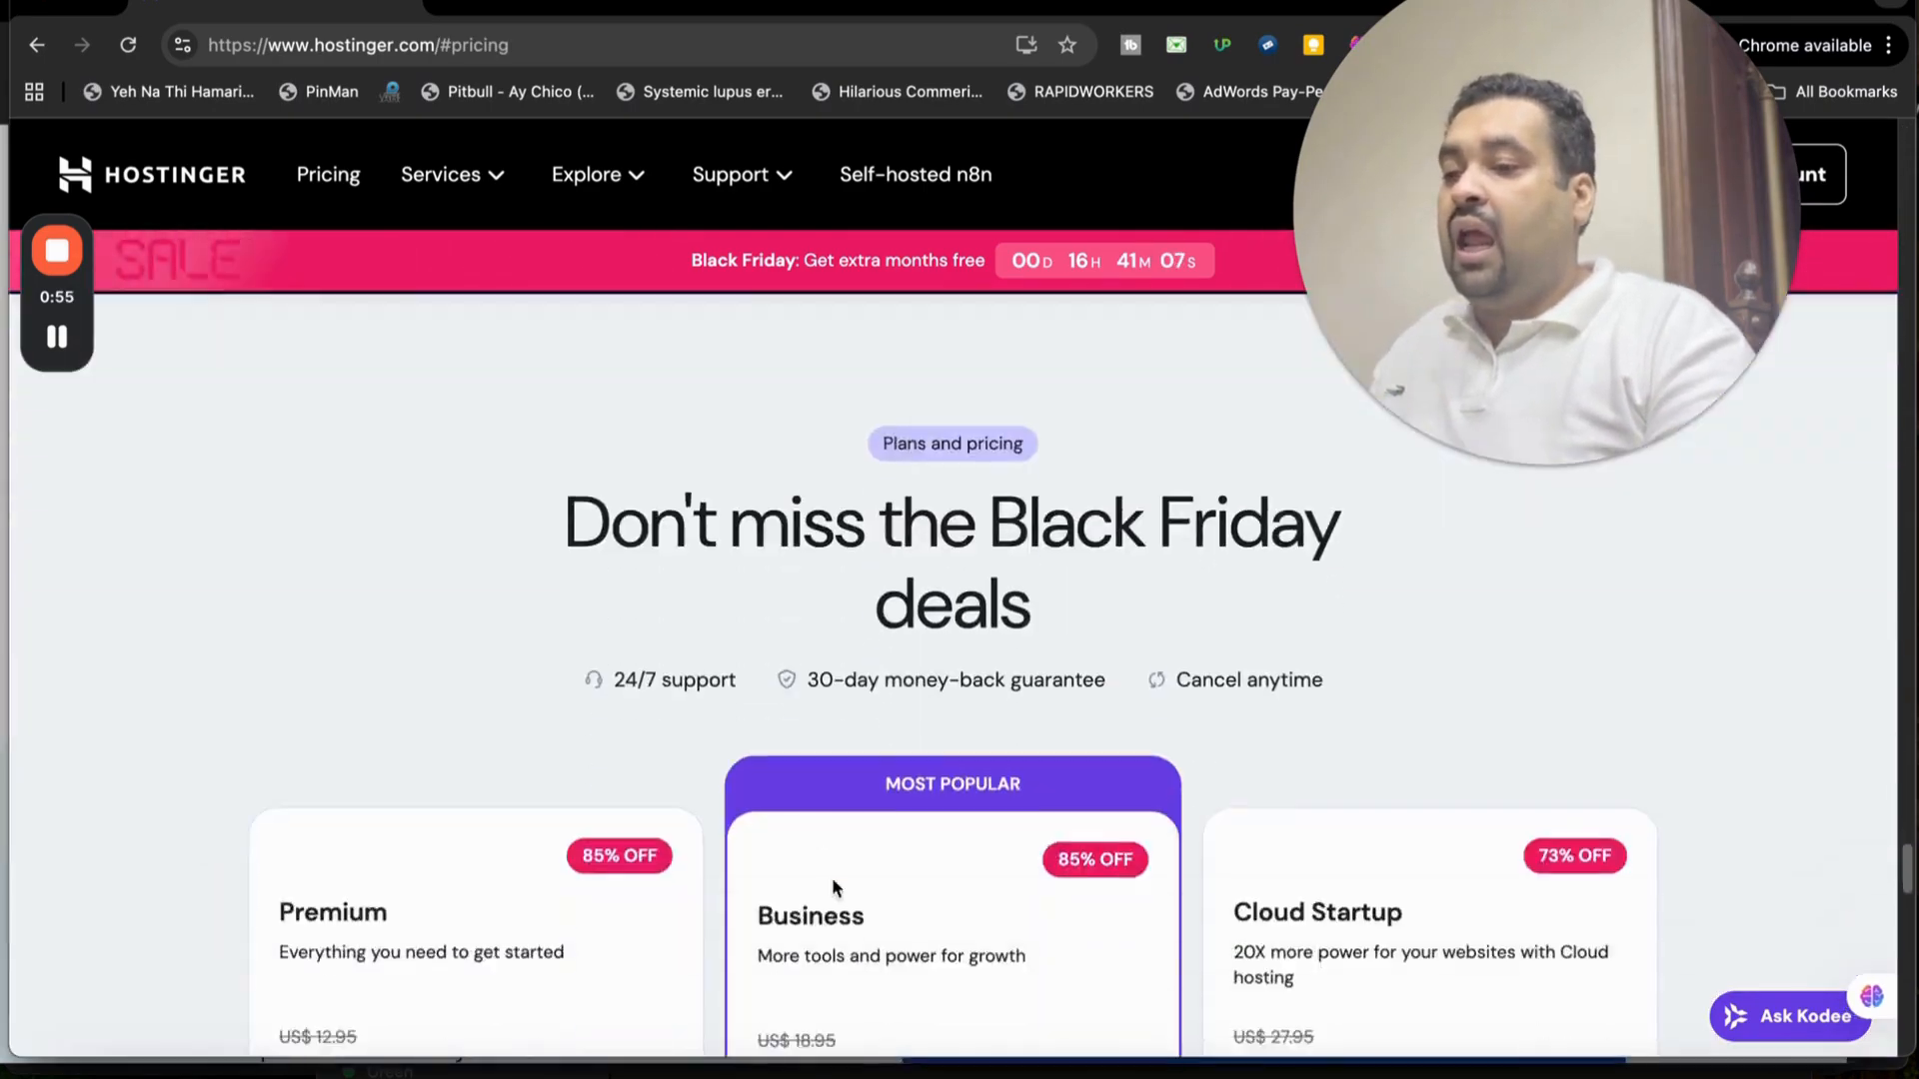
Review the plan features and choose the Premium plan at US$1.95/month
{"action": "scroll", "scroll_direction": "down", "scroll_amount": 3}
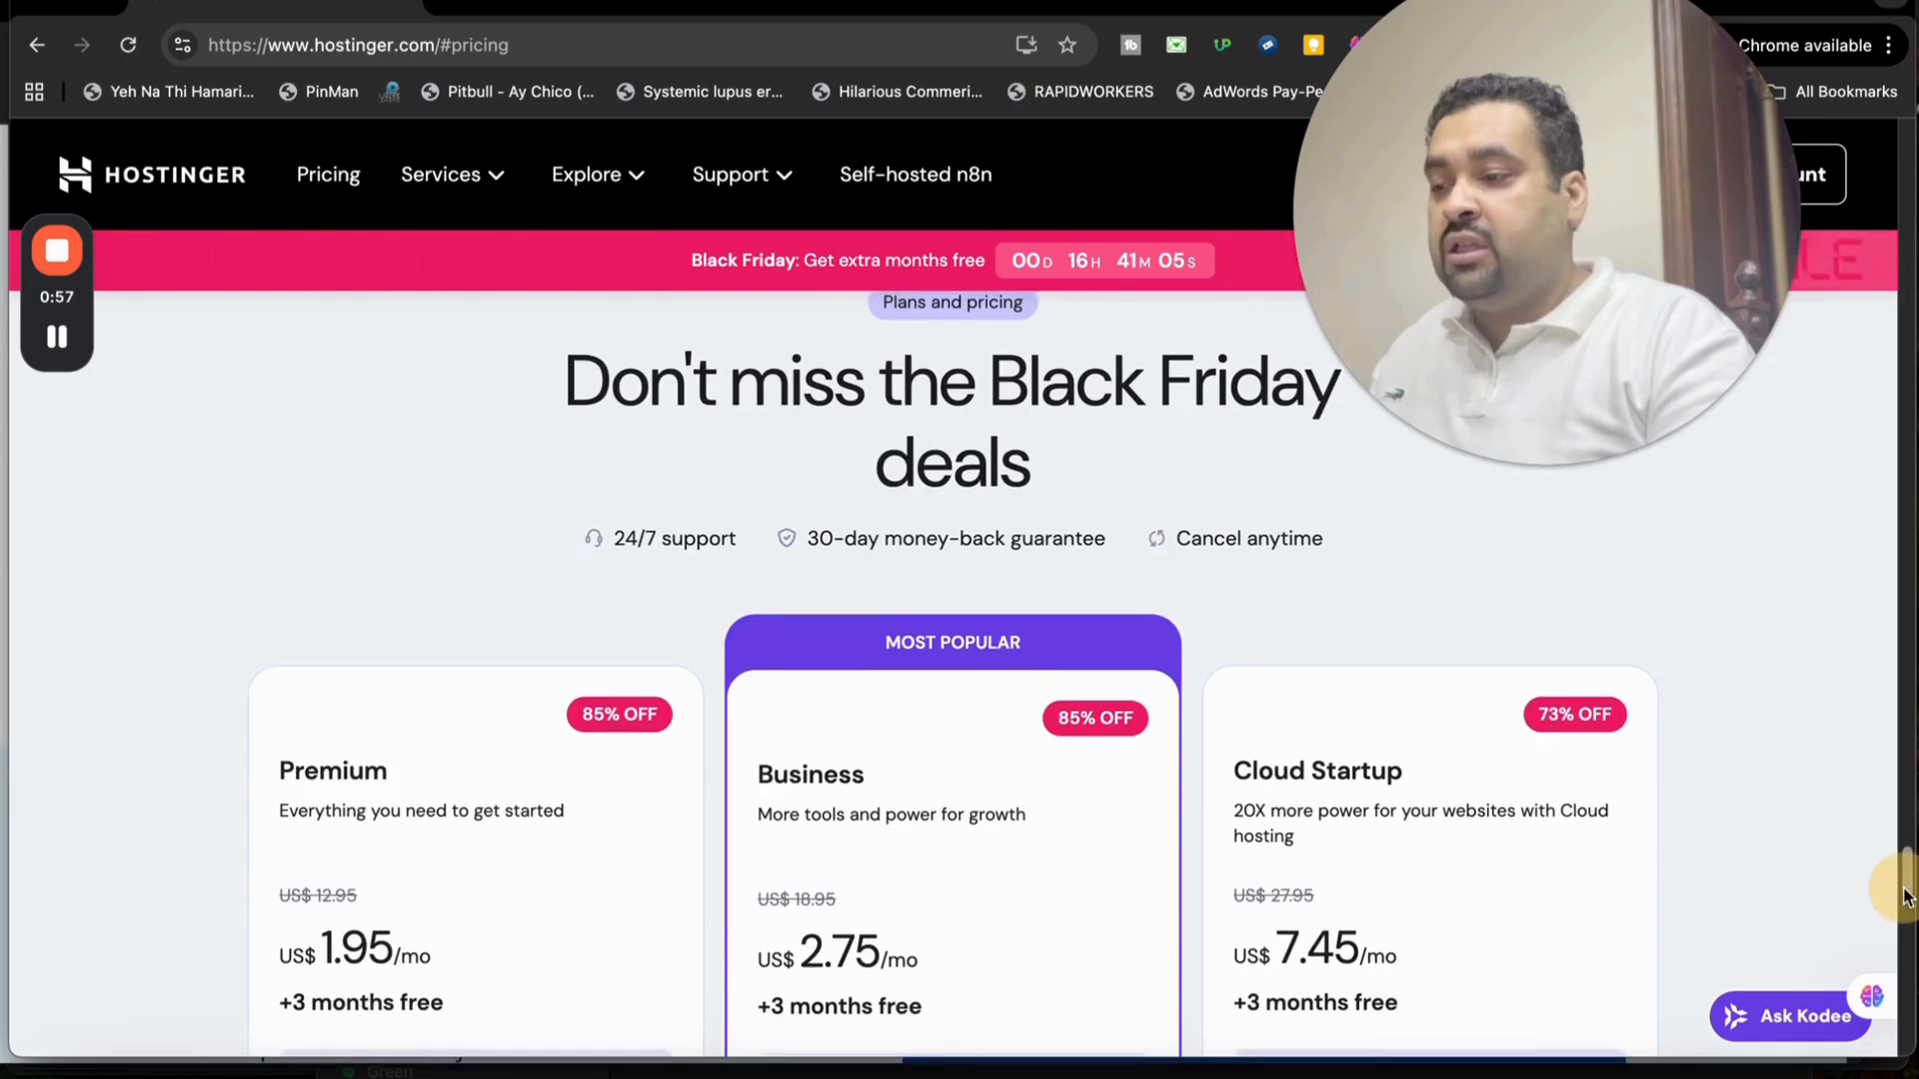
{"action": "scroll", "scroll_direction": "down", "scroll_amount": 3}
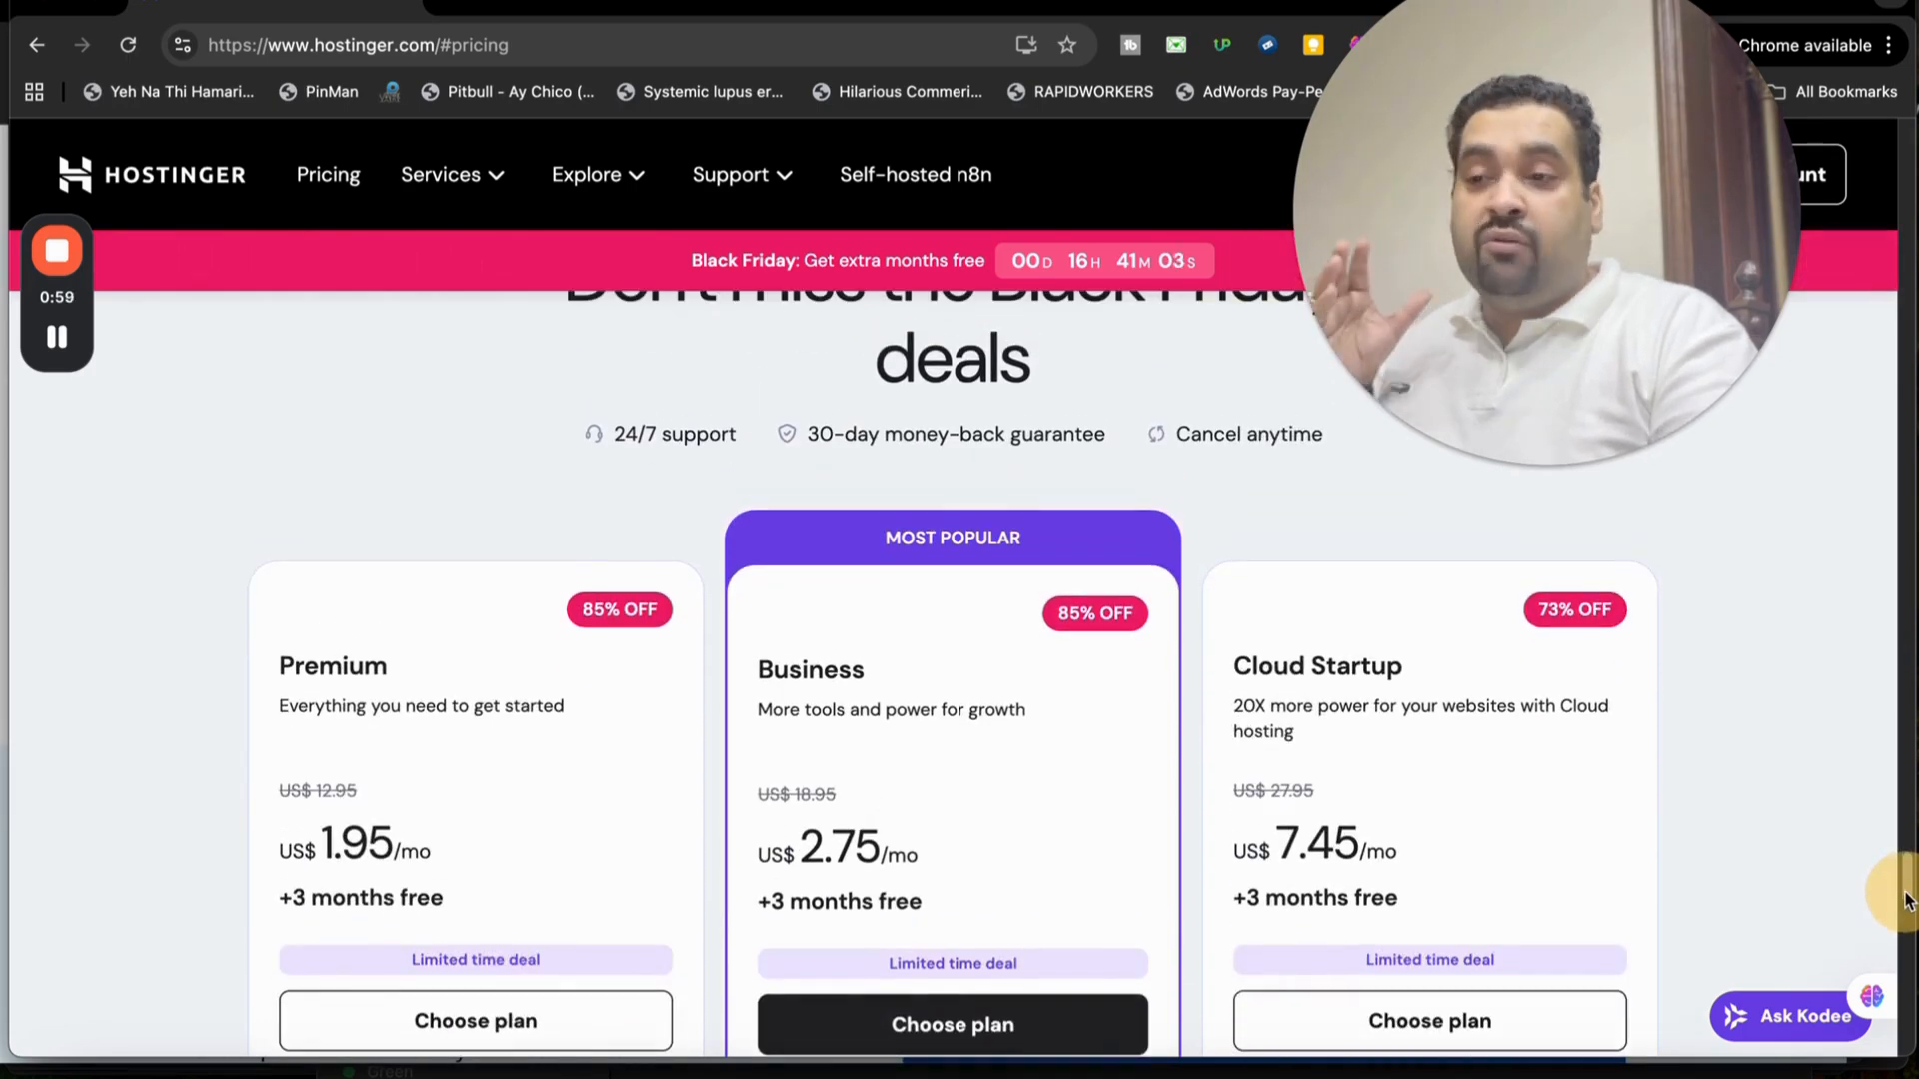
{"action": "scroll", "scroll_direction": "down", "scroll_amount": 3}
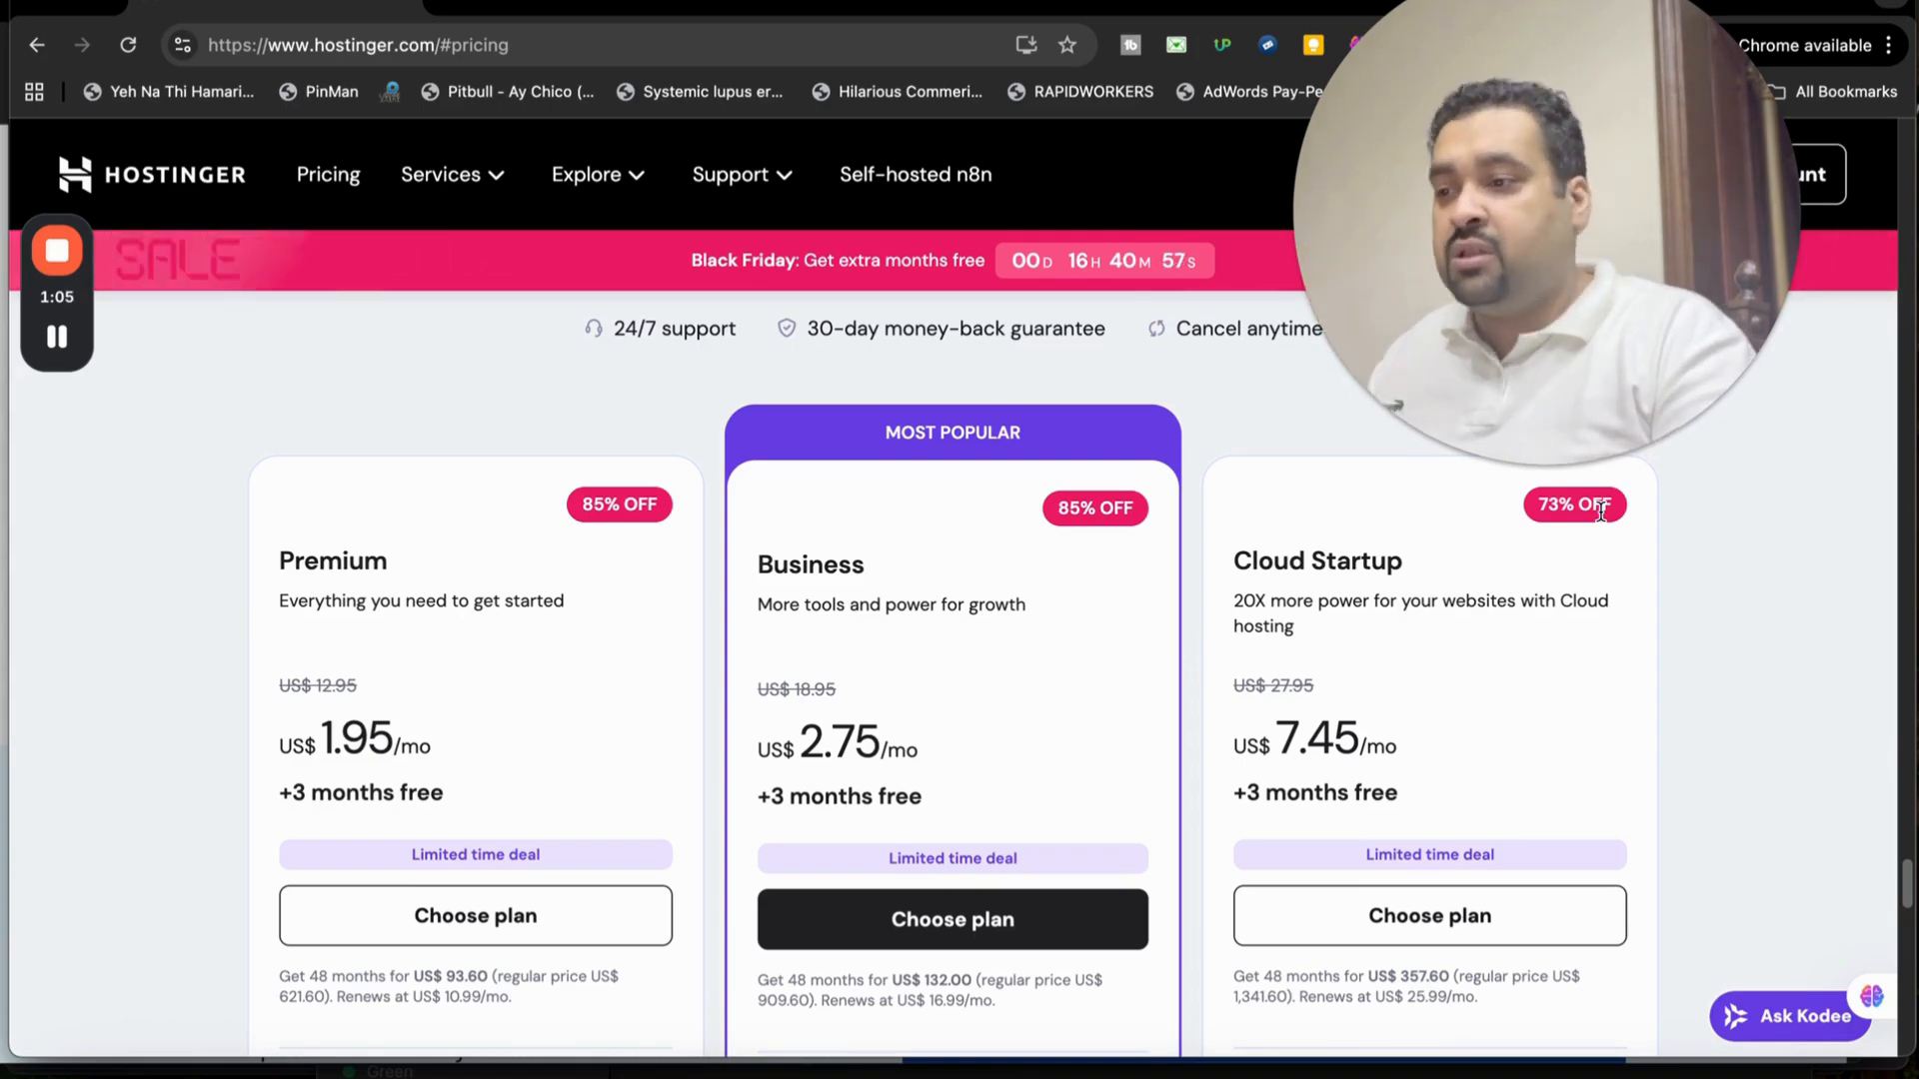
{"action": "mouse_move", "coordinate": [694, 436]}
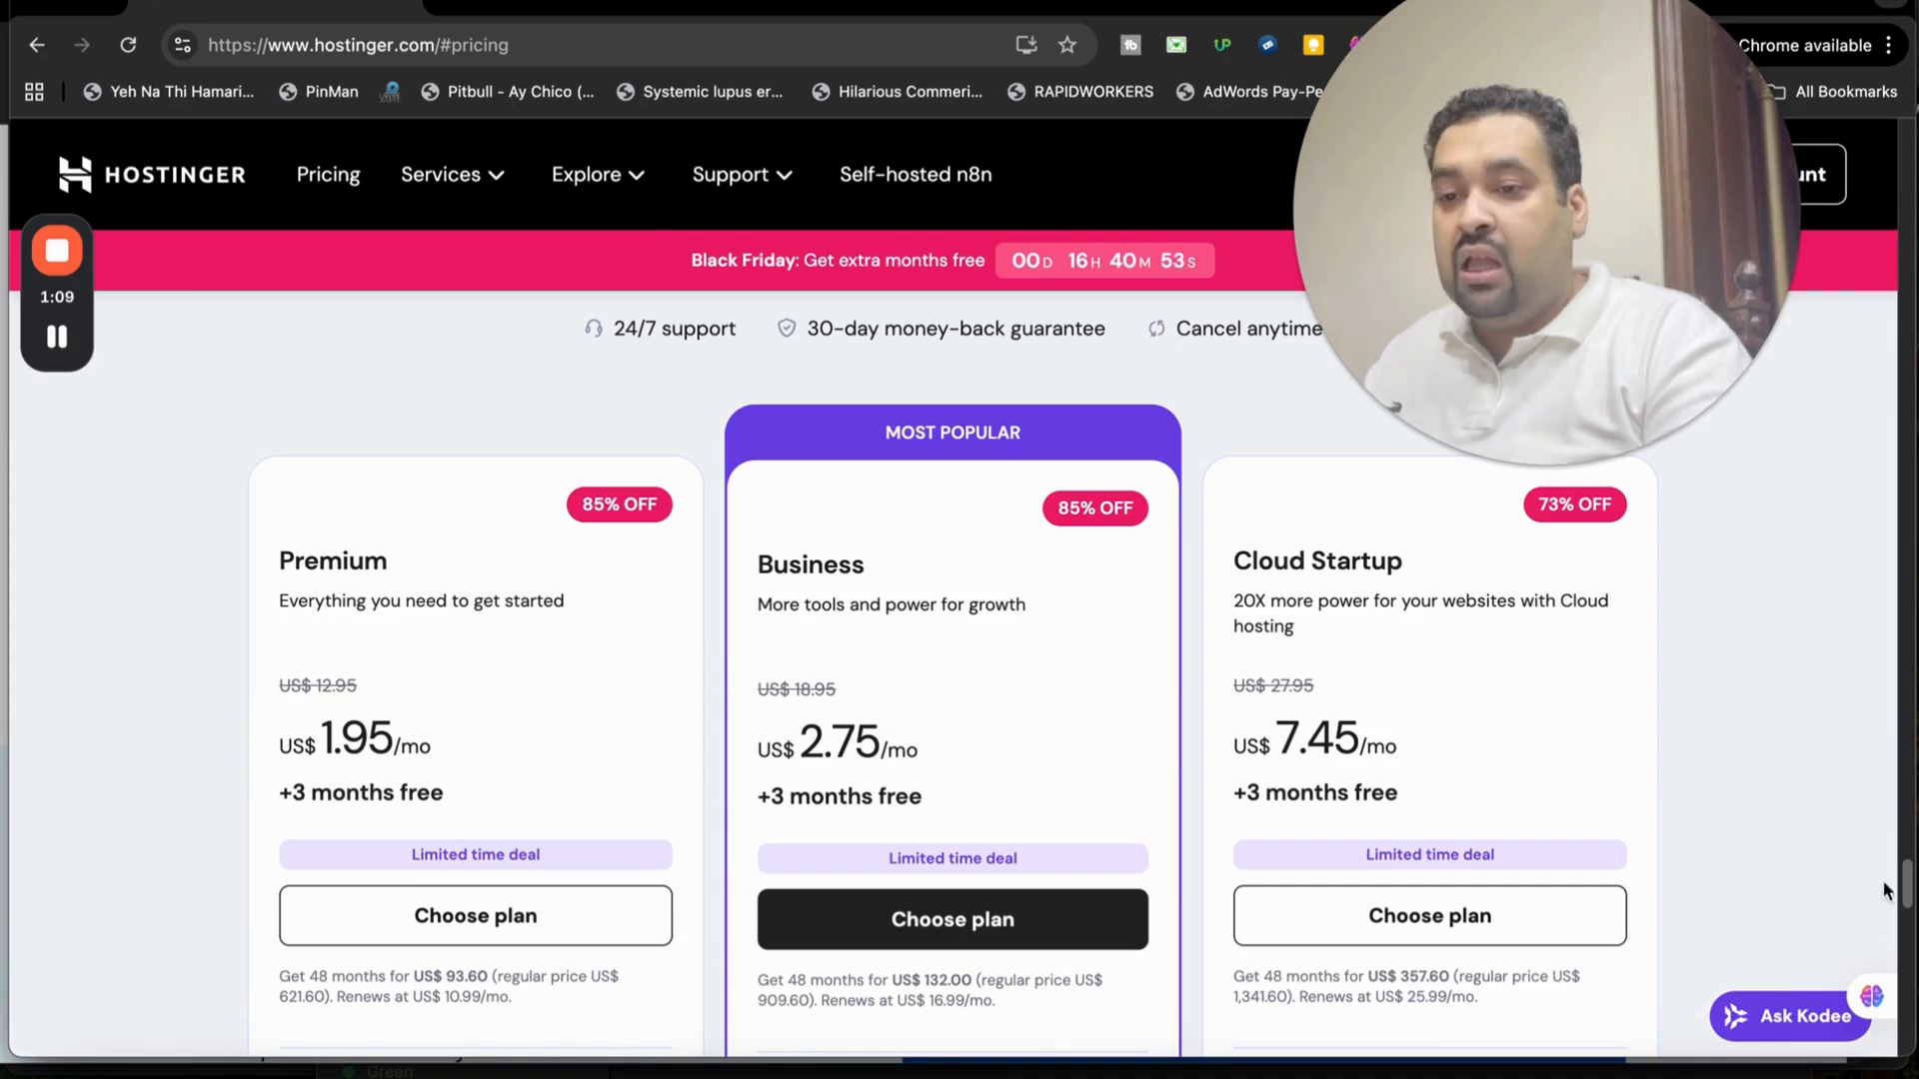
{"action": "scroll", "scroll_direction": "down", "scroll_amount": 3}
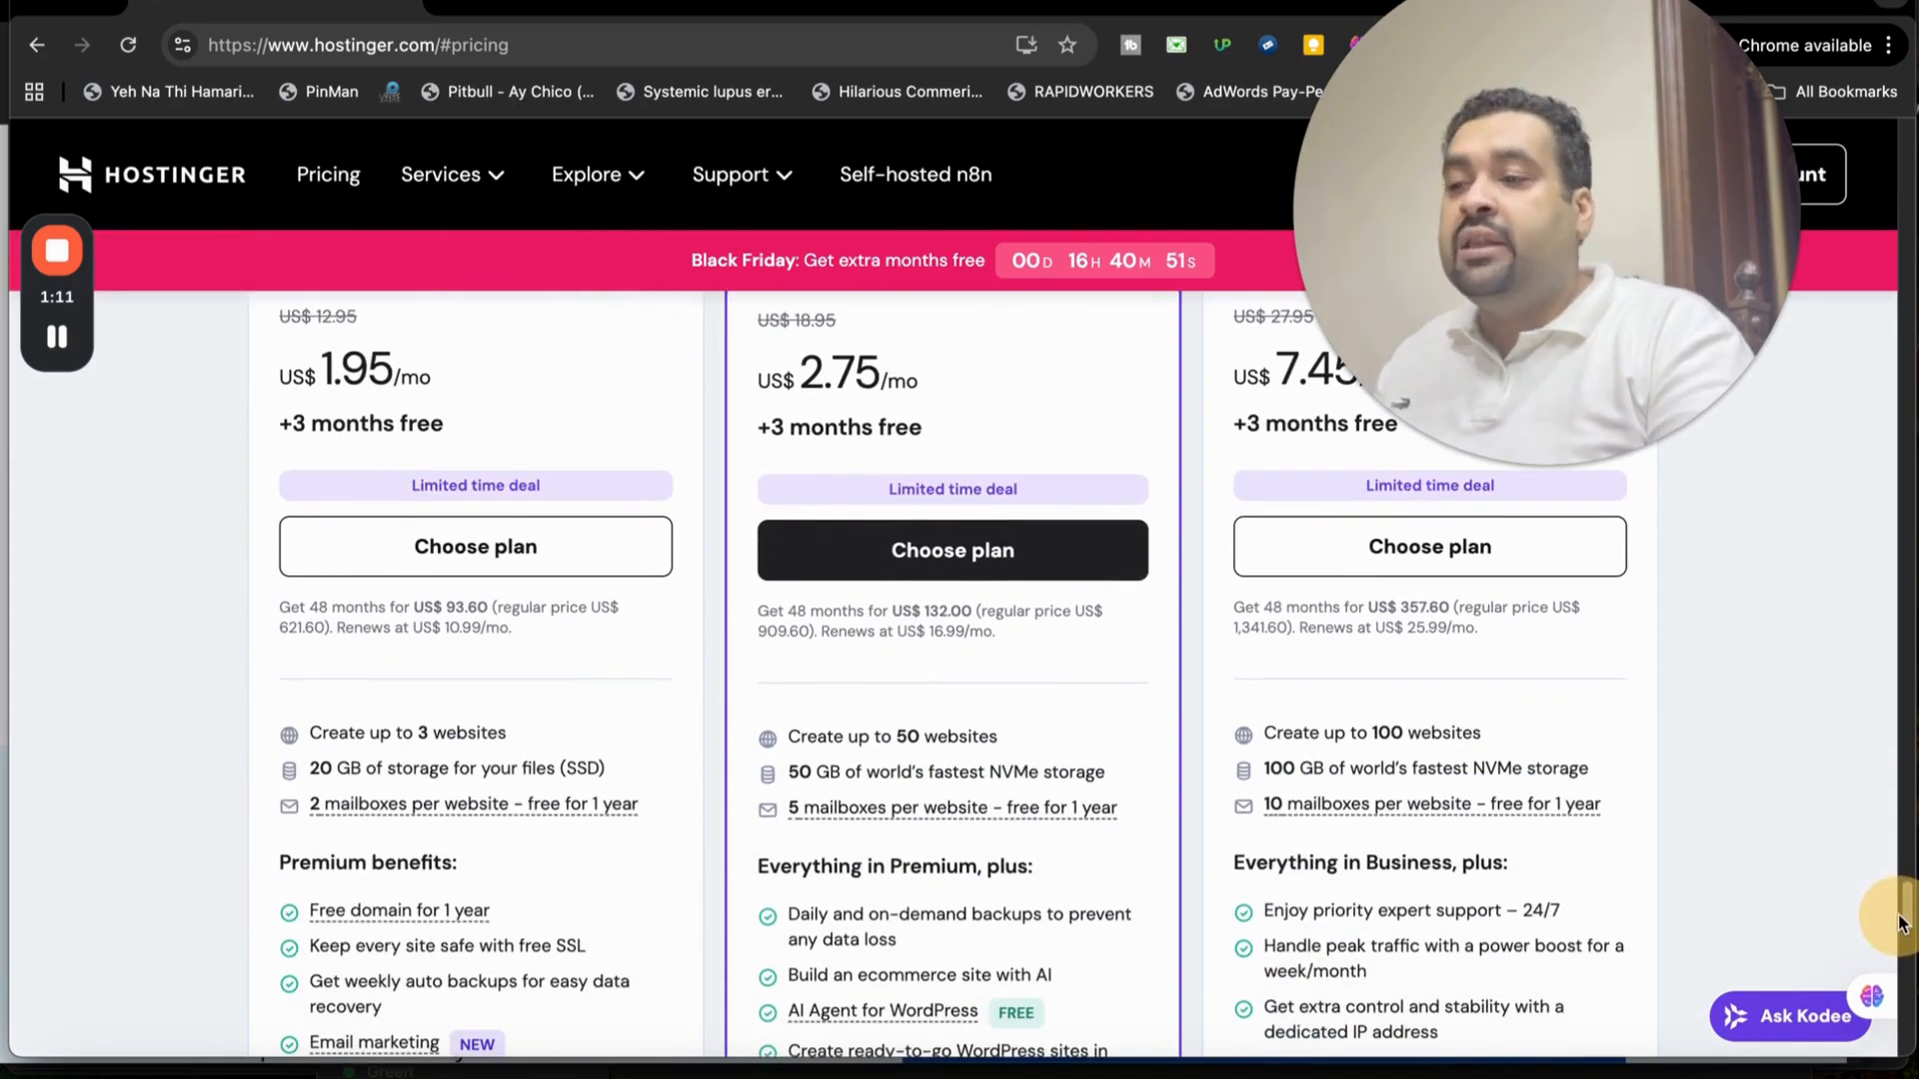
{"action": "scroll", "scroll_direction": "down", "scroll_amount": 3}
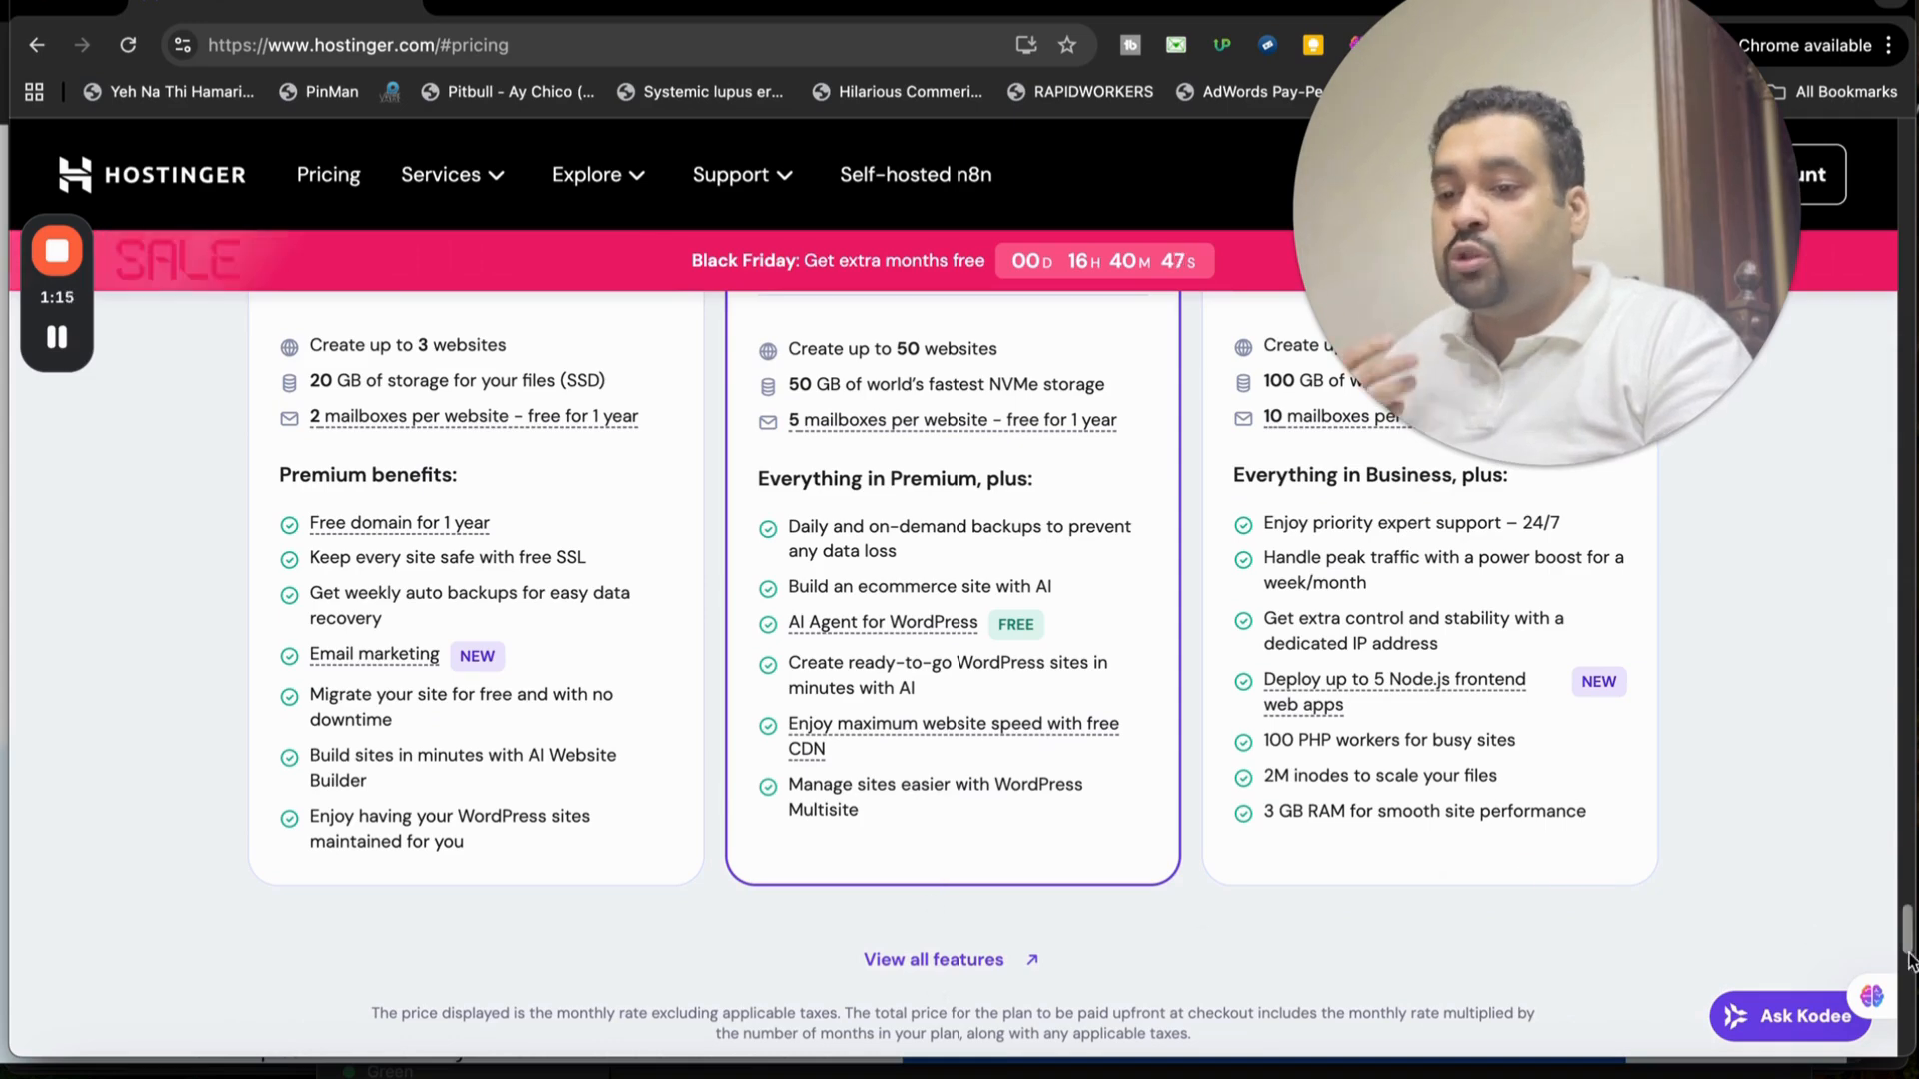
{"action": "scroll", "scroll_direction": "up", "scroll_amount": 3}
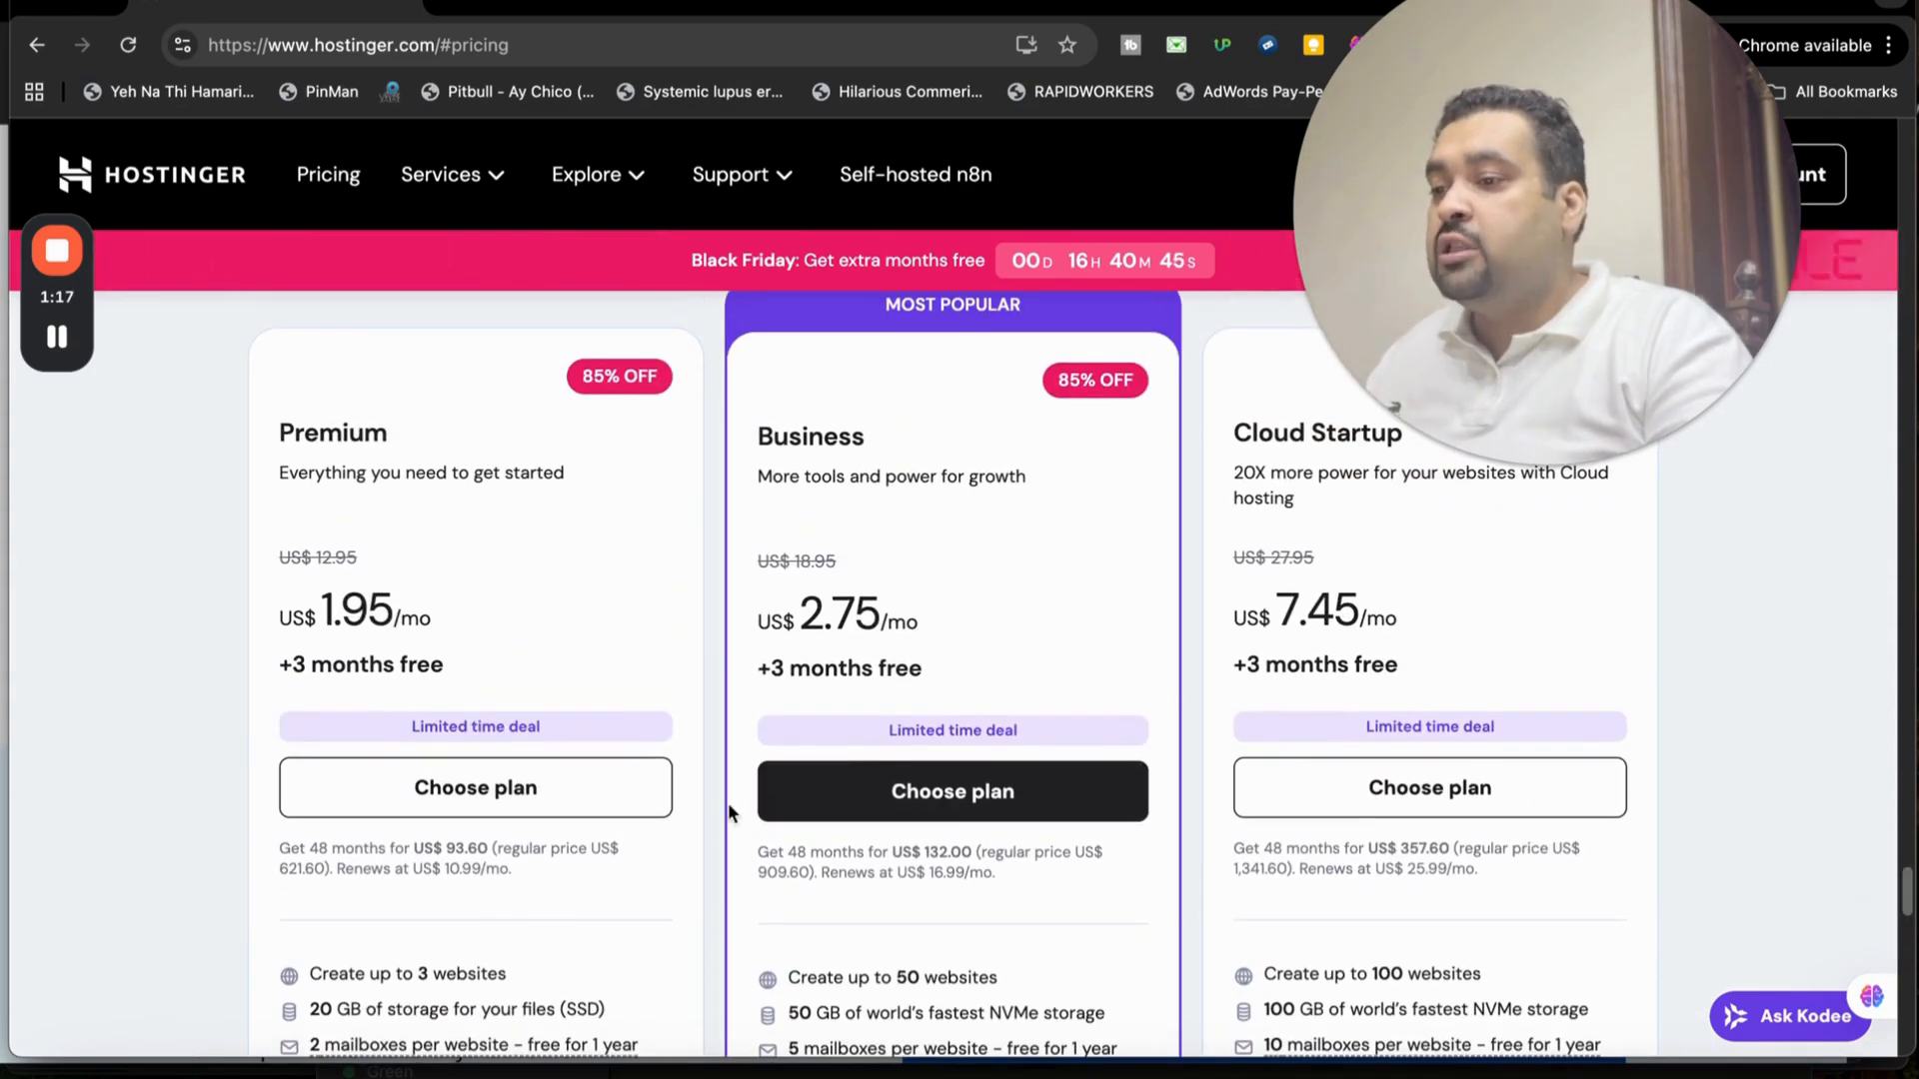
{"action": "left_click", "coordinate": [475, 786]}
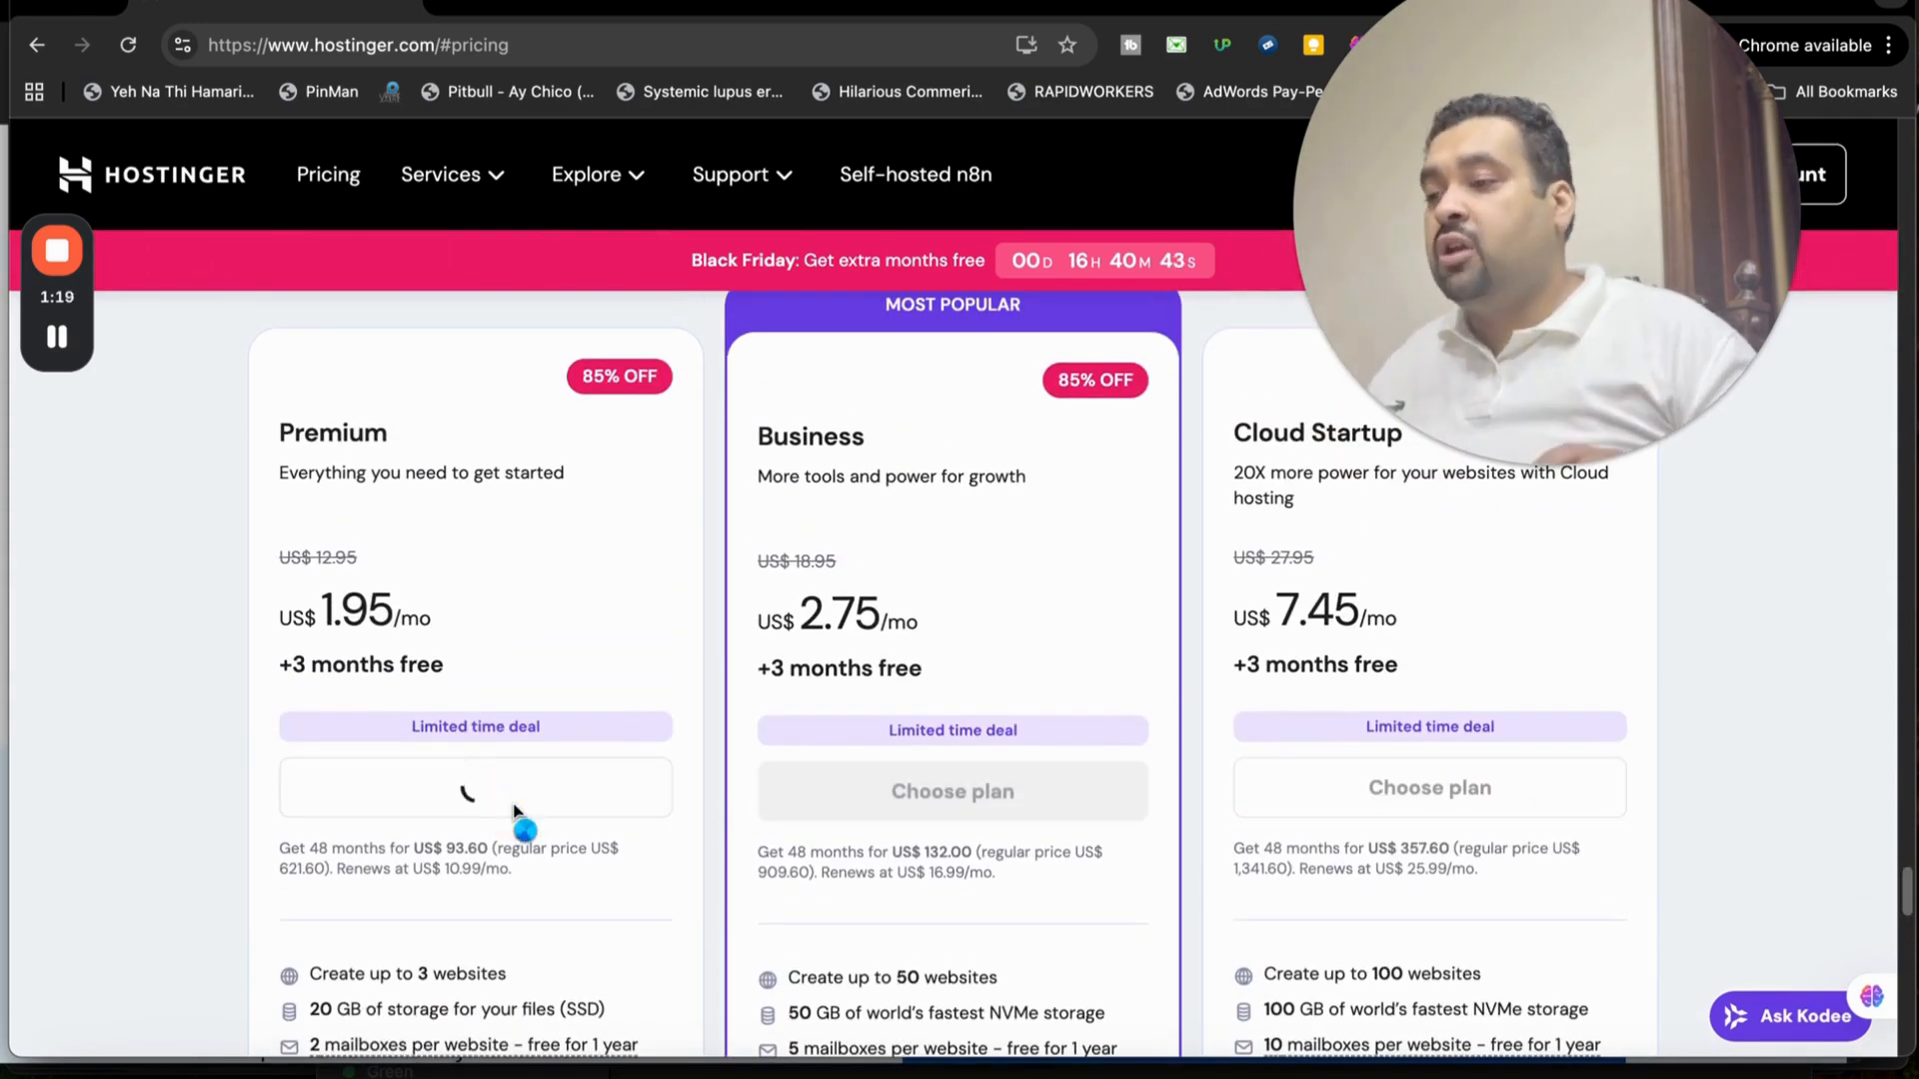
Let the cart load with Premium Web Hosting for 48 months, subtotal US$93.60
{"action": "left_click", "coordinate": [475, 787]}
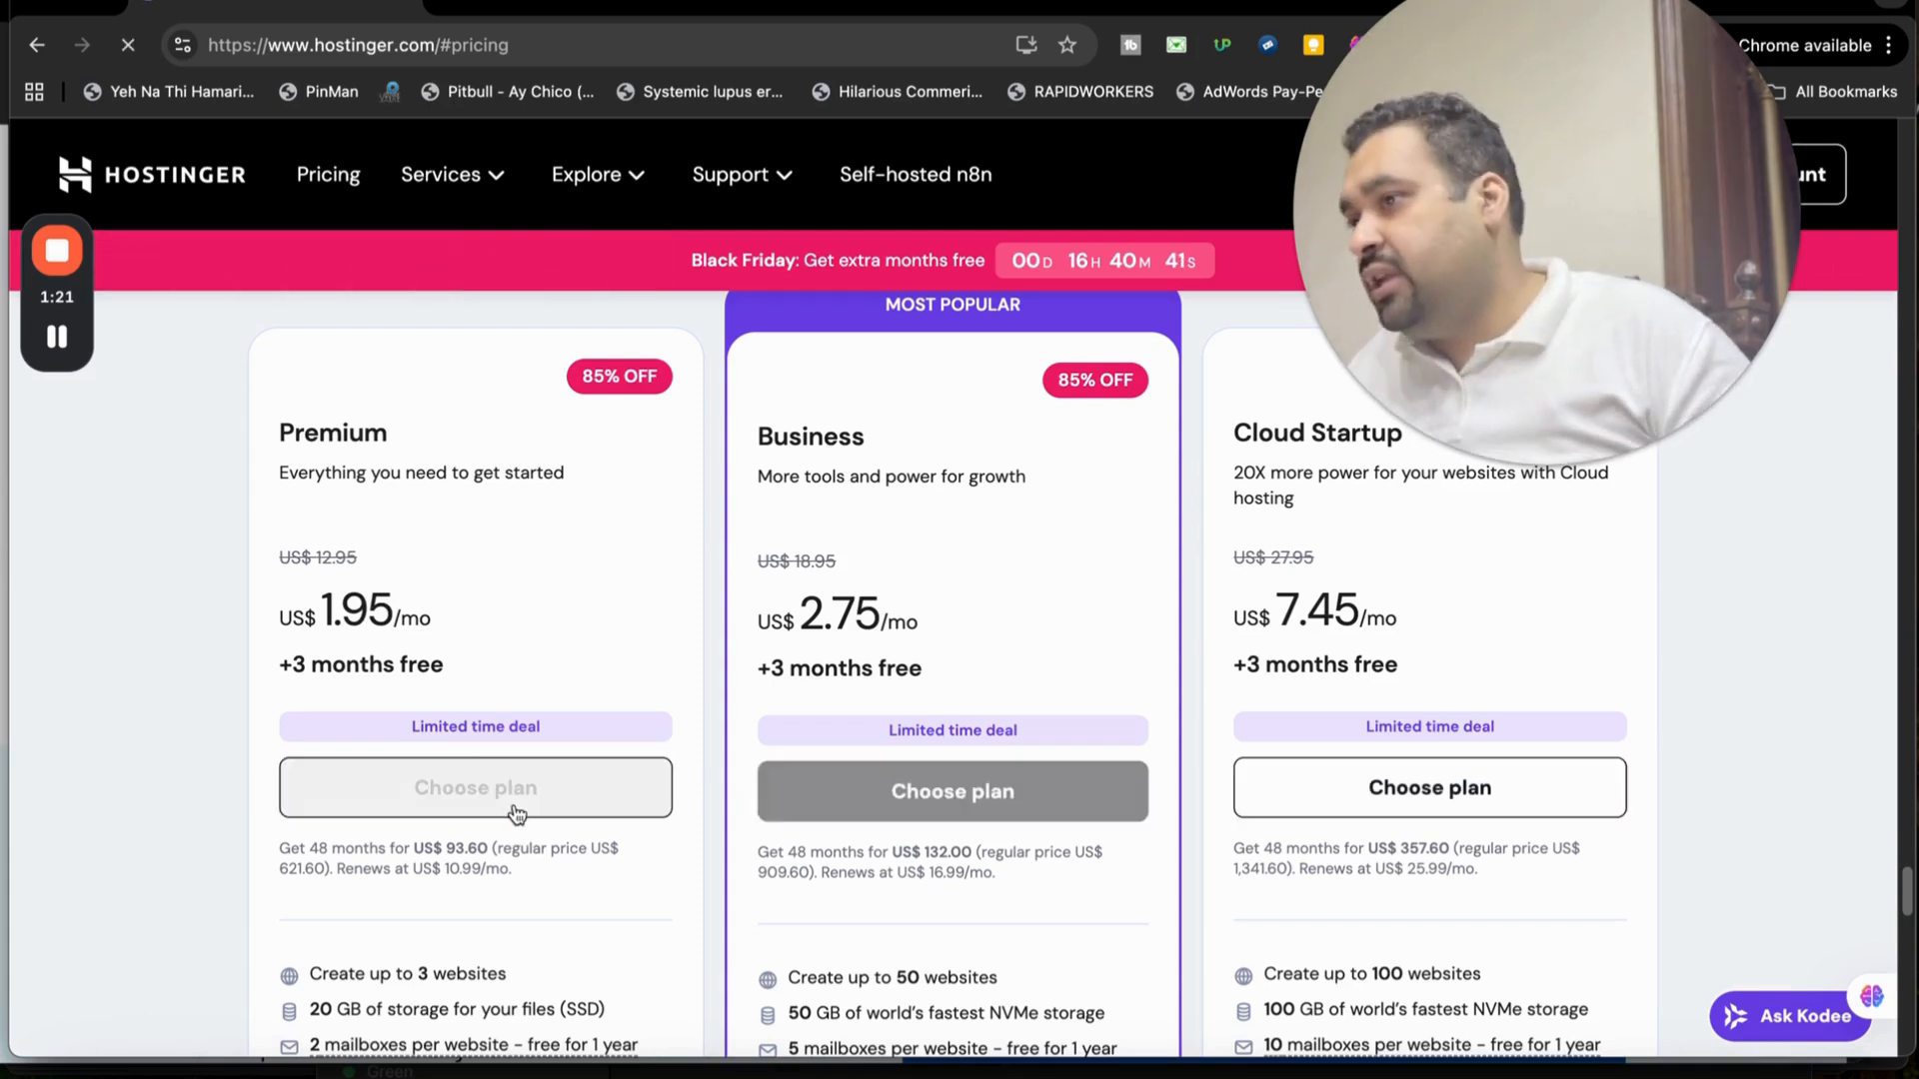
{"action": "left_click", "coordinate": [474, 786]}
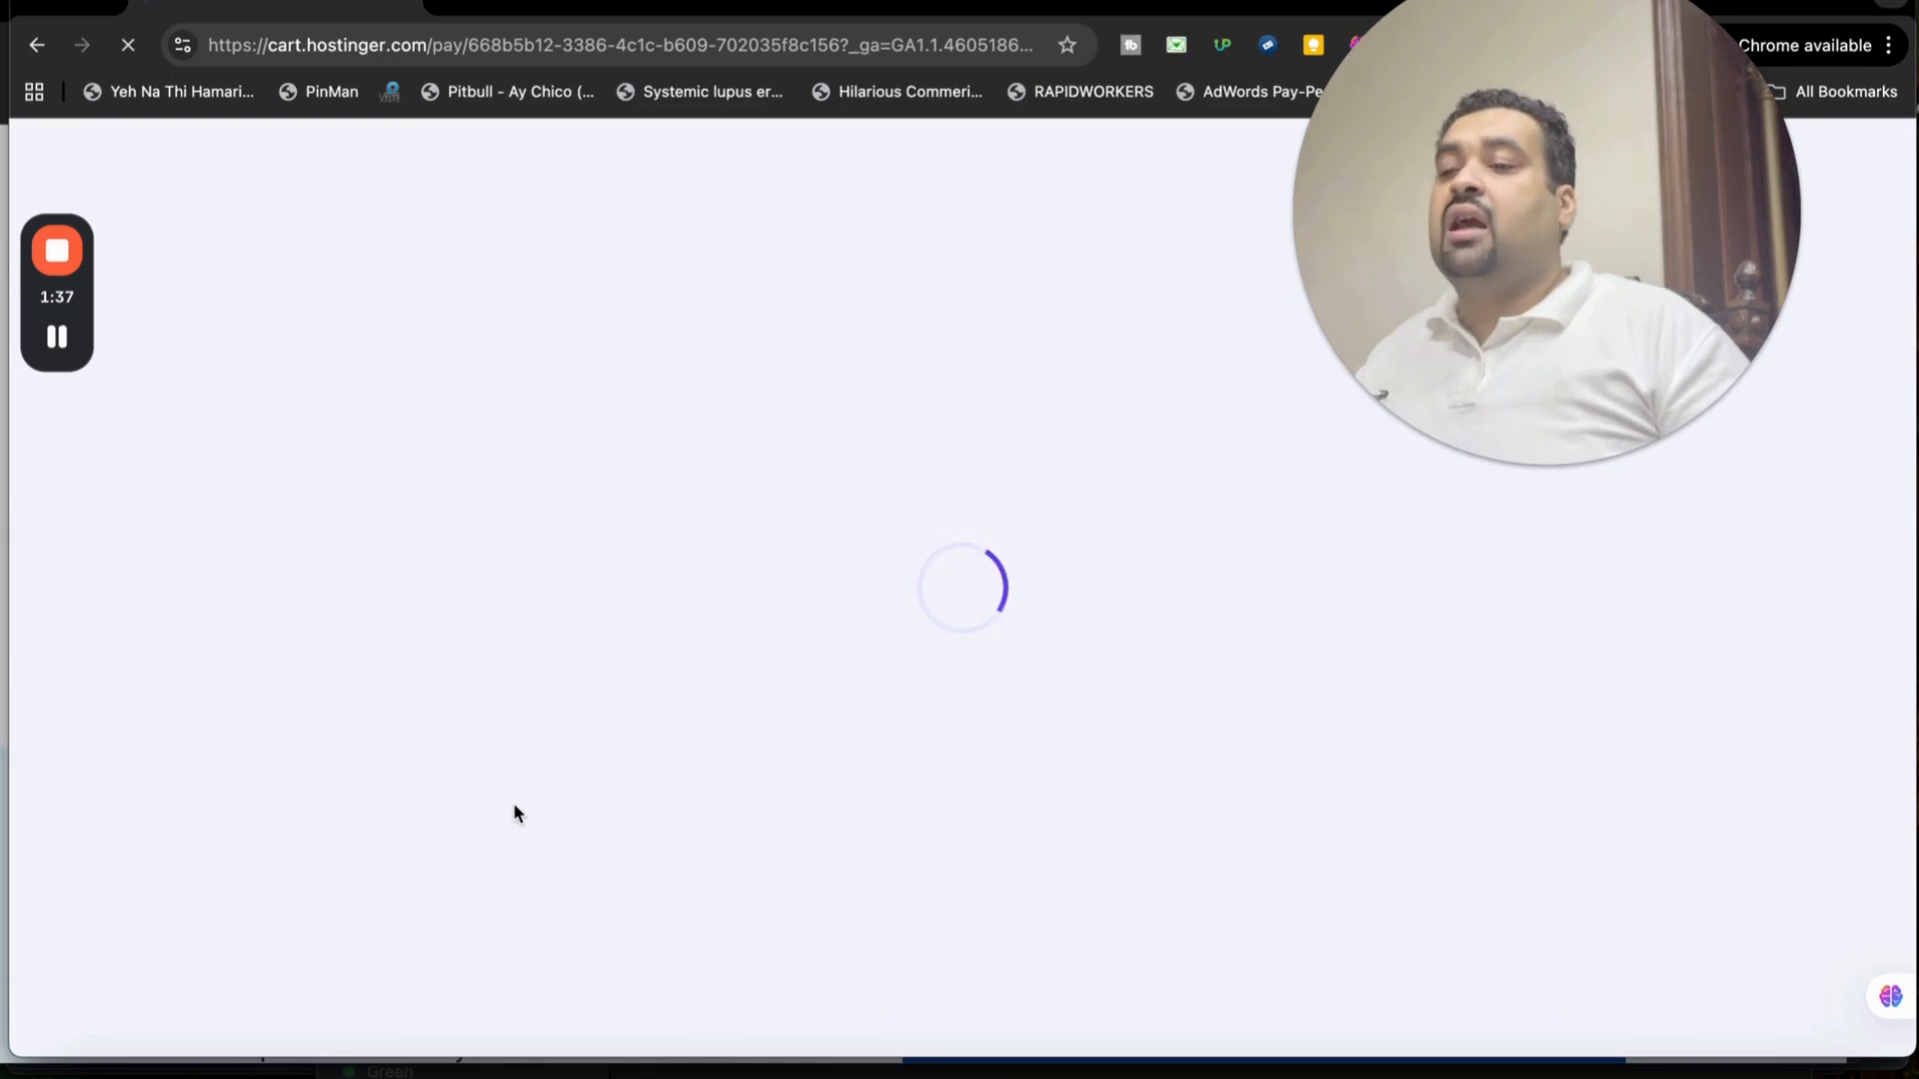
{"action": "mouse_move", "coordinate": [6, 832]}
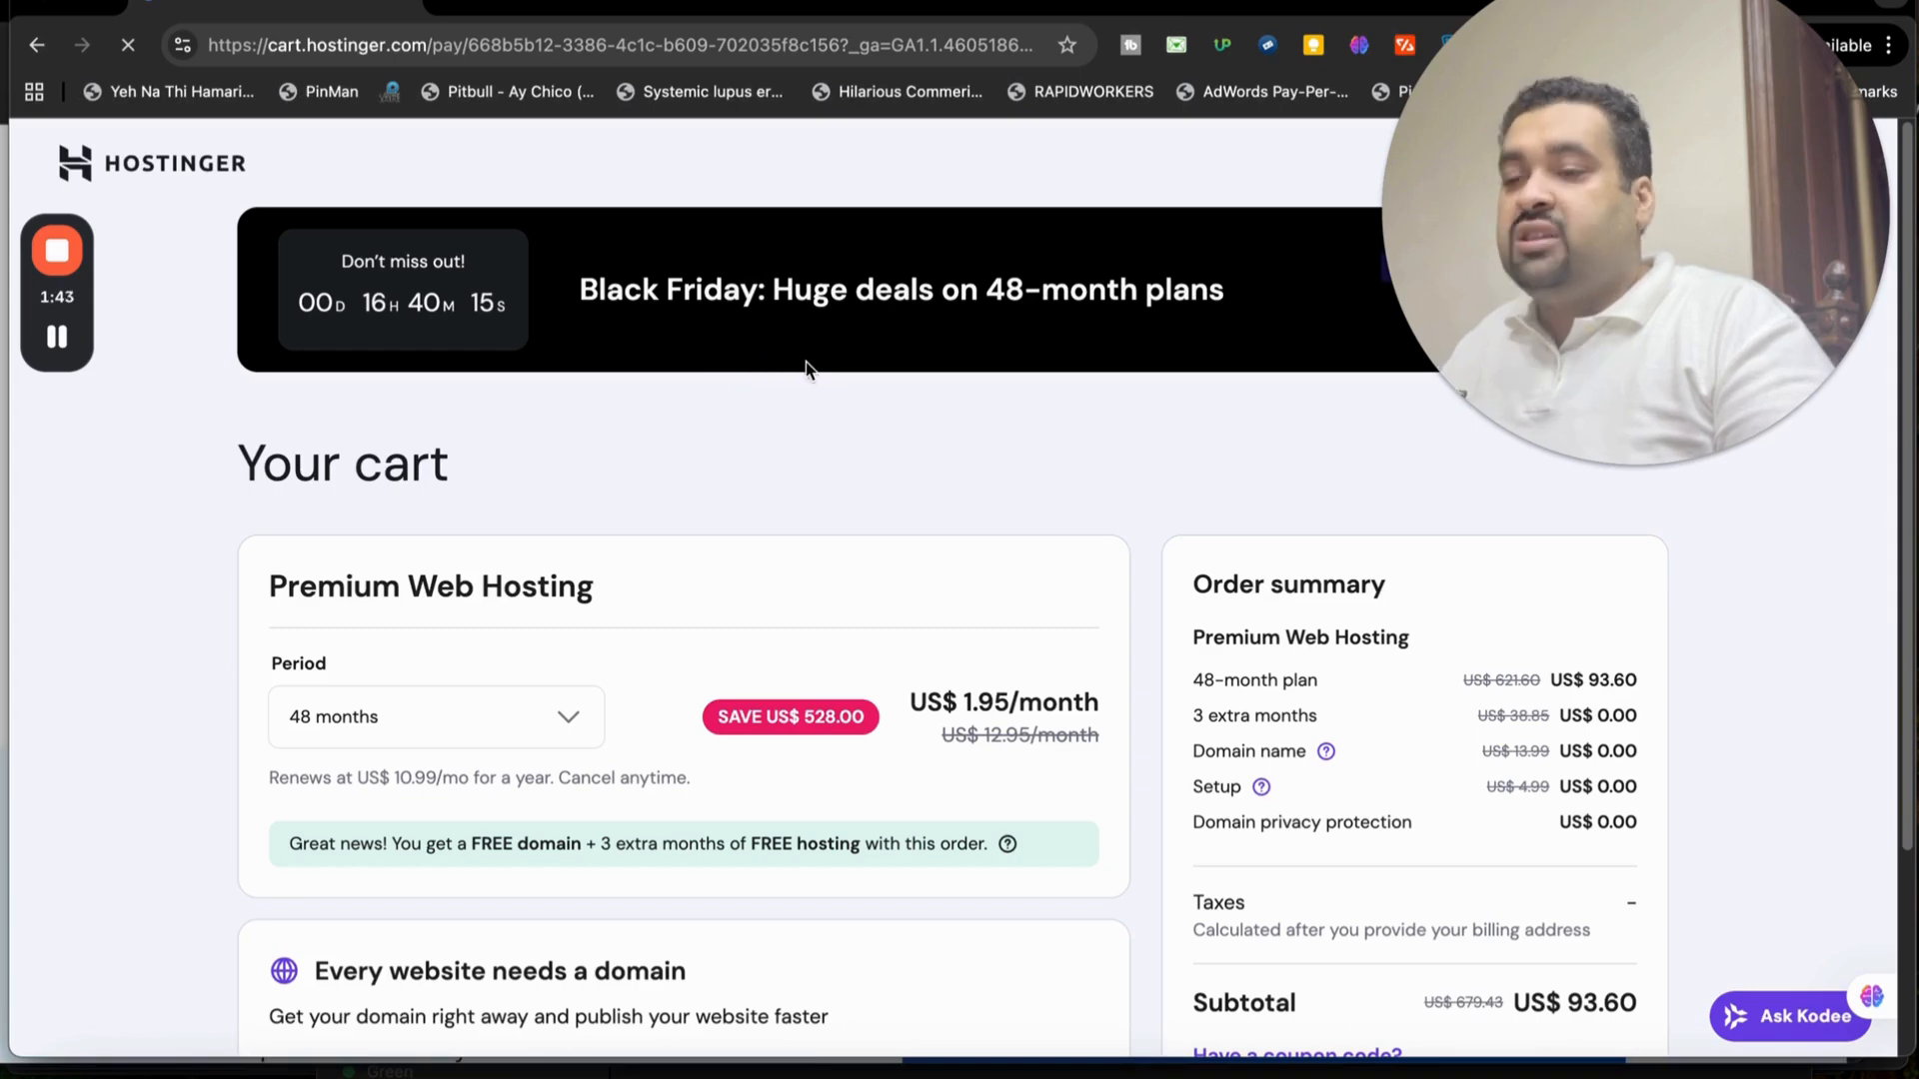
{"action": "mouse_move", "coordinate": [1246, 305]}
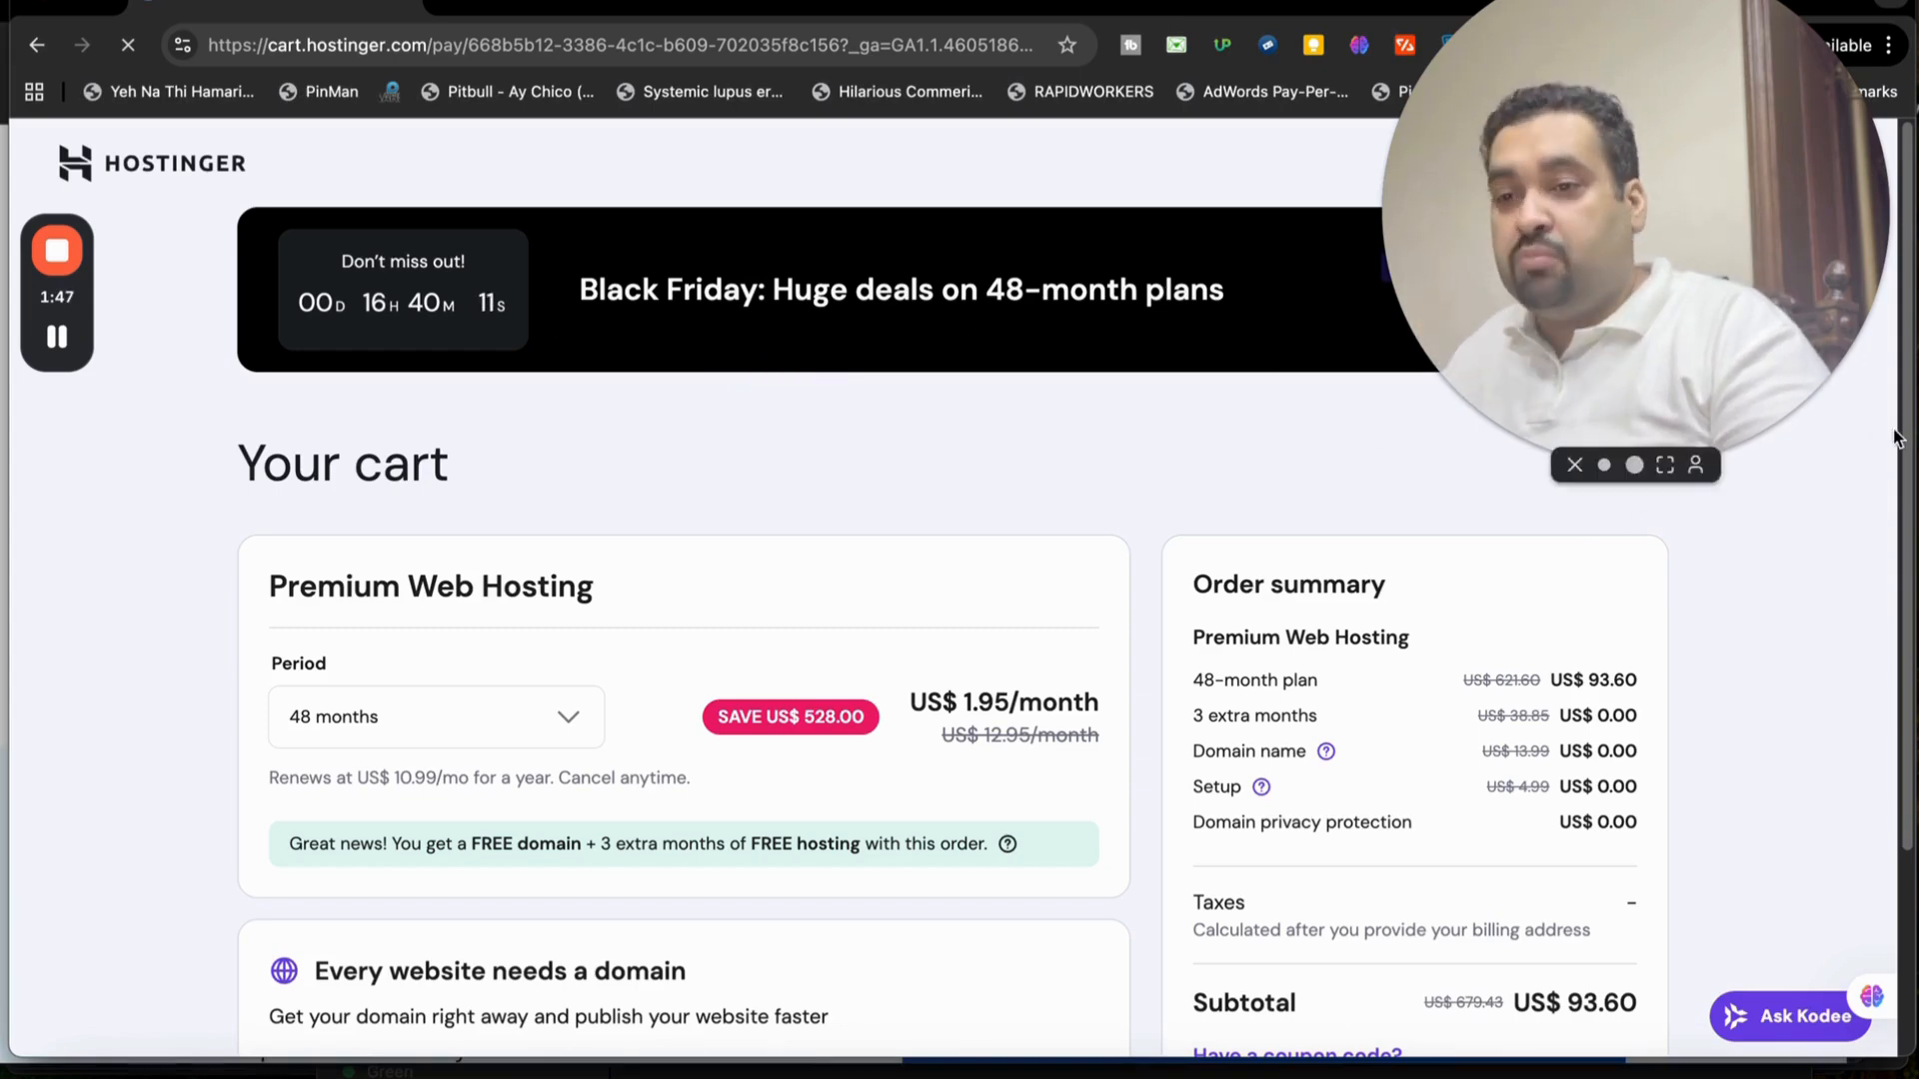
{"action": "scroll", "scroll_direction": "down", "scroll_amount": 3}
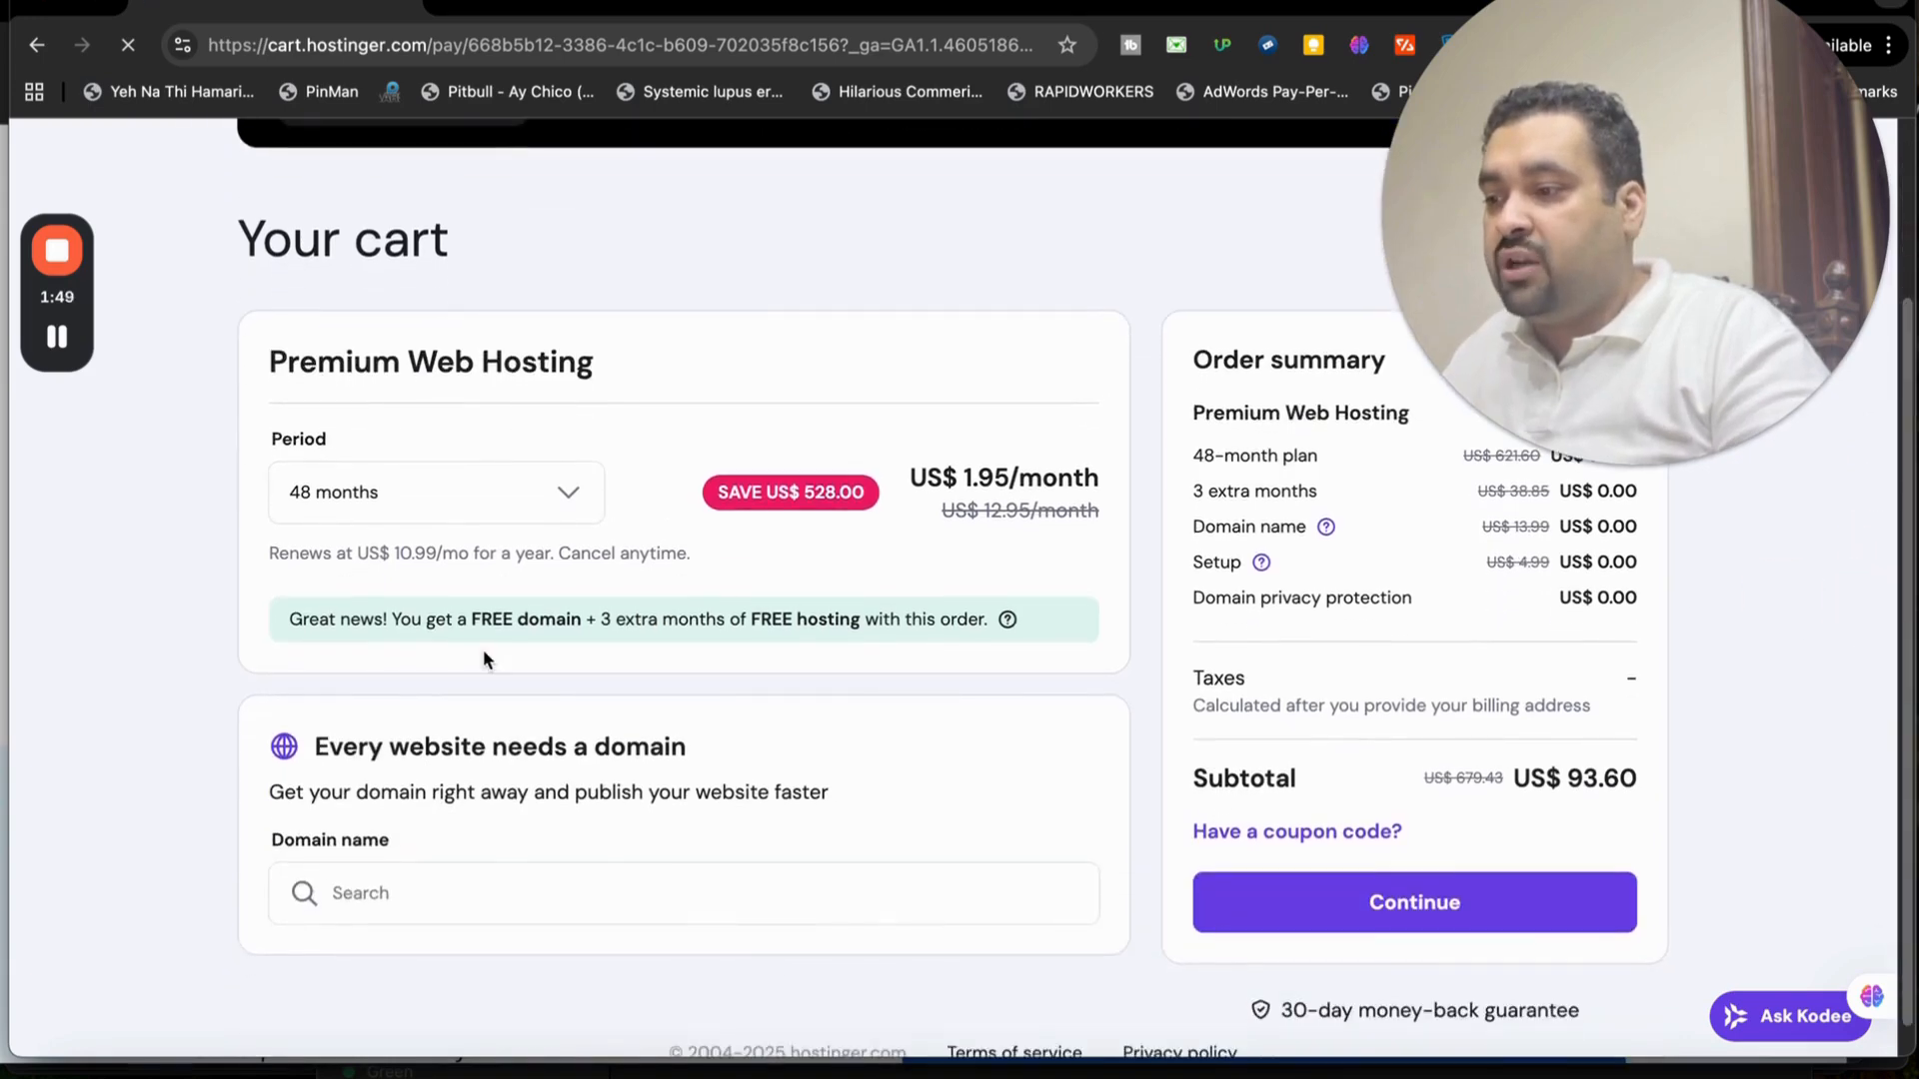
{"action": "left_click", "coordinate": [434, 491]}
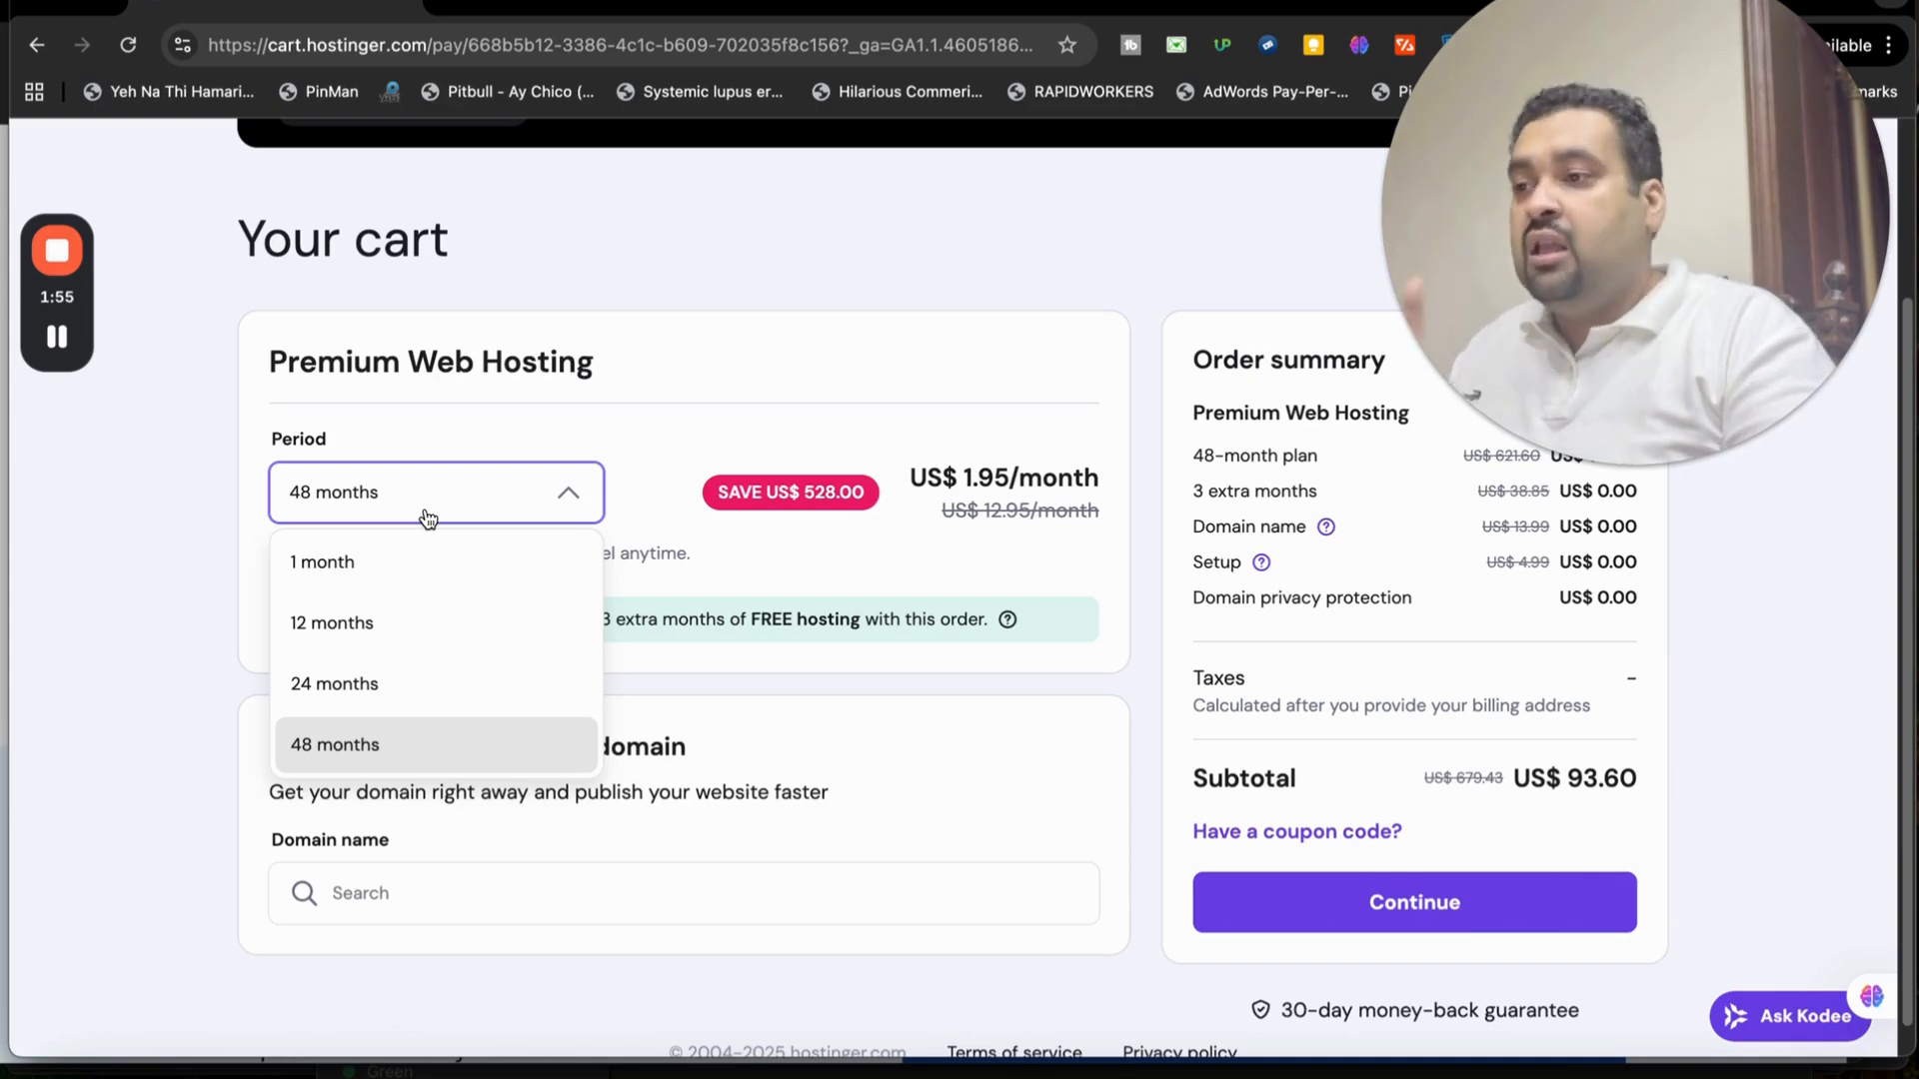
{"action": "mouse_move", "coordinate": [715, 735]}
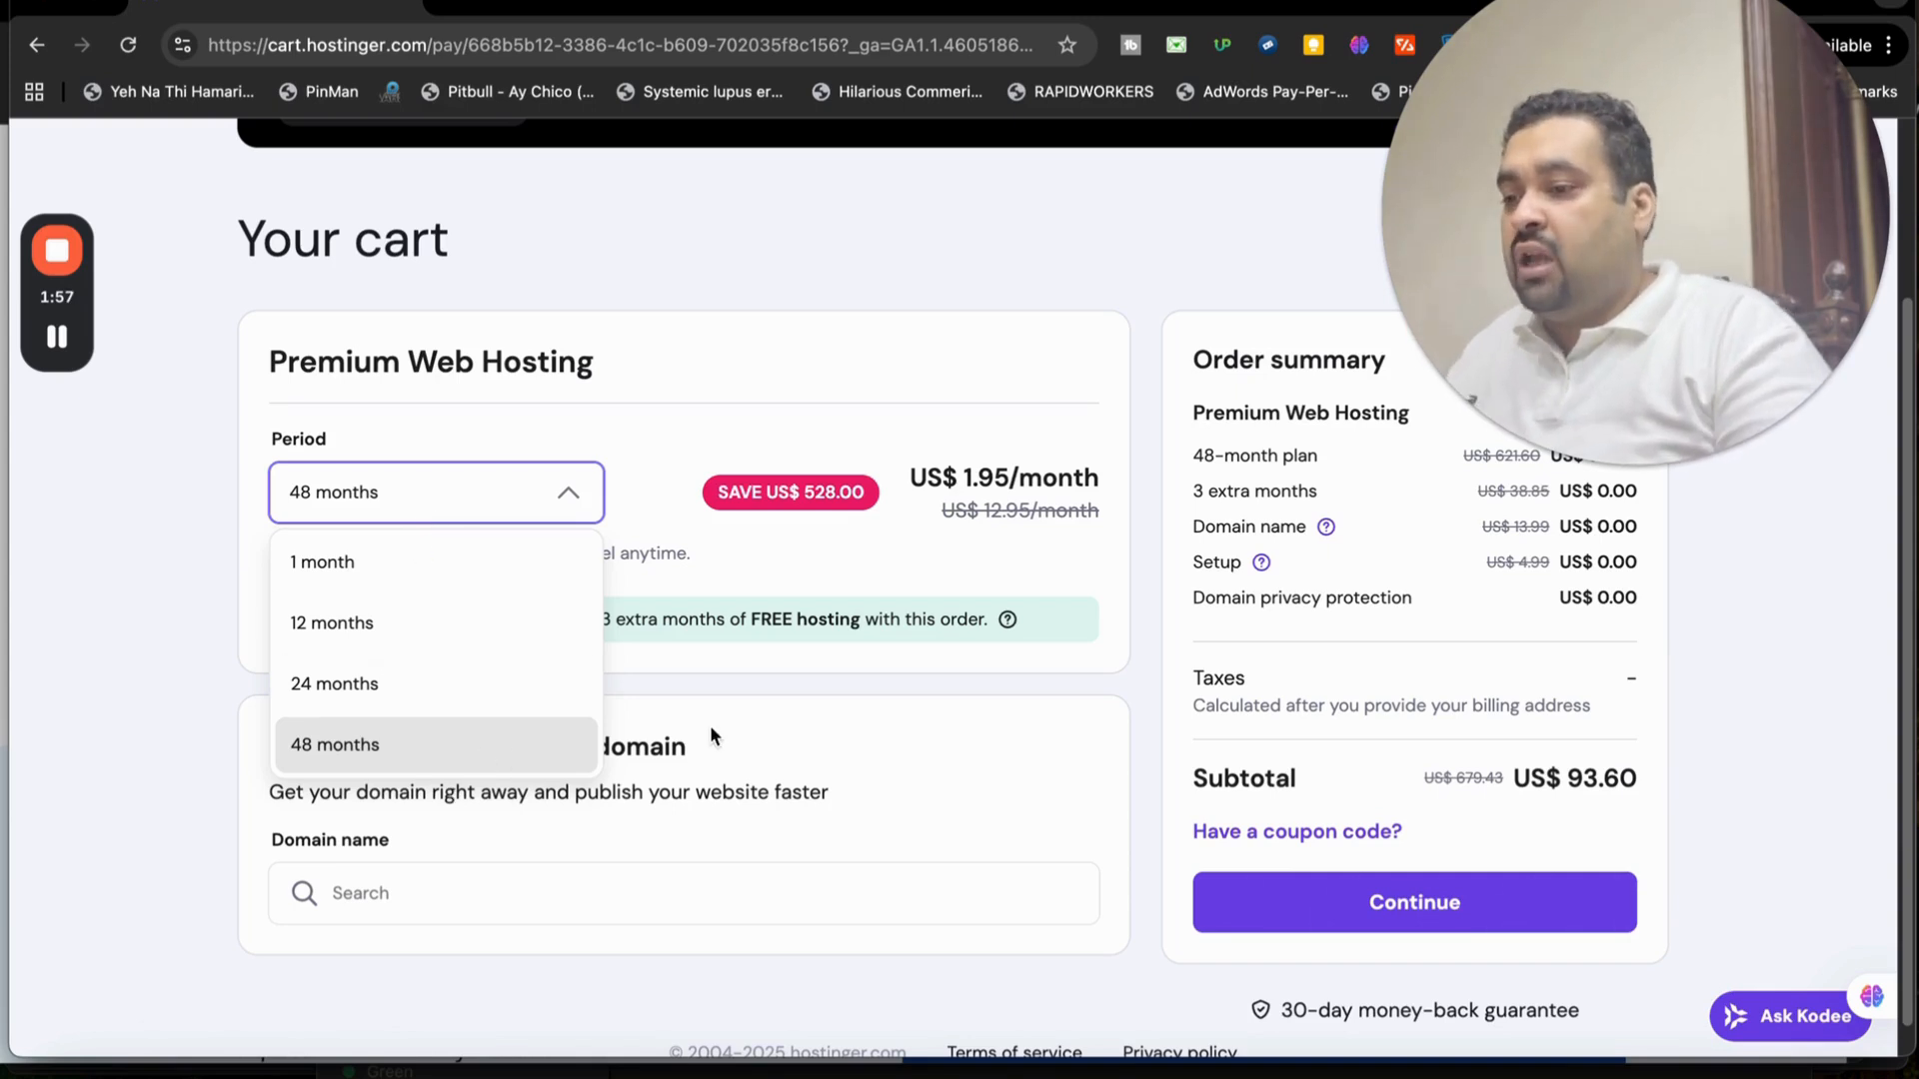
{"action": "left_click", "coordinate": [604, 893]}
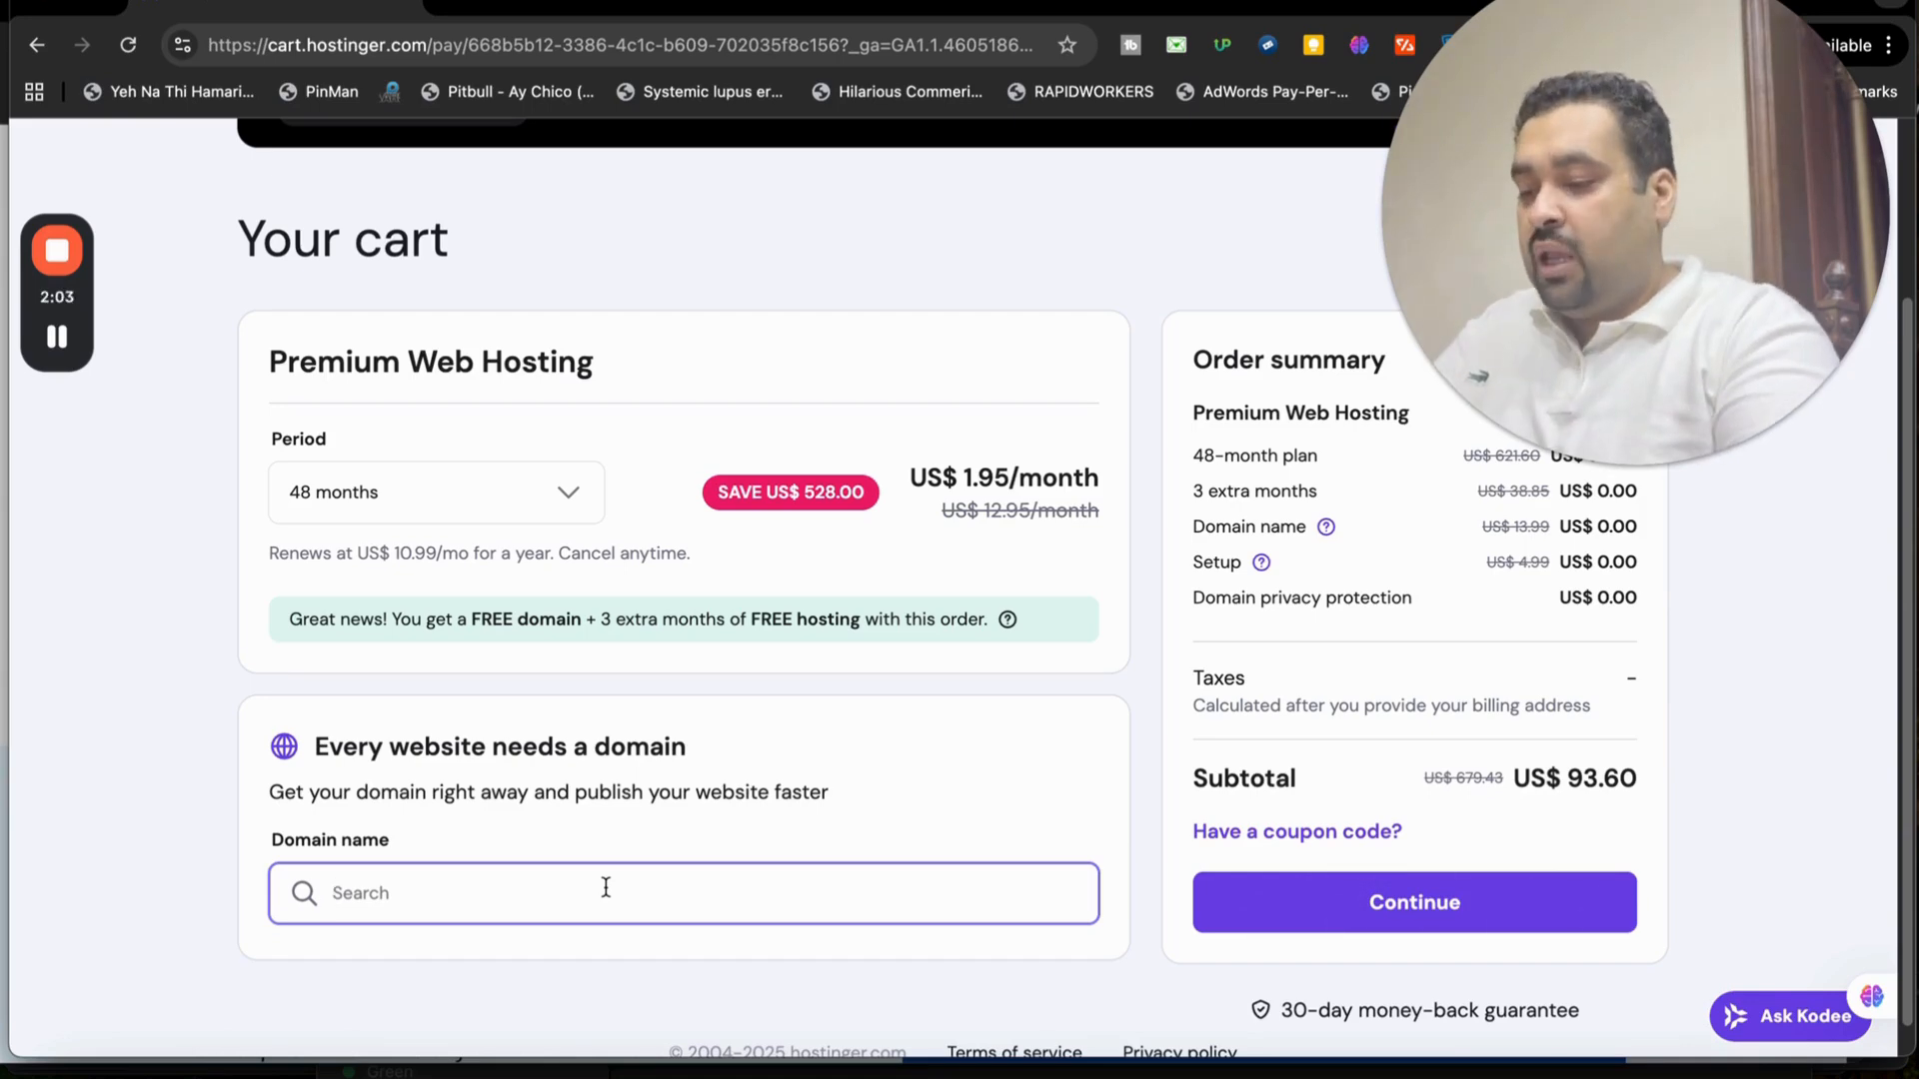
Search for the domain afgaa112 and add the free afgaa112.com registration
{"action": "type", "text": "afgaa"}
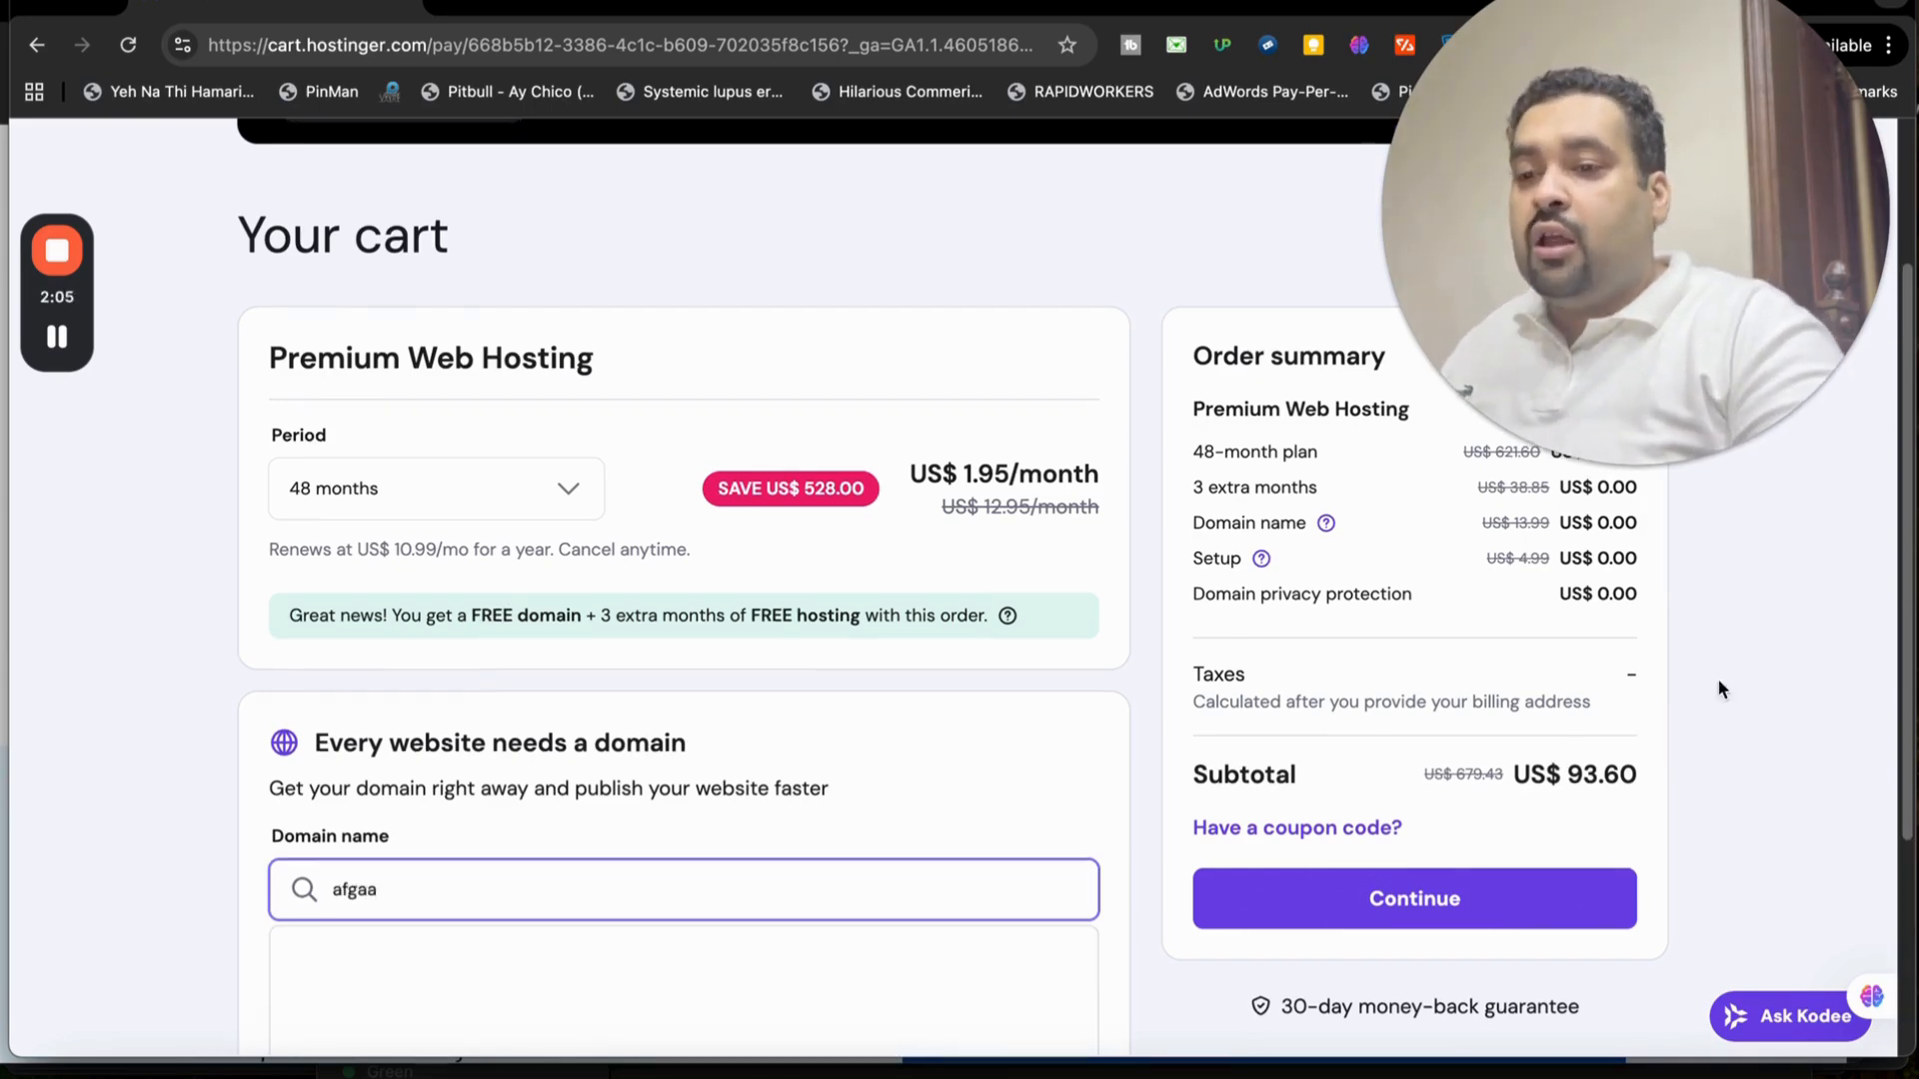
{"action": "scroll", "scroll_direction": "down", "scroll_amount": 3}
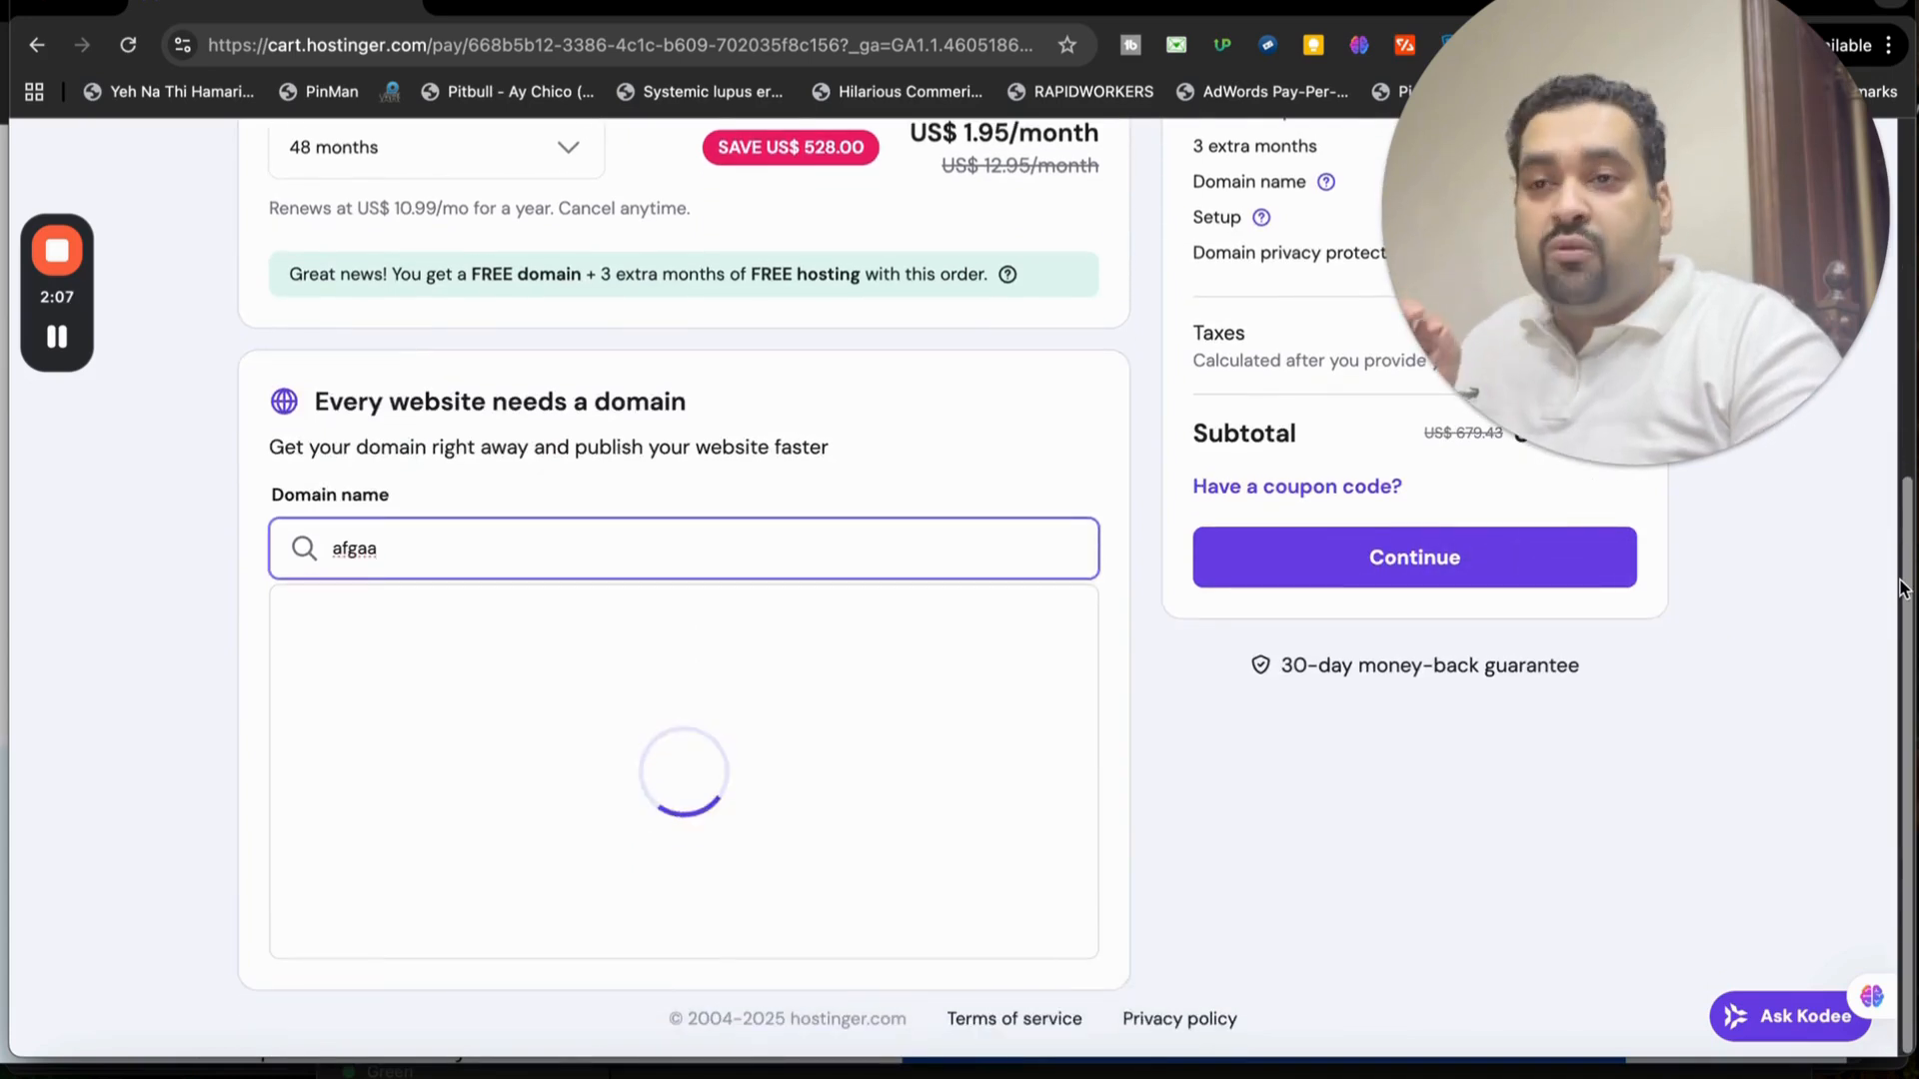
{"action": "mouse_move", "coordinate": [1112, 495]}
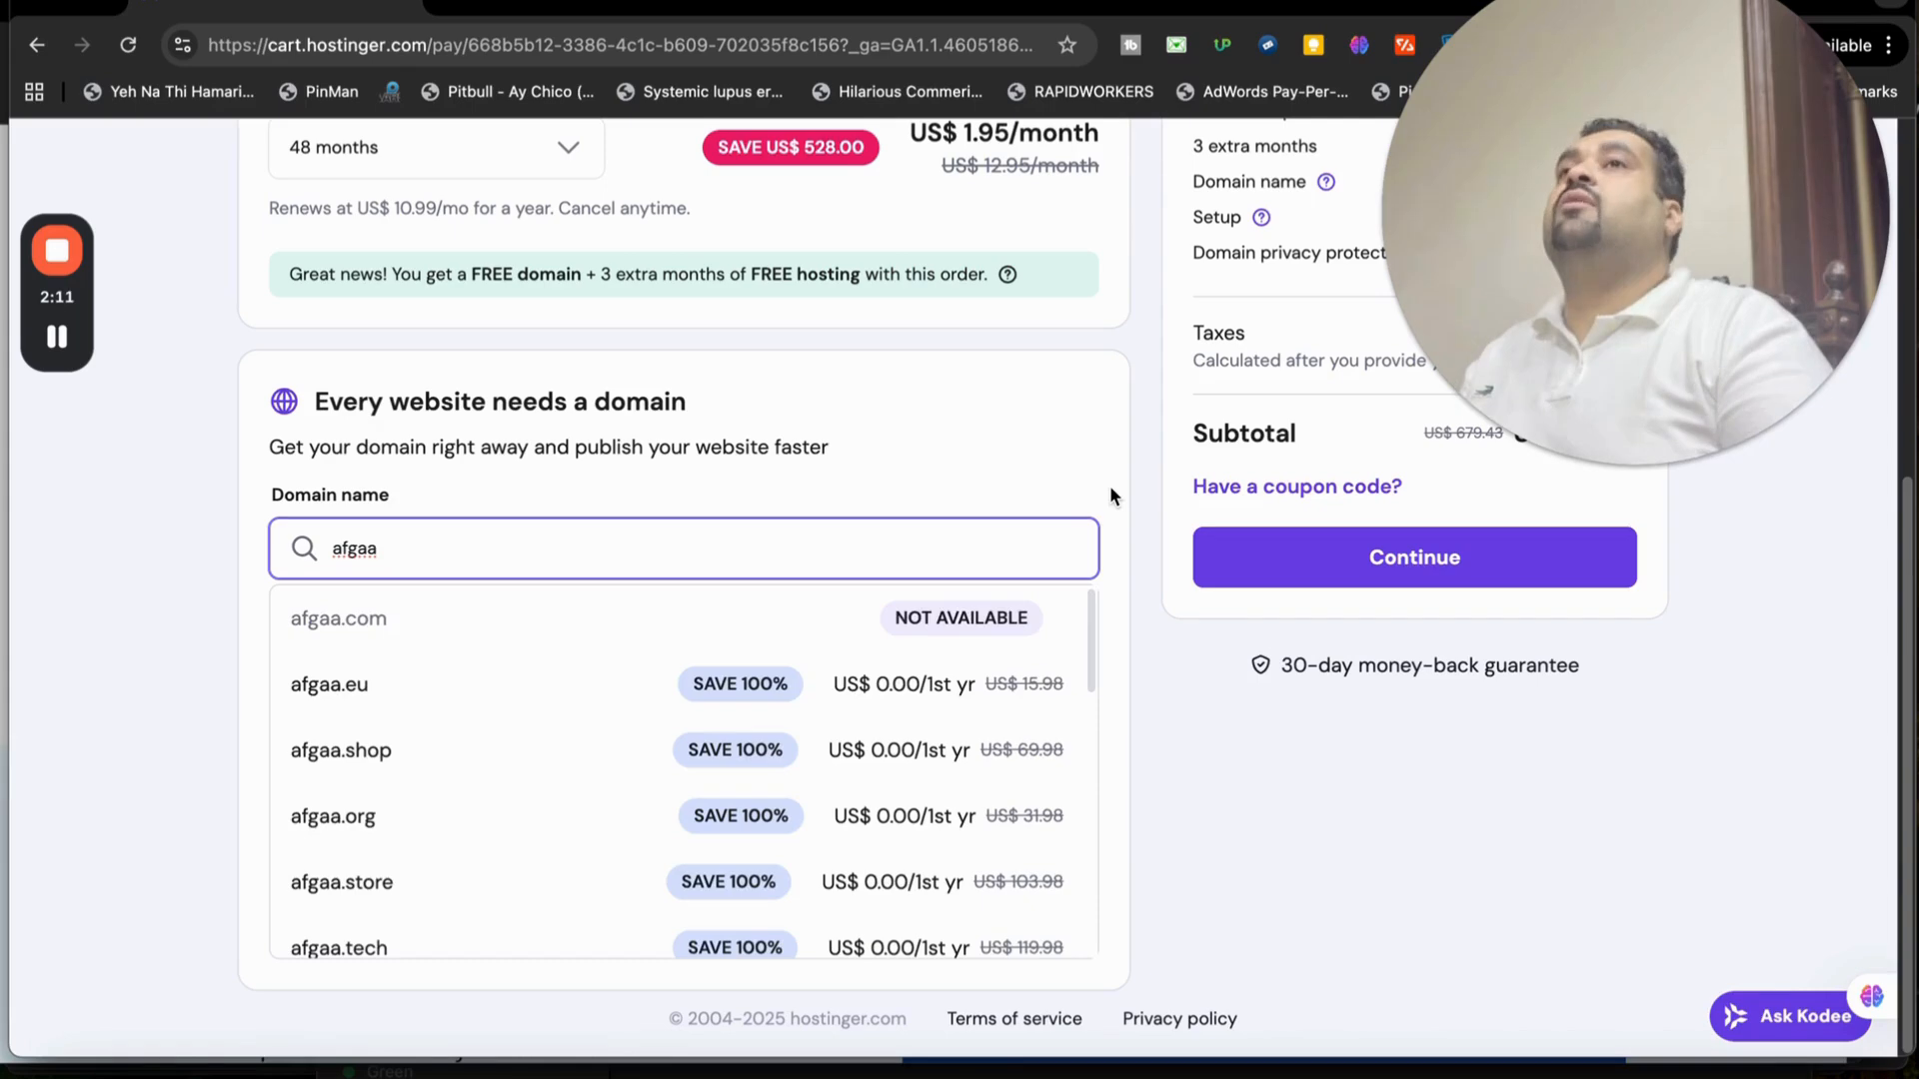
{"action": "mouse_move", "coordinate": [630, 703]}
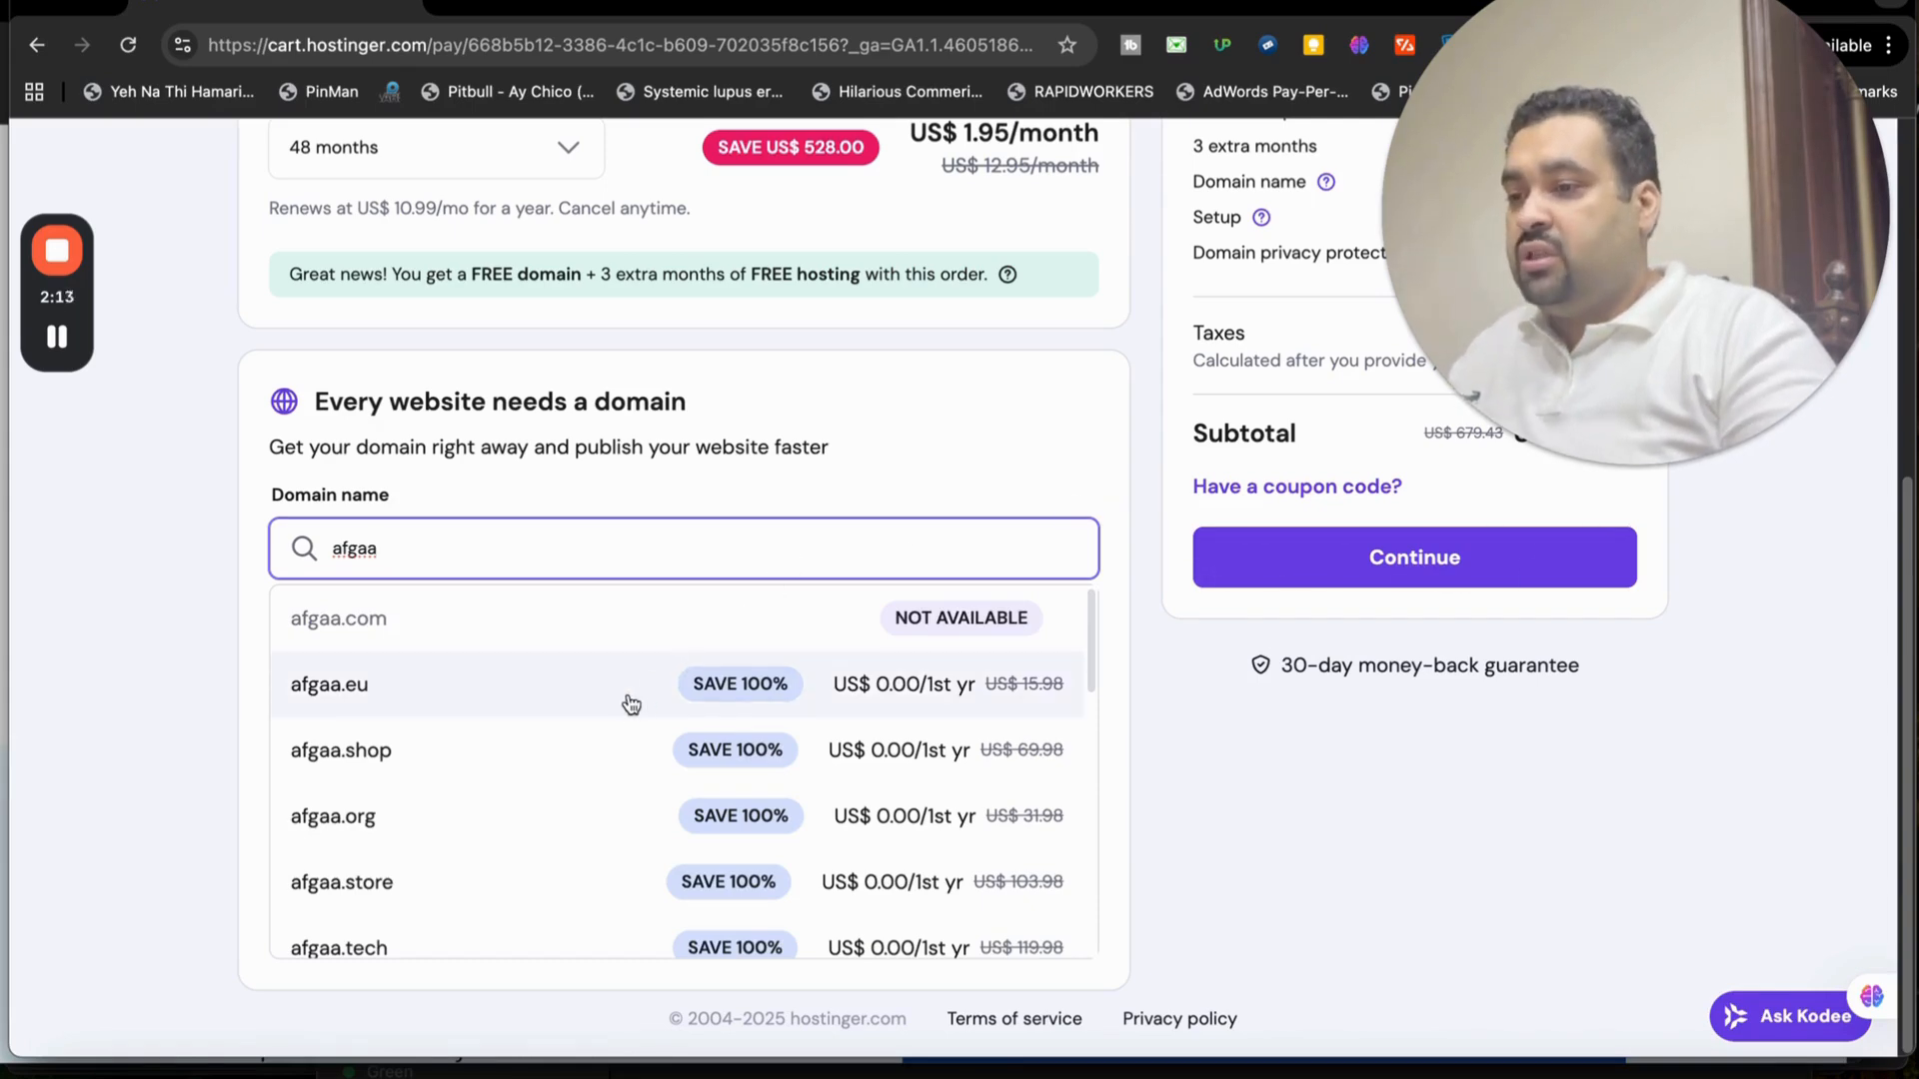
{"action": "mouse_move", "coordinate": [574, 796]}
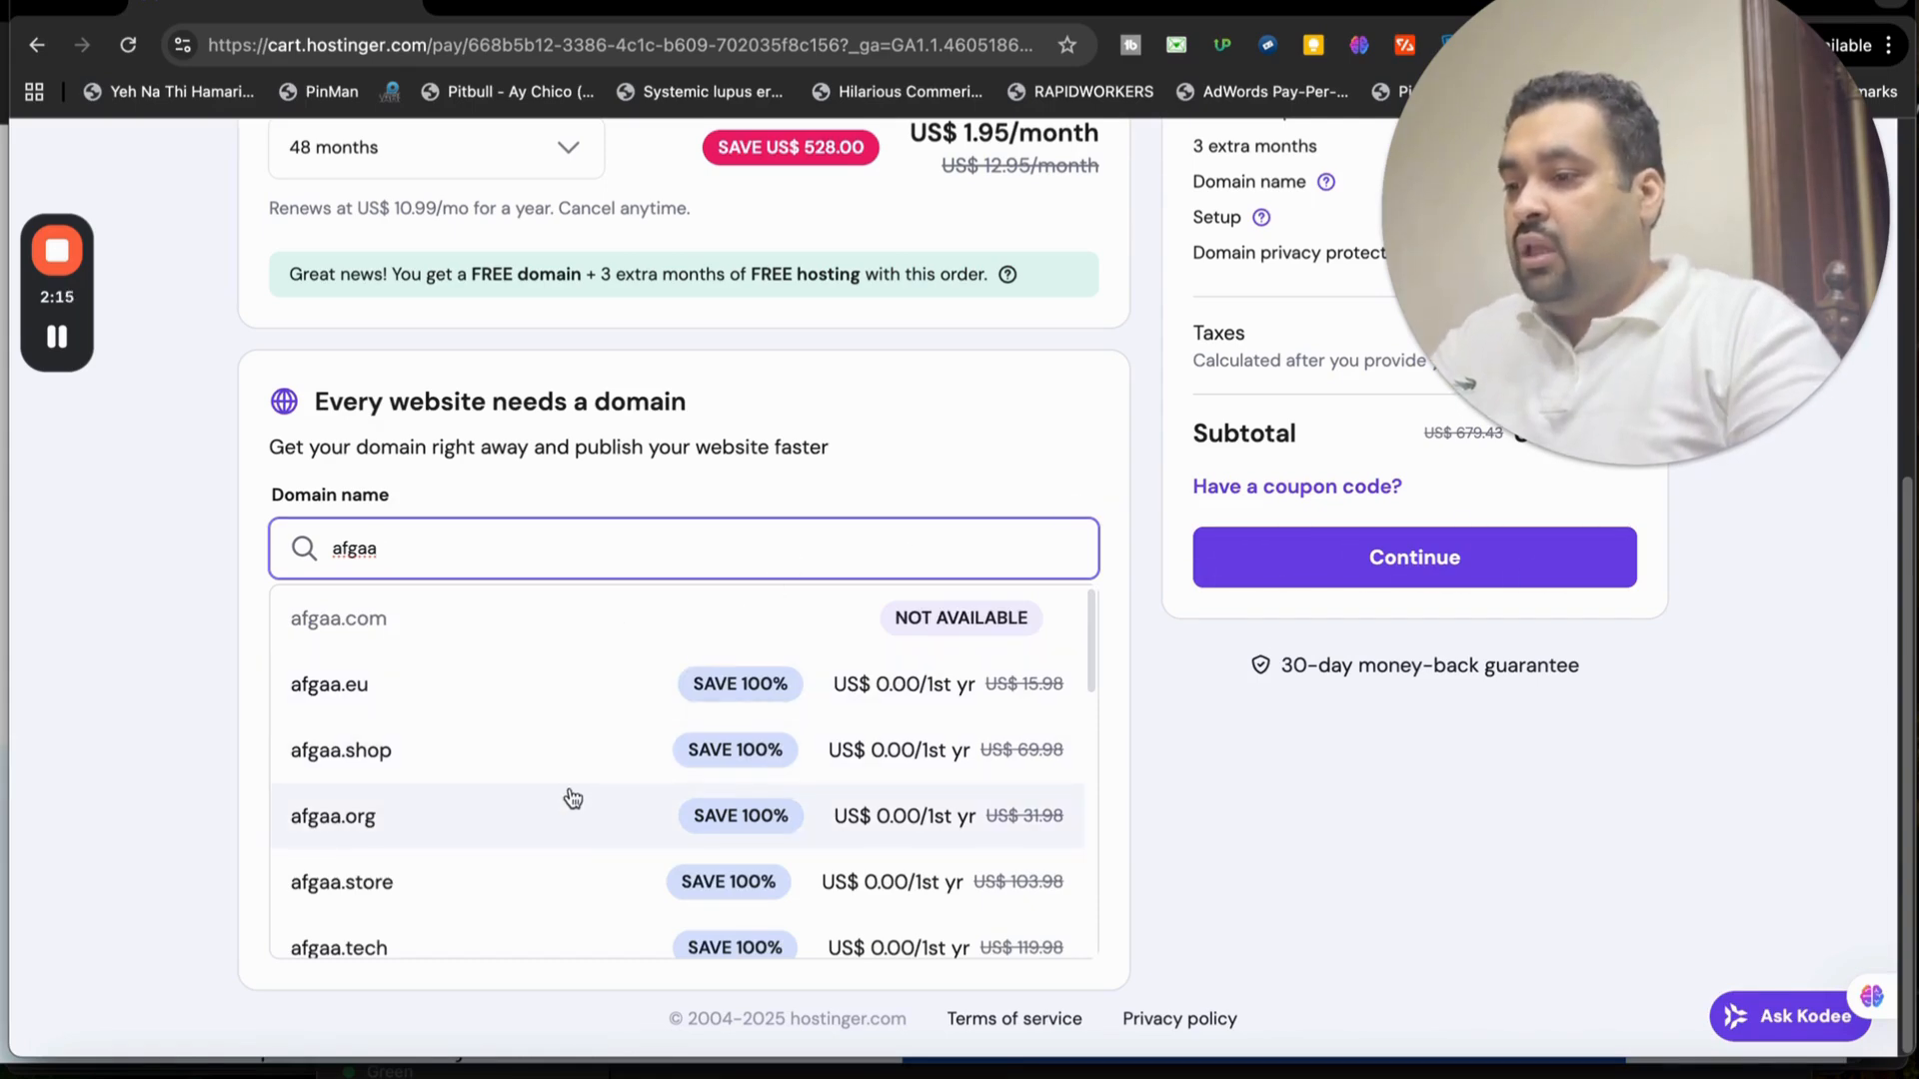
{"action": "type", "text": "112"}
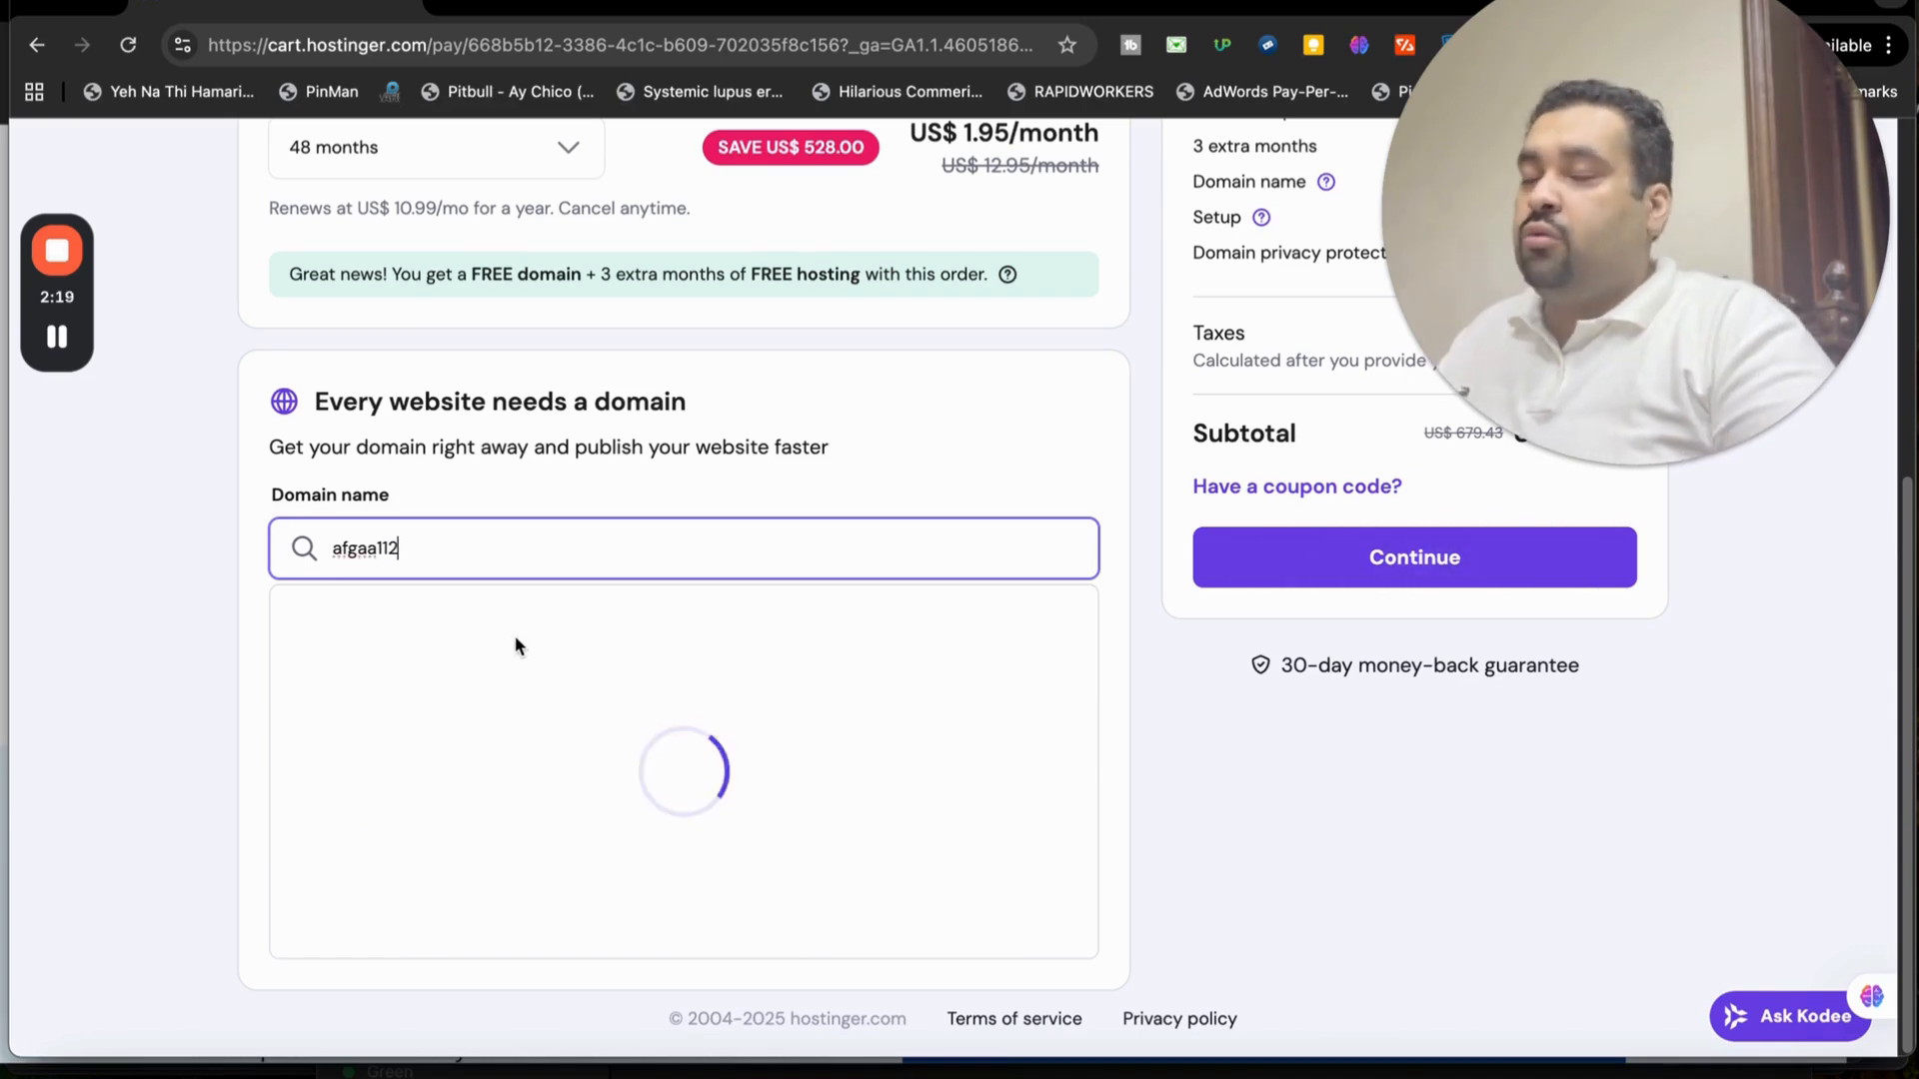
{"action": "scroll", "scroll_direction": "up", "scroll_amount": 3}
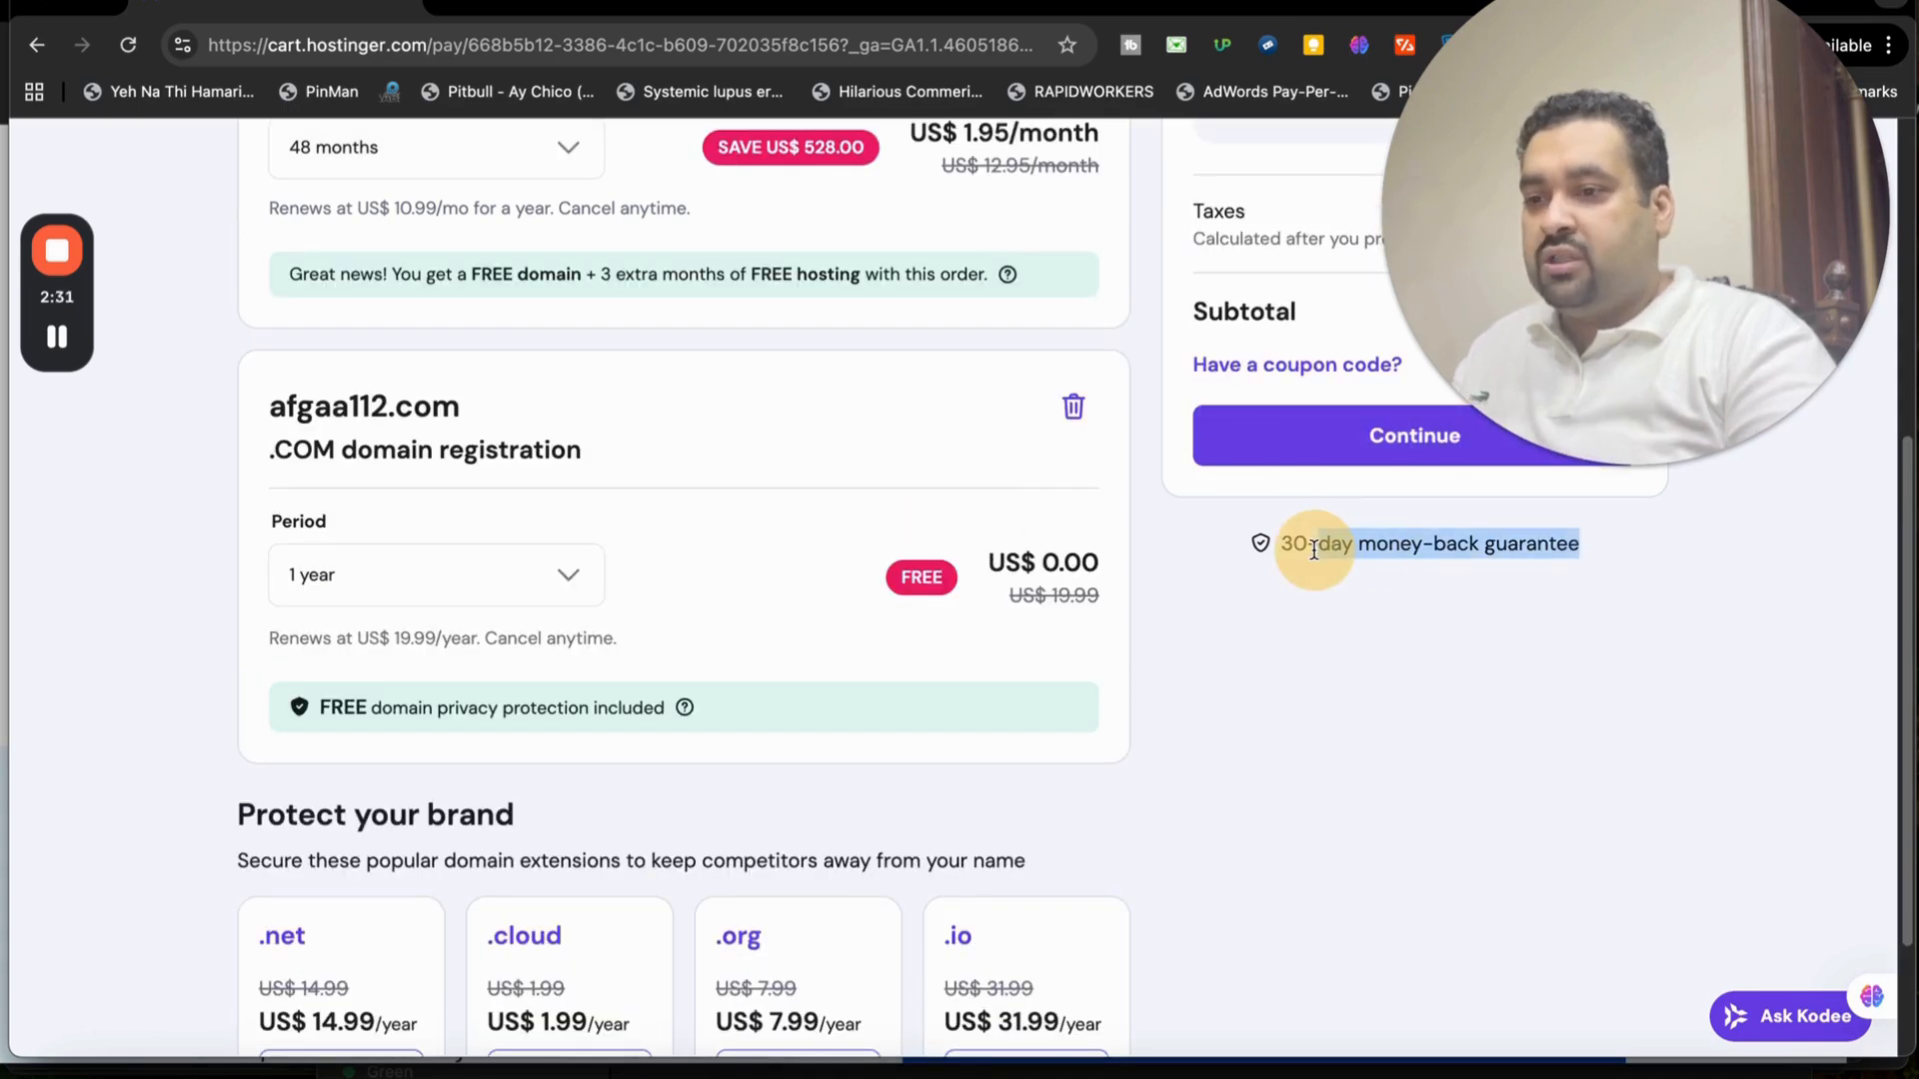
{"action": "scroll", "scroll_direction": "up", "scroll_amount": 3}
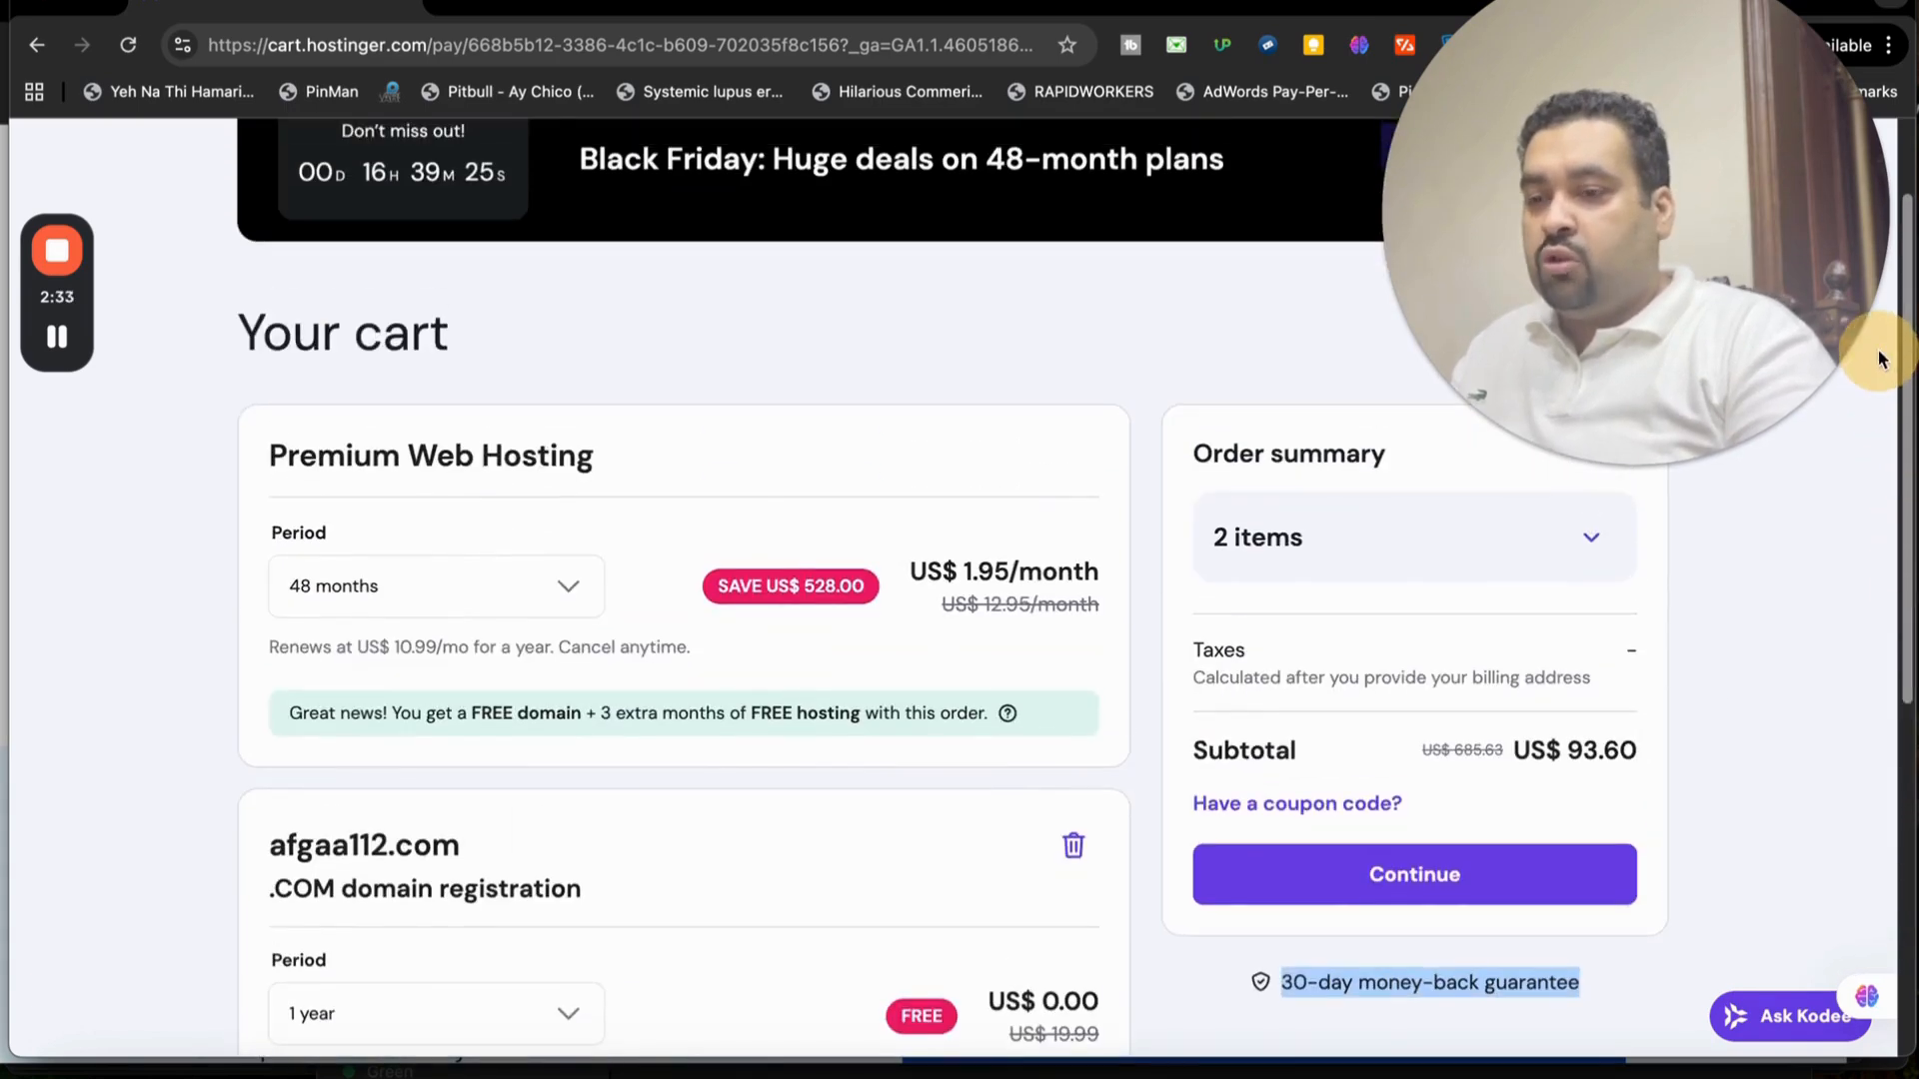
Expand the order summary's itemized breakdown and open the coupon code field
{"action": "left_click", "coordinate": [1412, 538]}
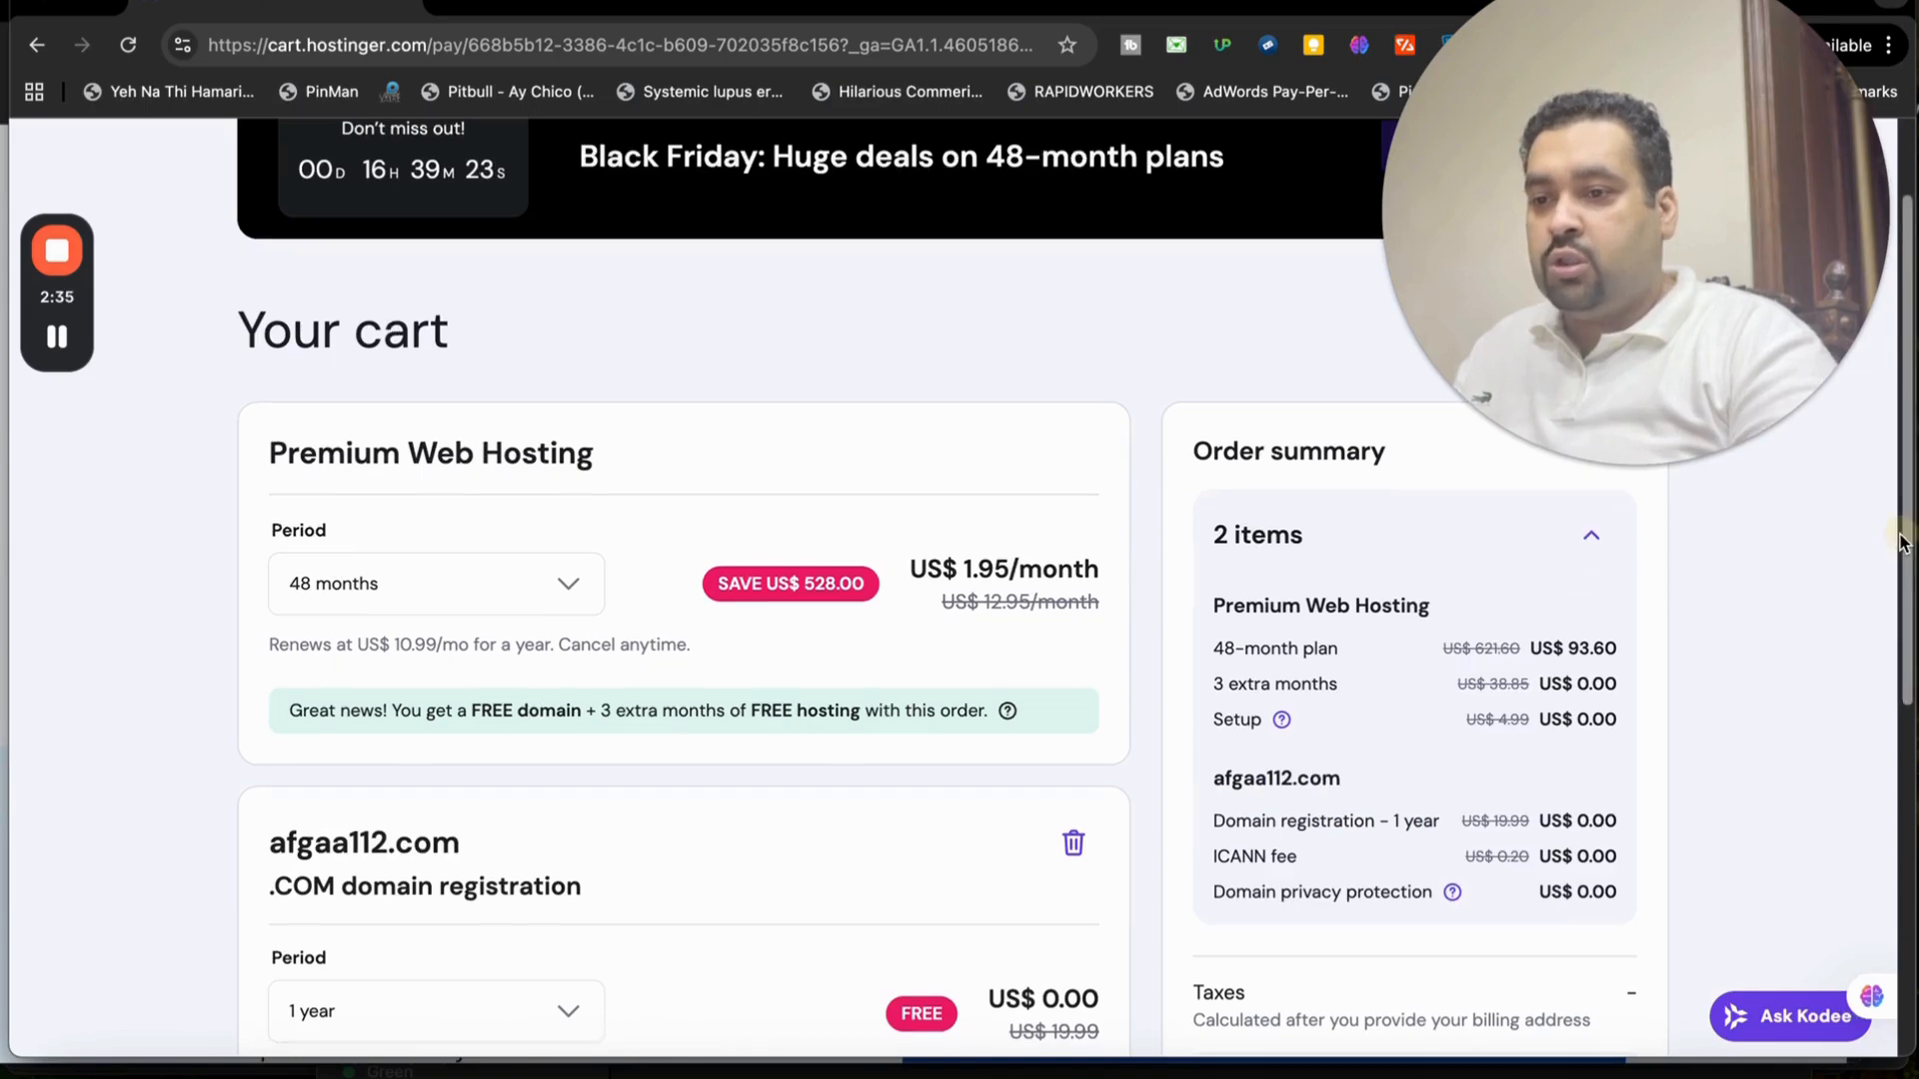
{"action": "scroll", "scroll_direction": "down", "scroll_amount": 3}
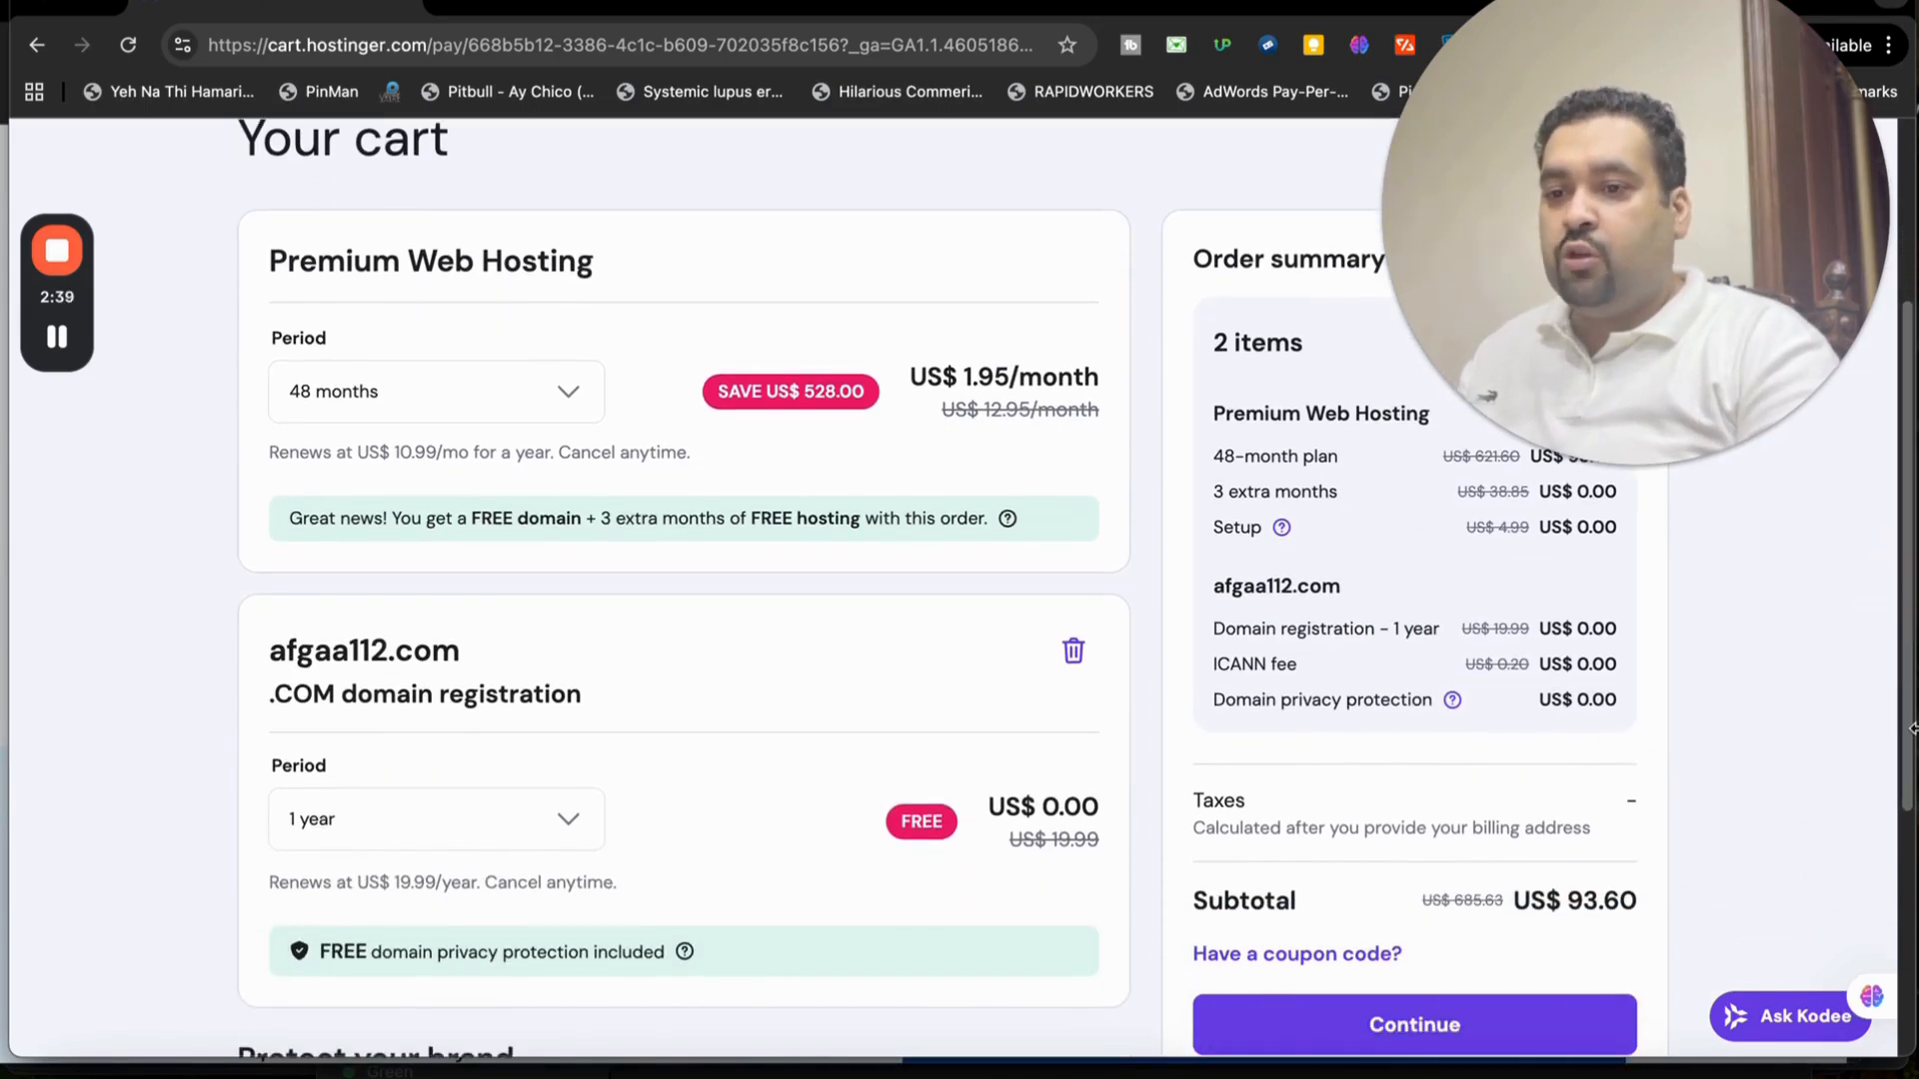
{"action": "left_click", "coordinate": [1296, 953]}
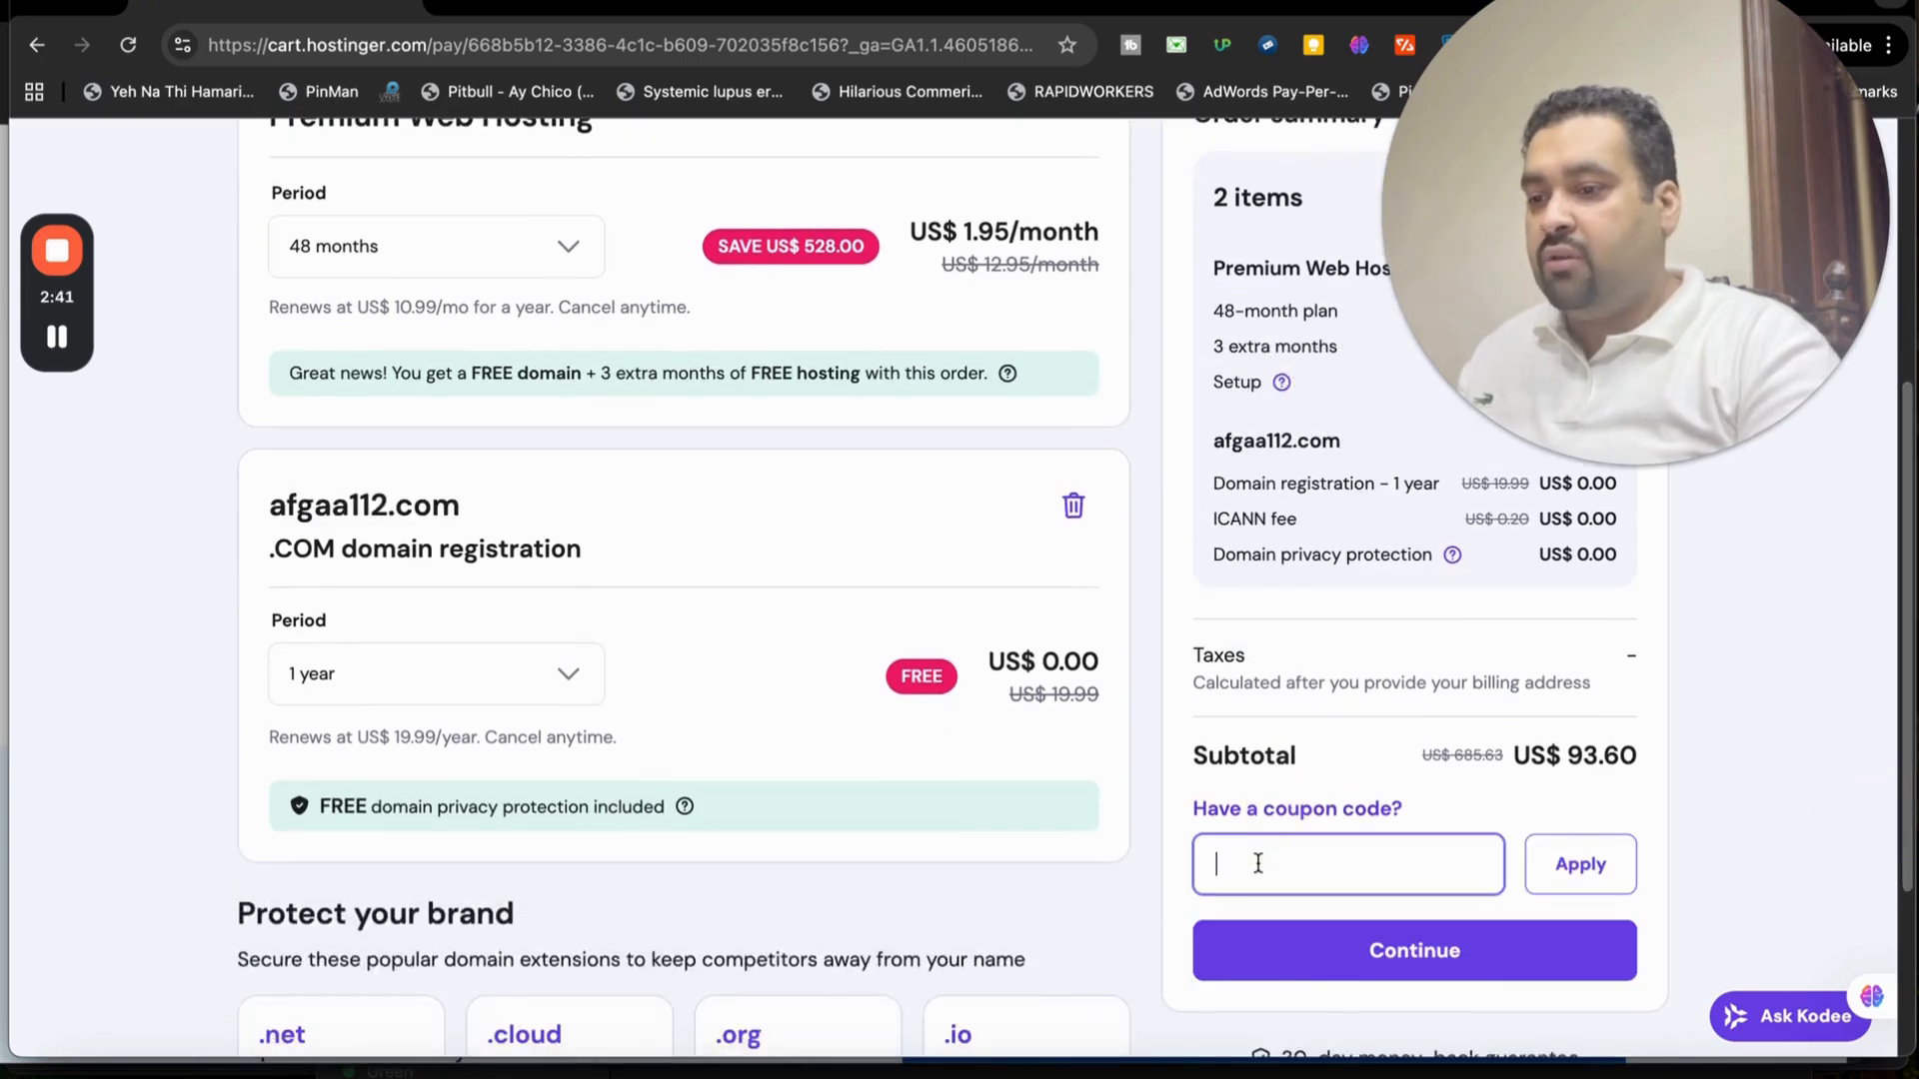
Apply coupon ALIRAZAMARKETING for 10% off, bringing the subtotal to US$84.24
{"action": "type", "text": "ALIRAZ"}
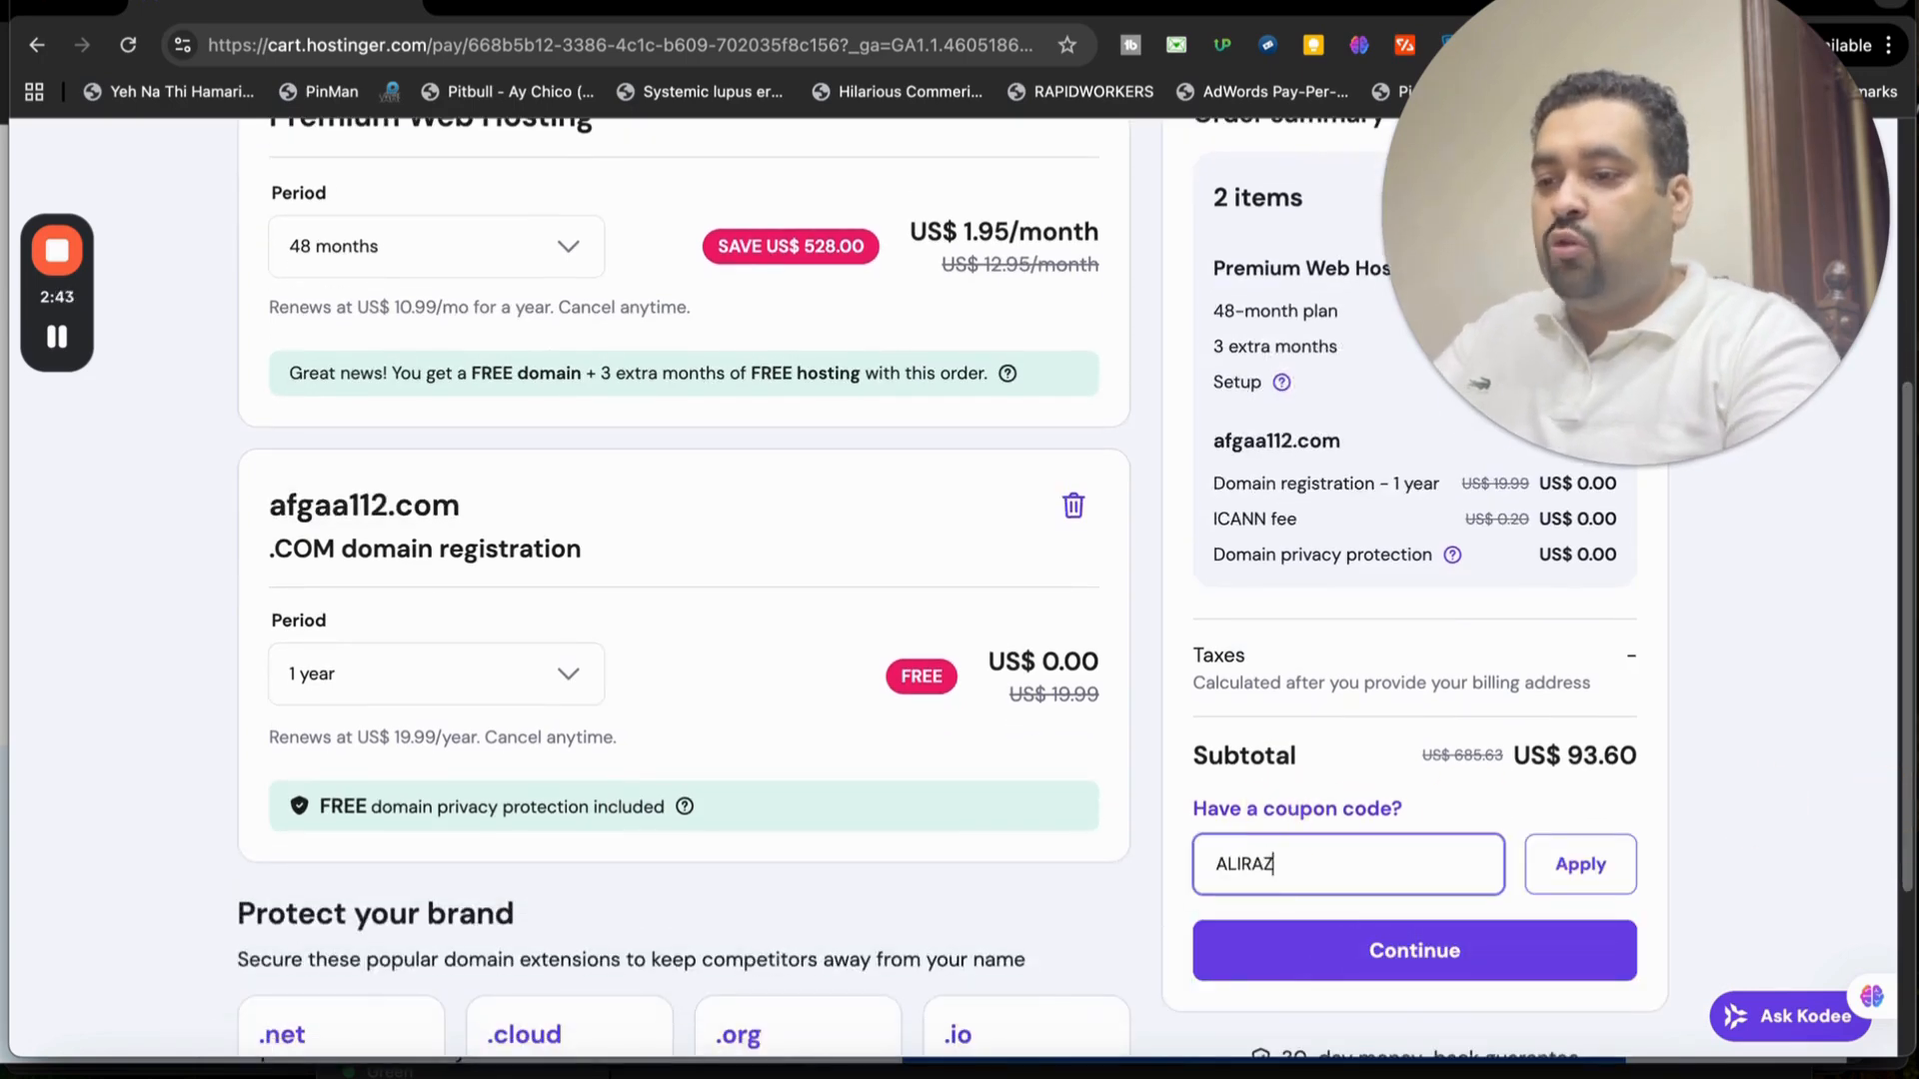
{"action": "type", "text": "AMARKETING"}
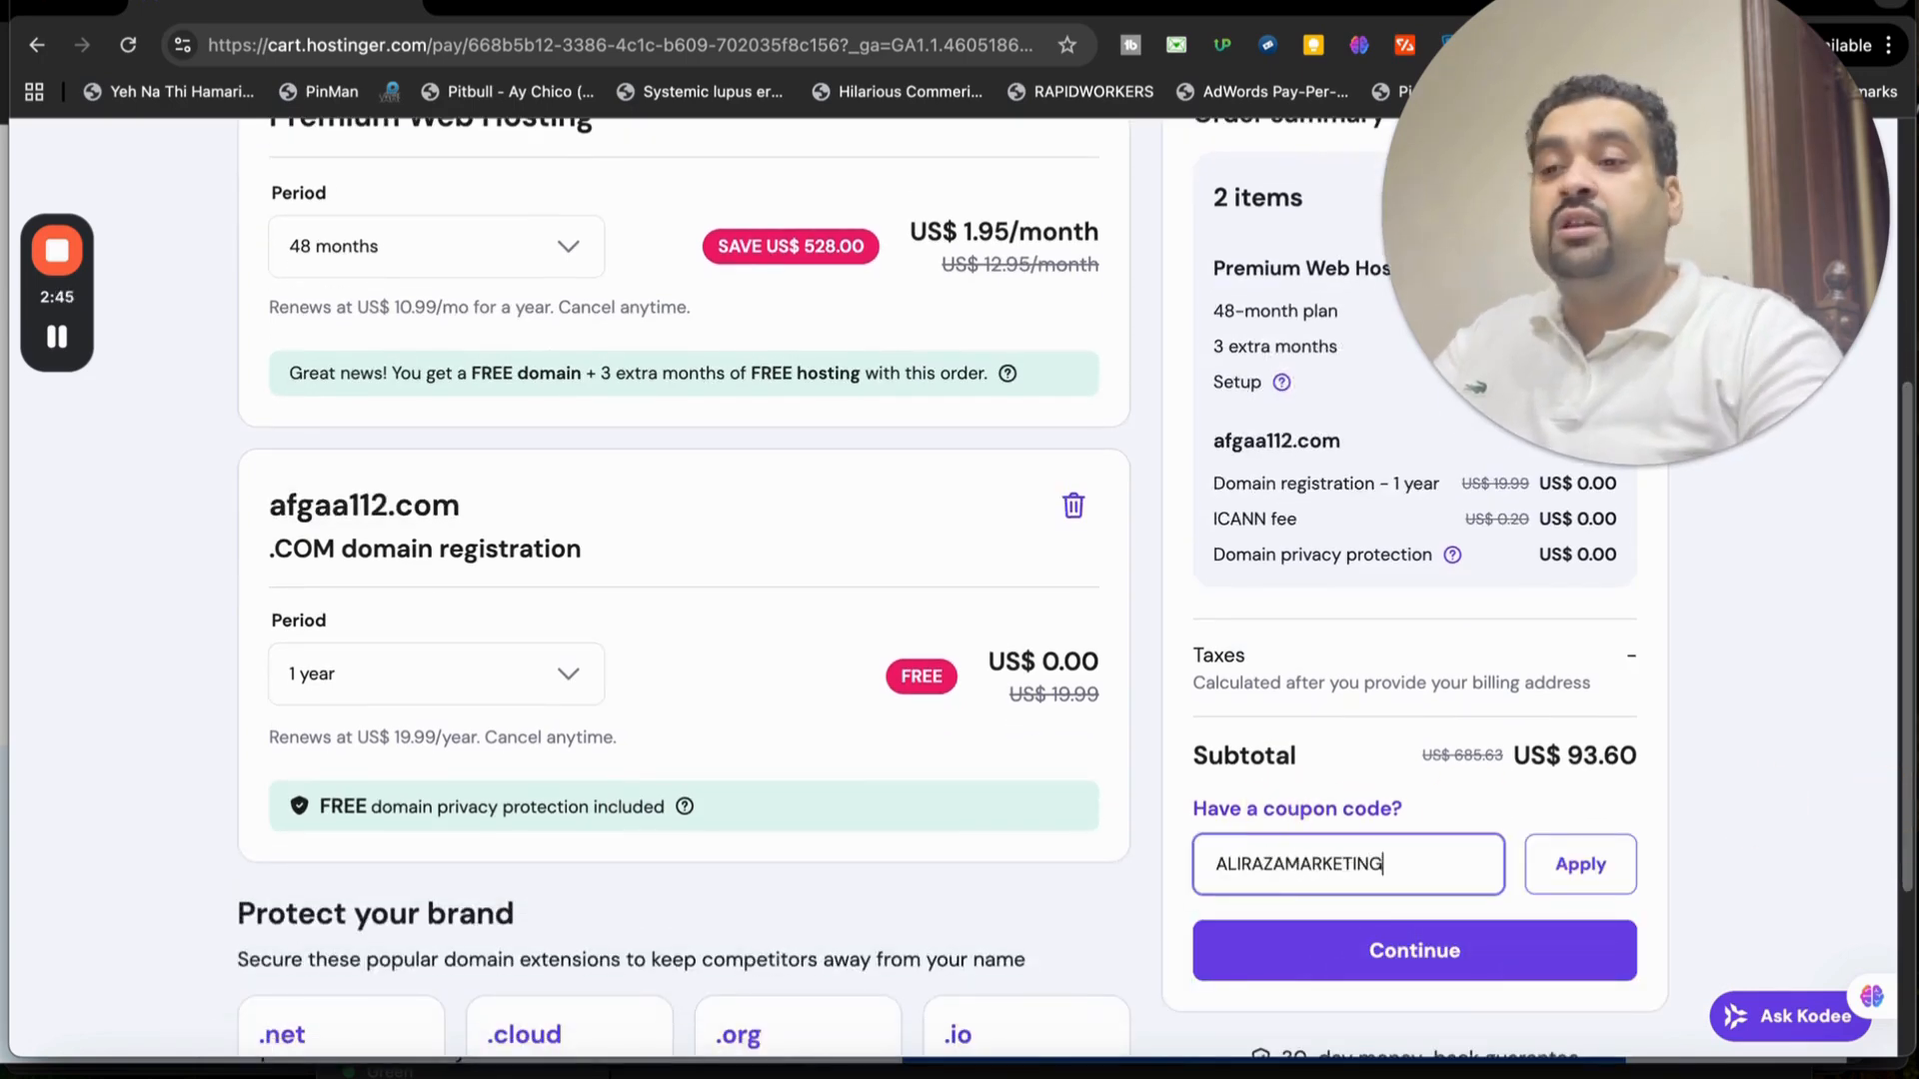
{"action": "left_click", "coordinate": [1578, 864]}
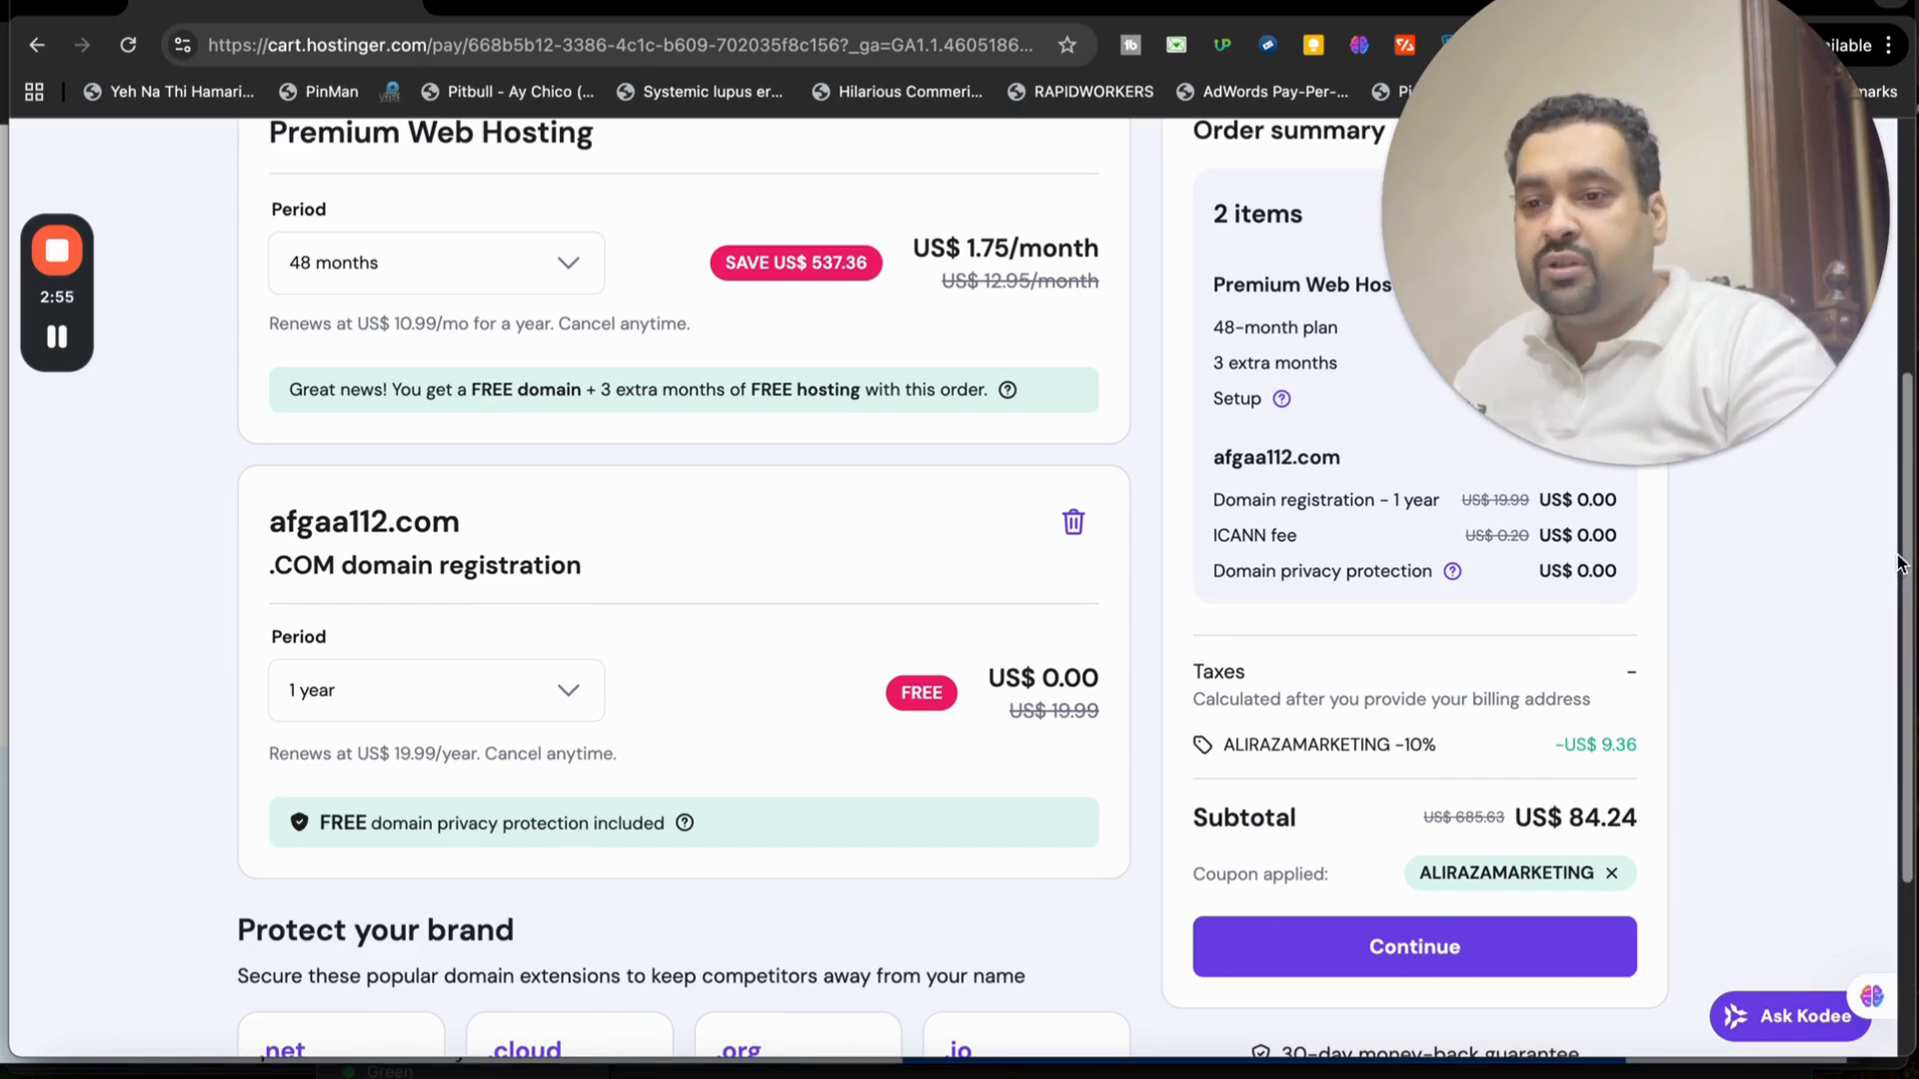
{"action": "scroll", "scroll_direction": "up", "scroll_amount": 3}
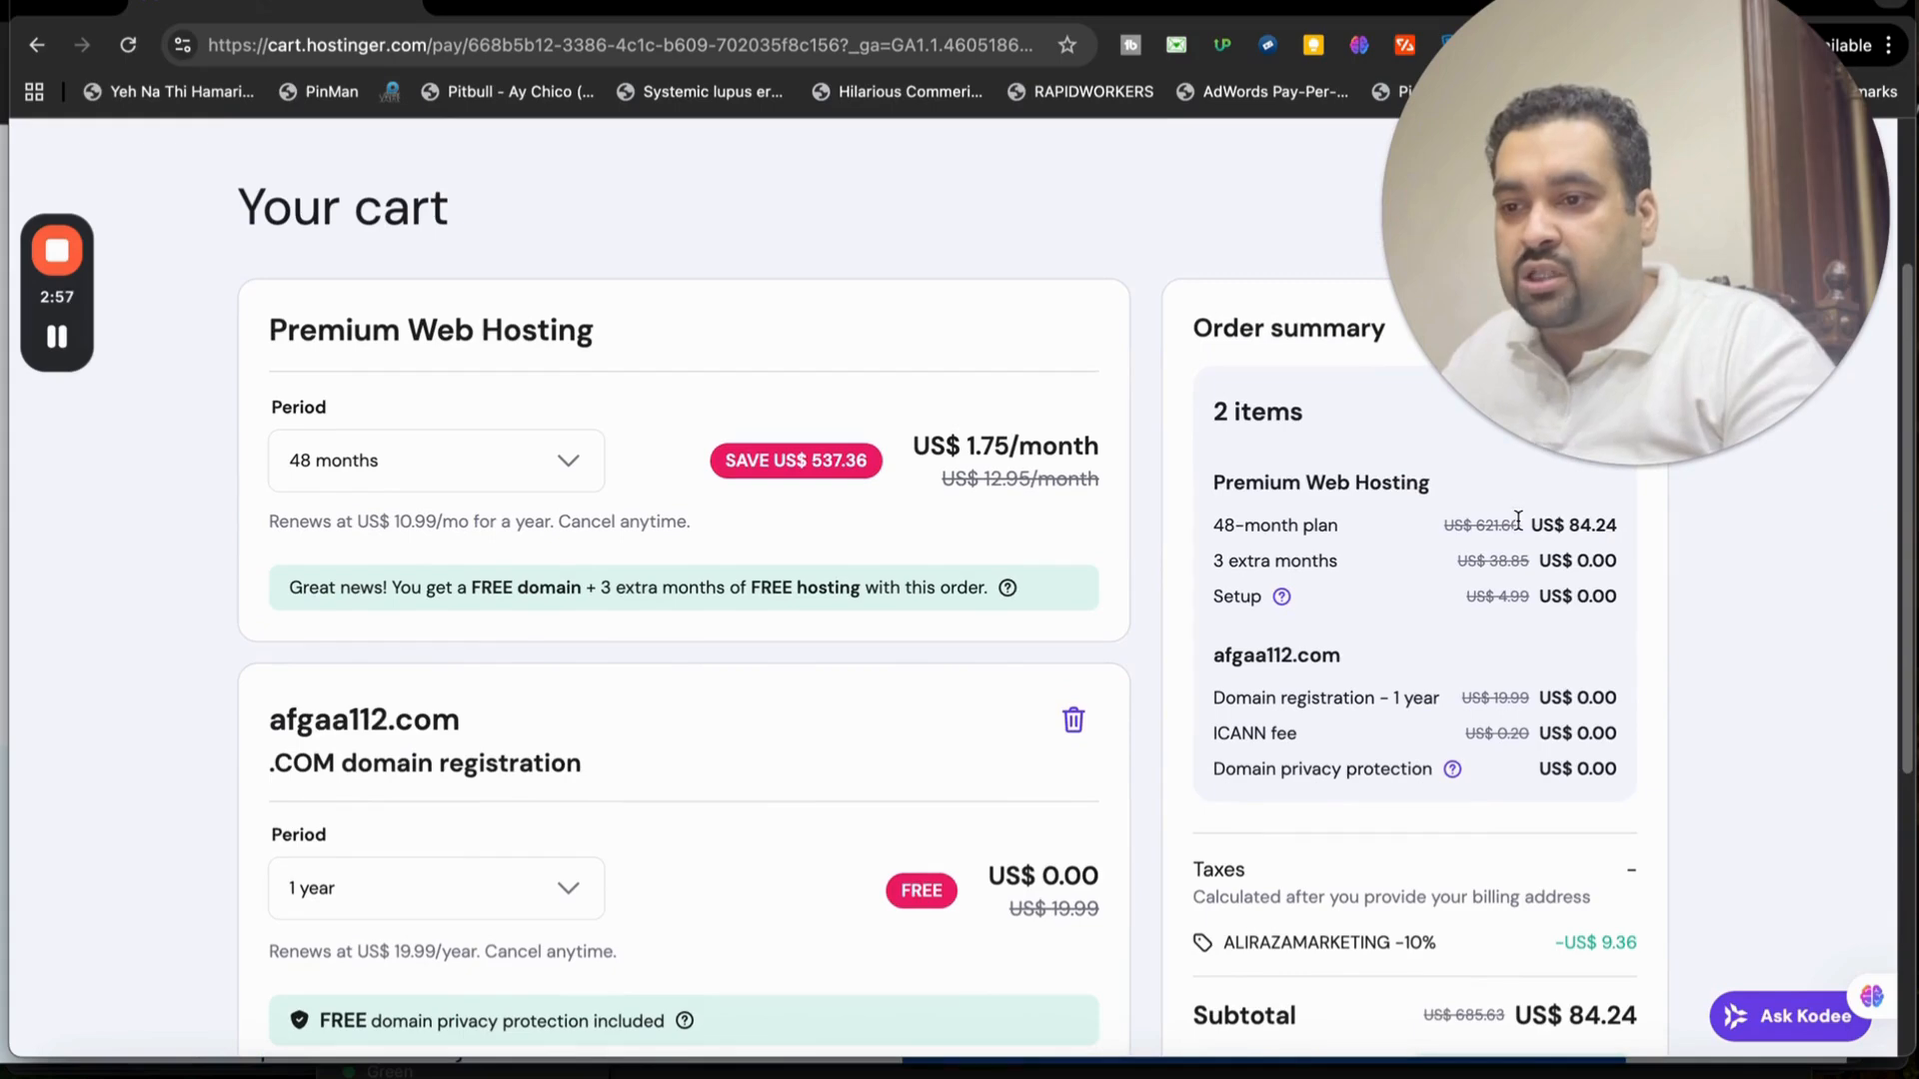
{"action": "scroll", "scroll_direction": "down", "scroll_amount": 3}
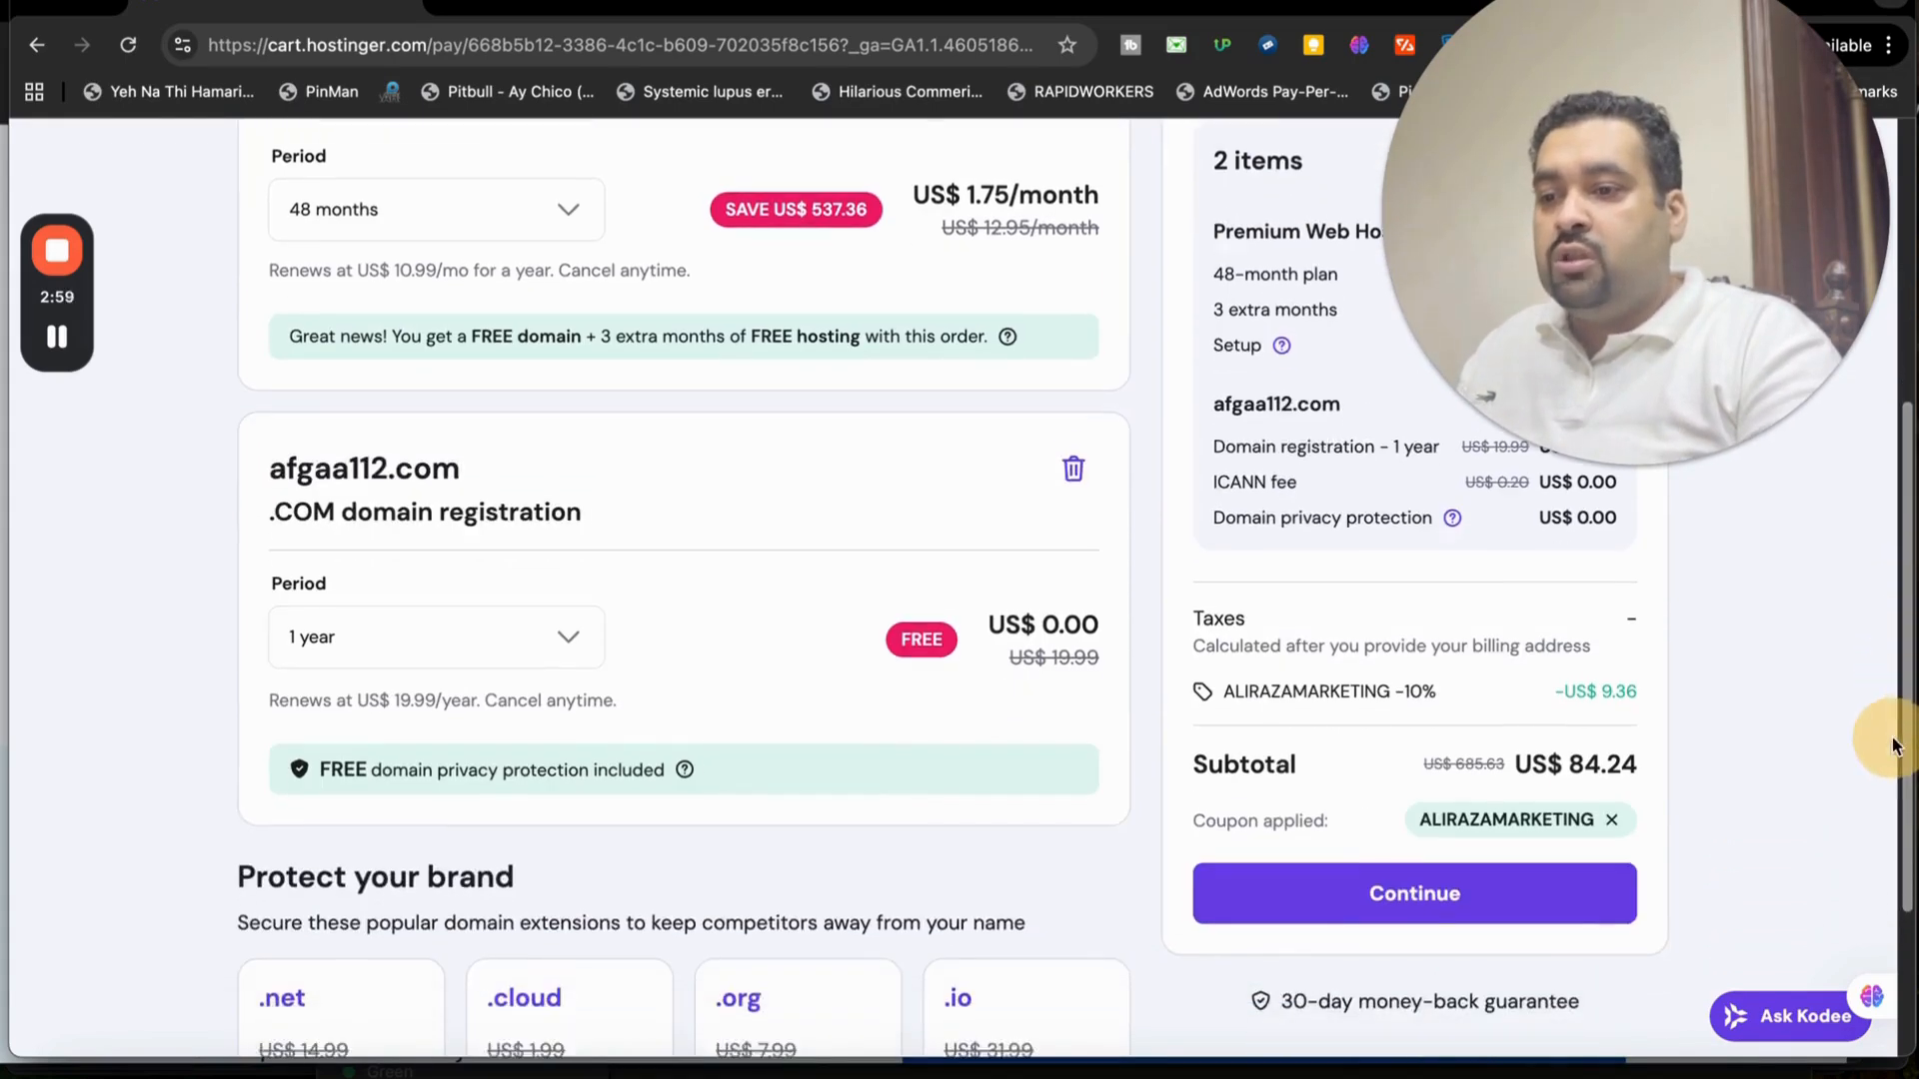
{"action": "scroll", "scroll_direction": "down", "scroll_amount": 3}
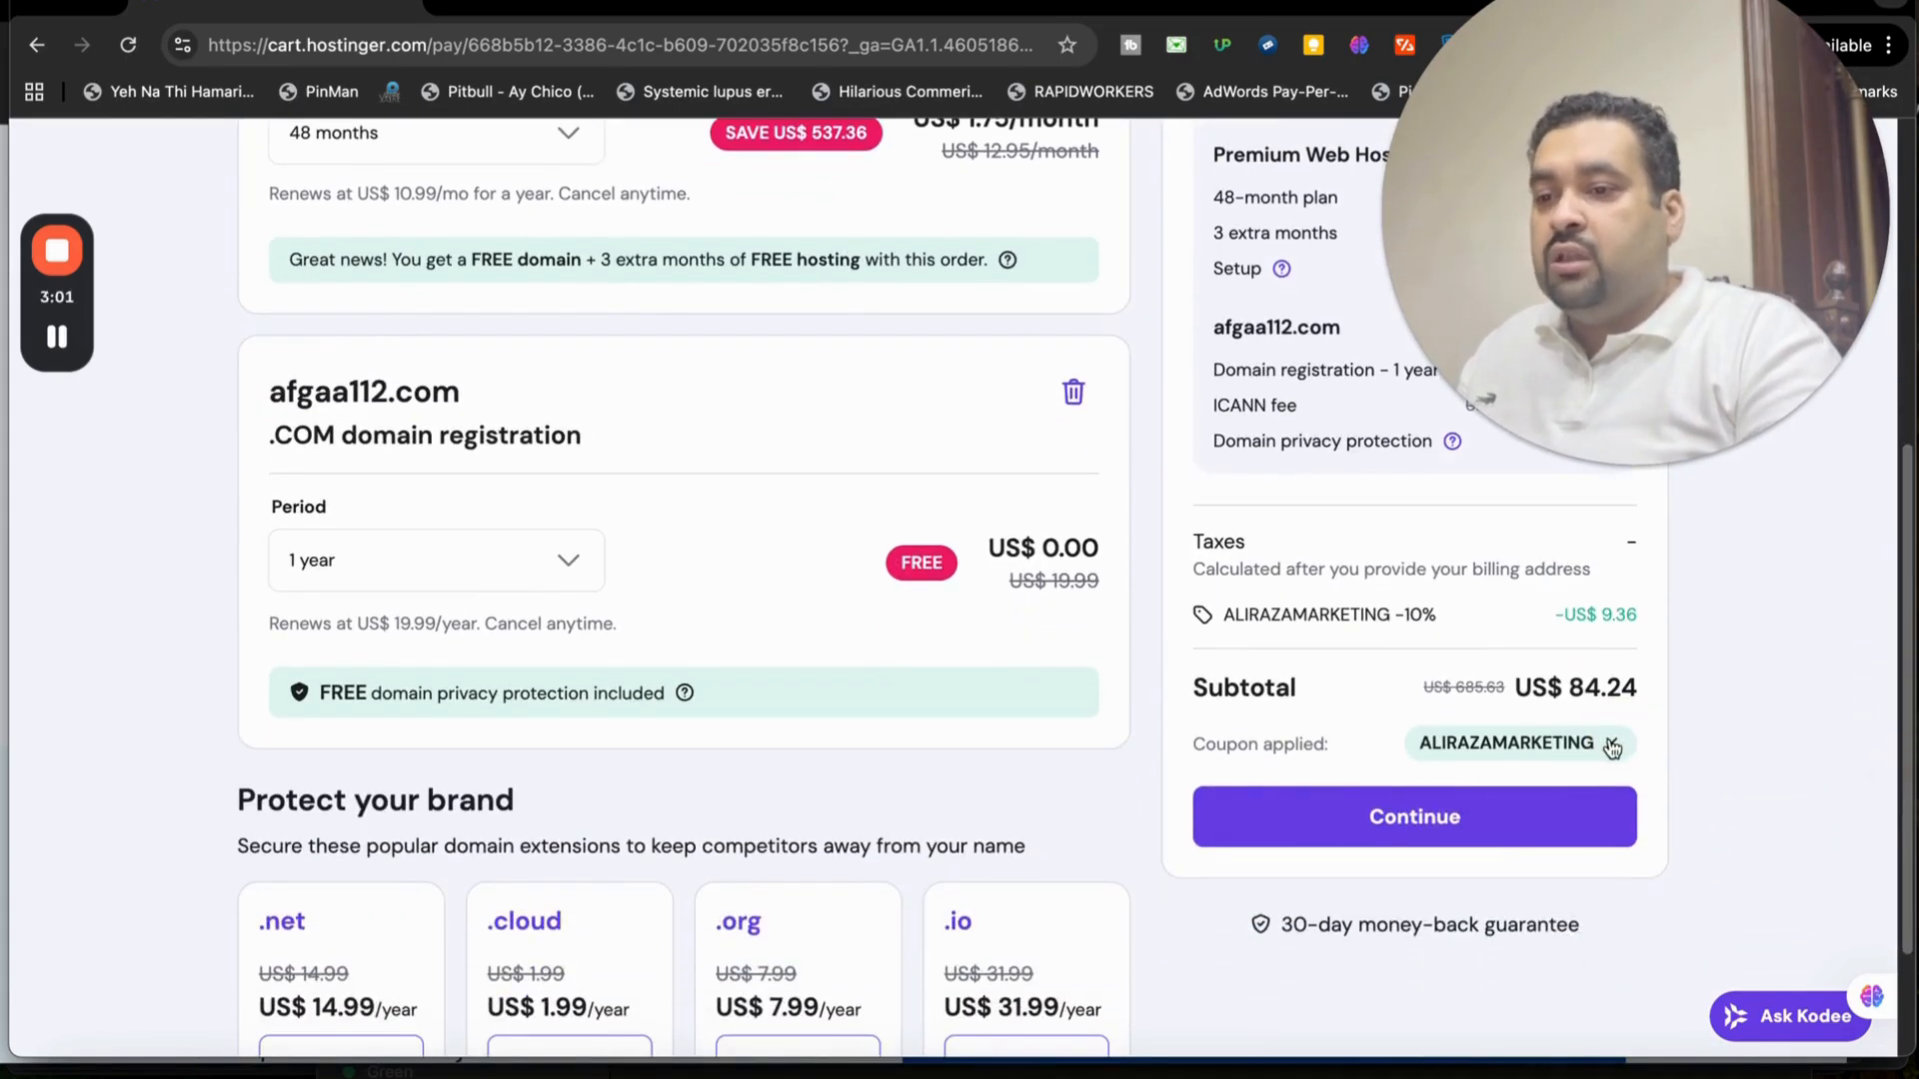
Replace coupon ALIRAZAMARKETING with HI10, keeping 10% off and US$84.24 subtotal
{"action": "left_click", "coordinate": [1614, 747]}
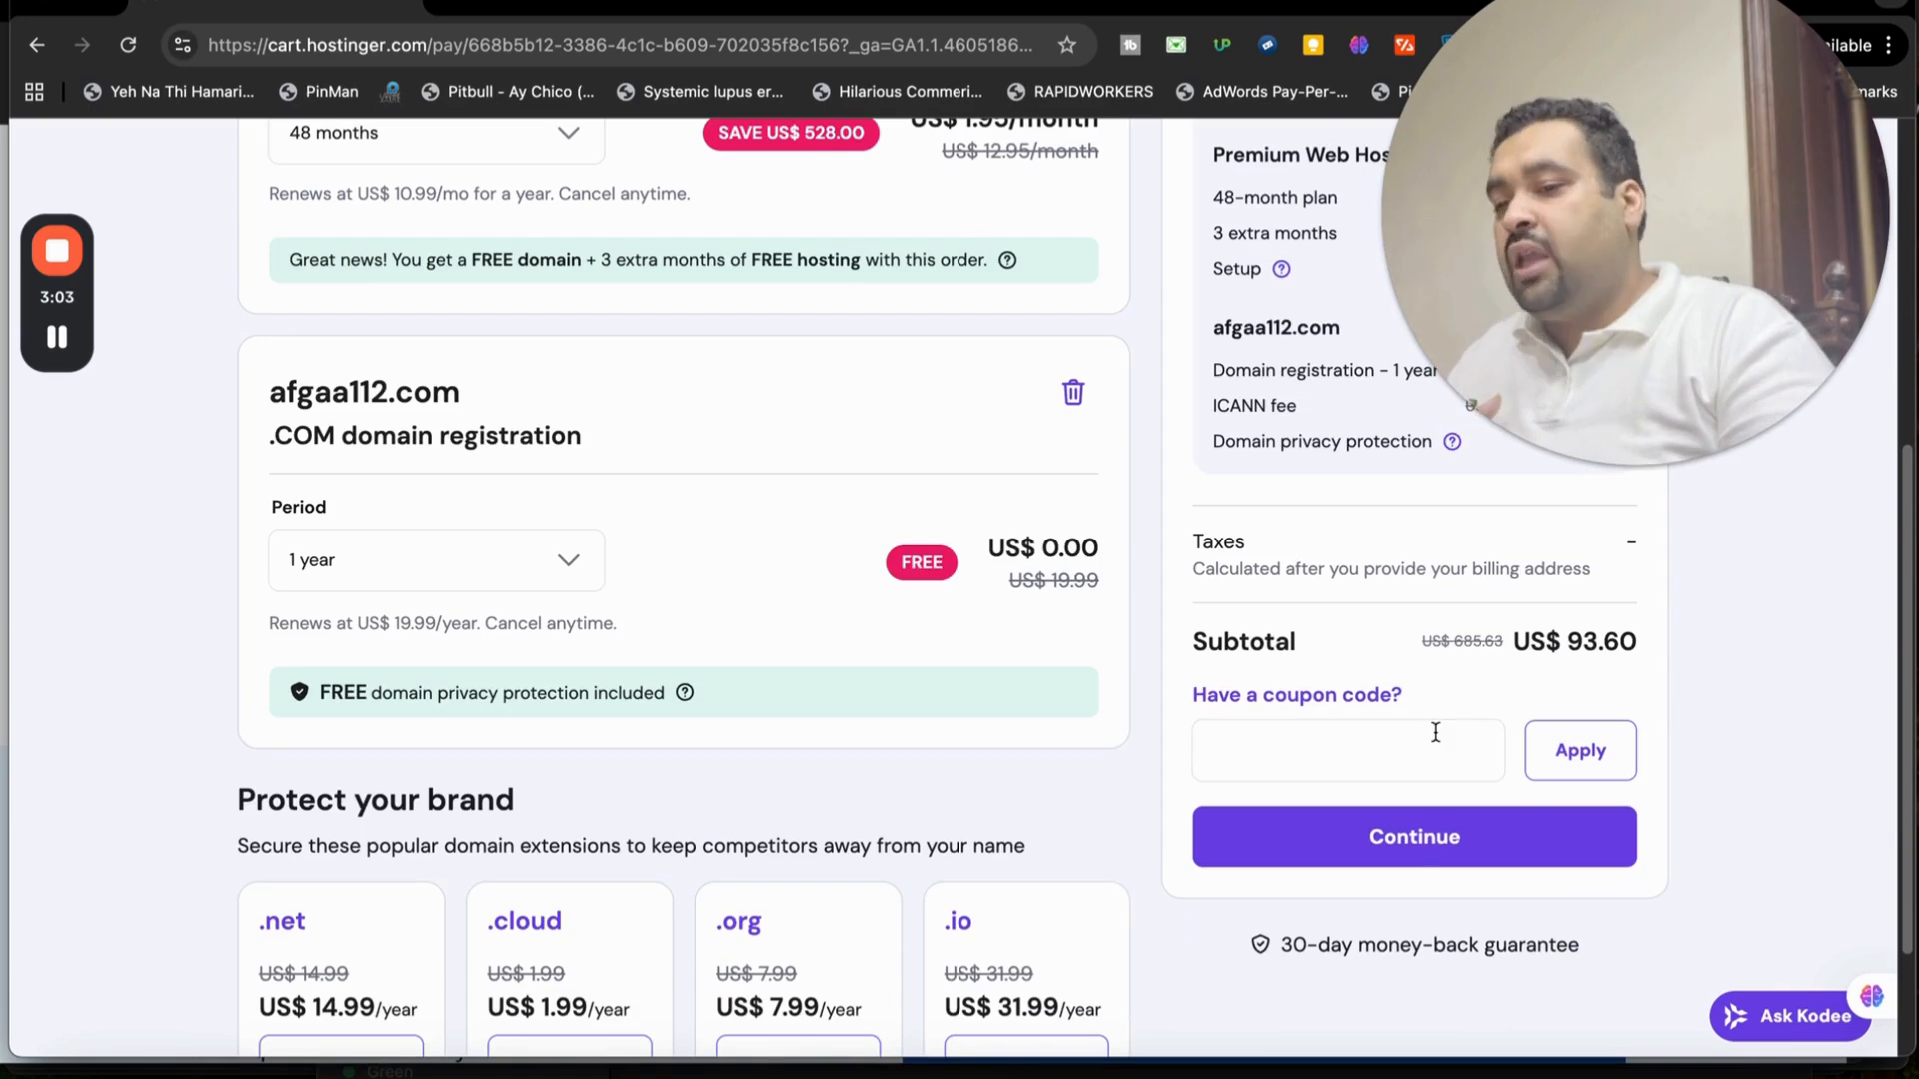
{"action": "type", "text": "HII"}
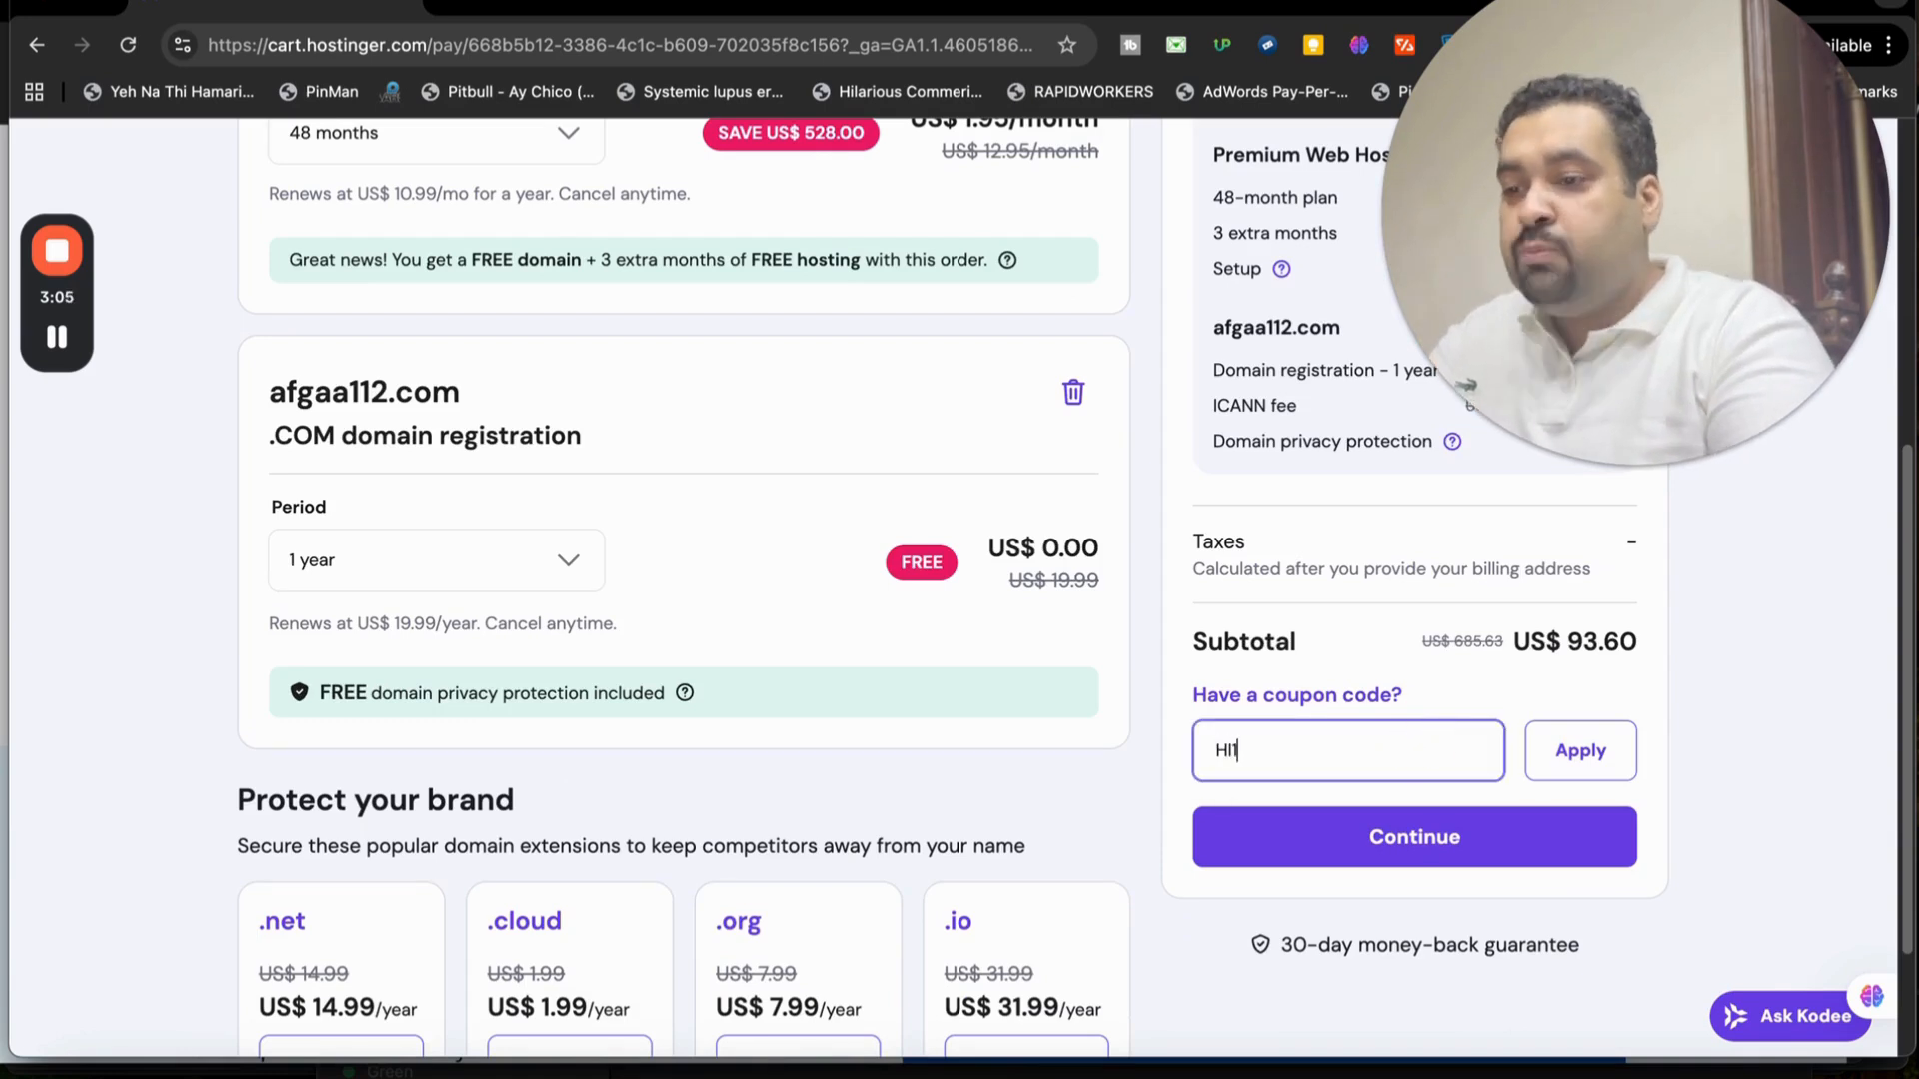
{"action": "left_click", "coordinate": [1579, 751]}
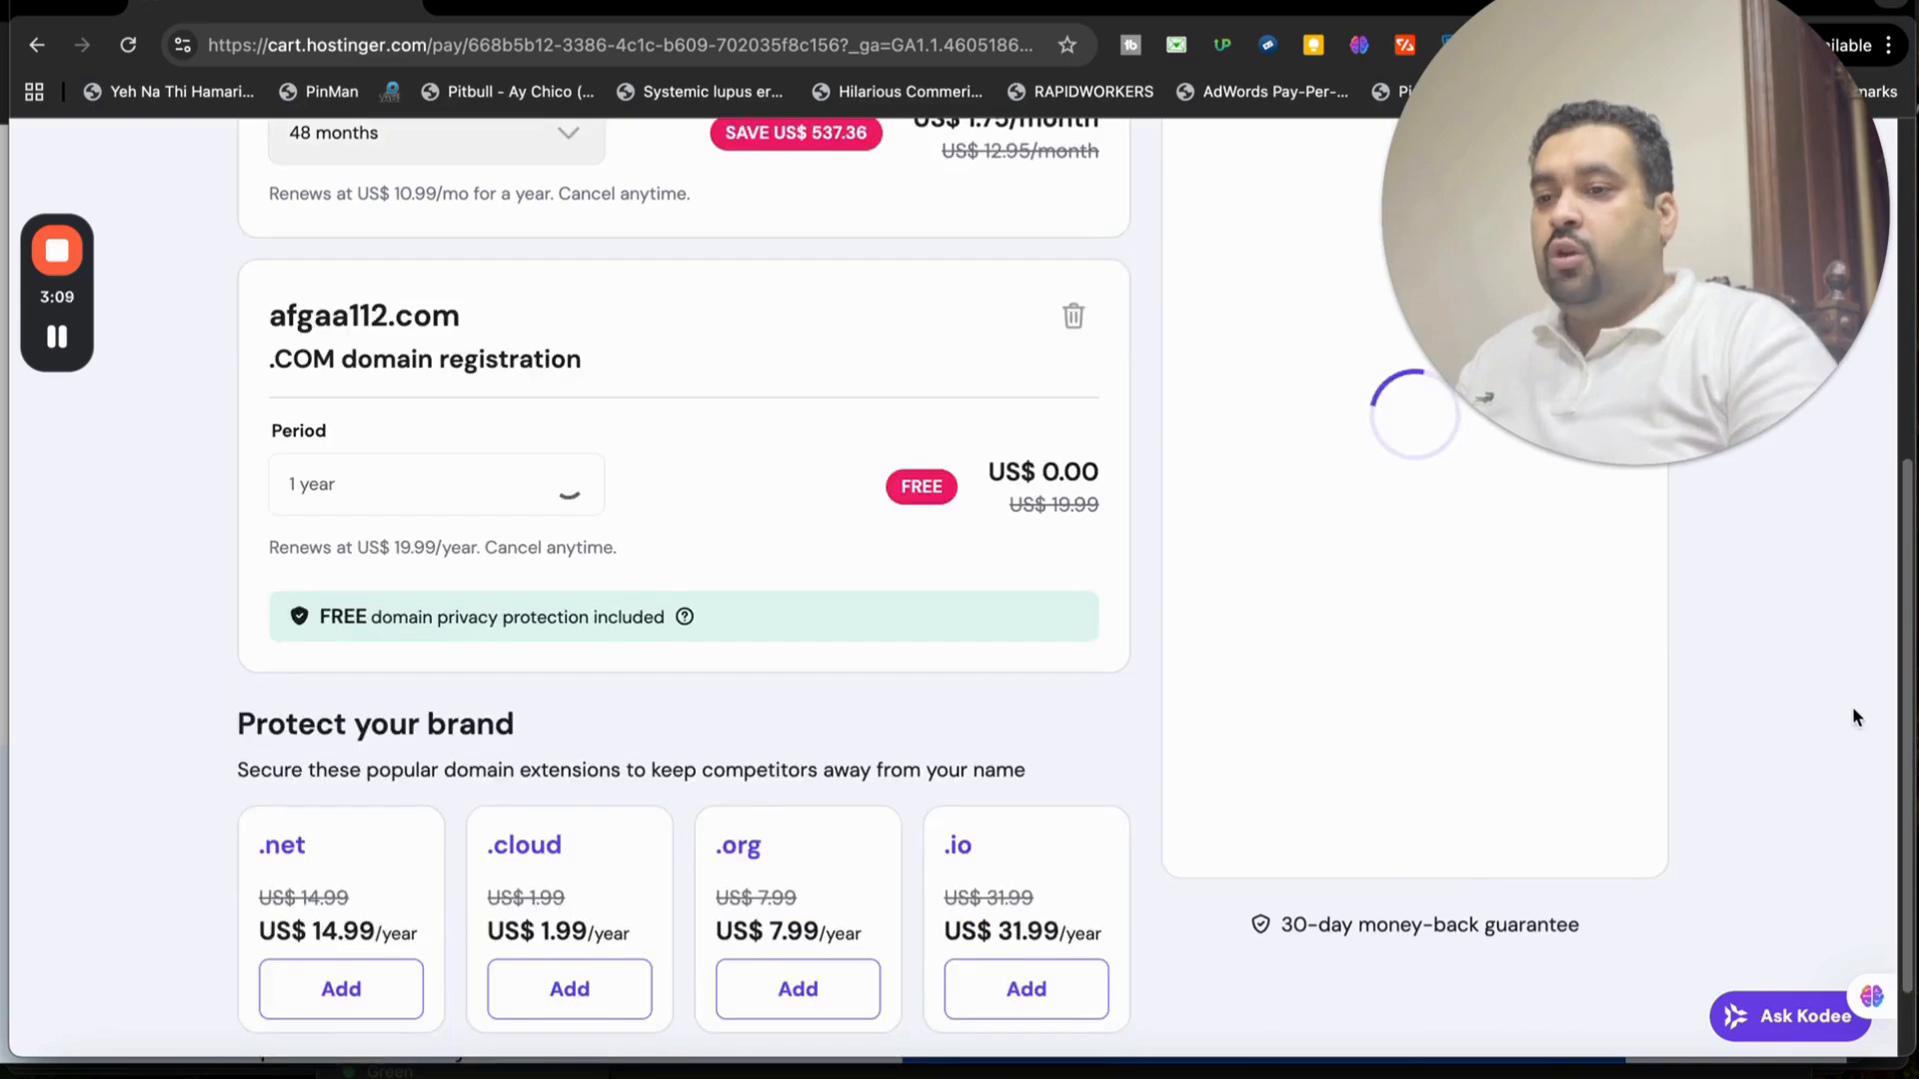
{"action": "scroll", "scroll_direction": "up", "scroll_amount": 3}
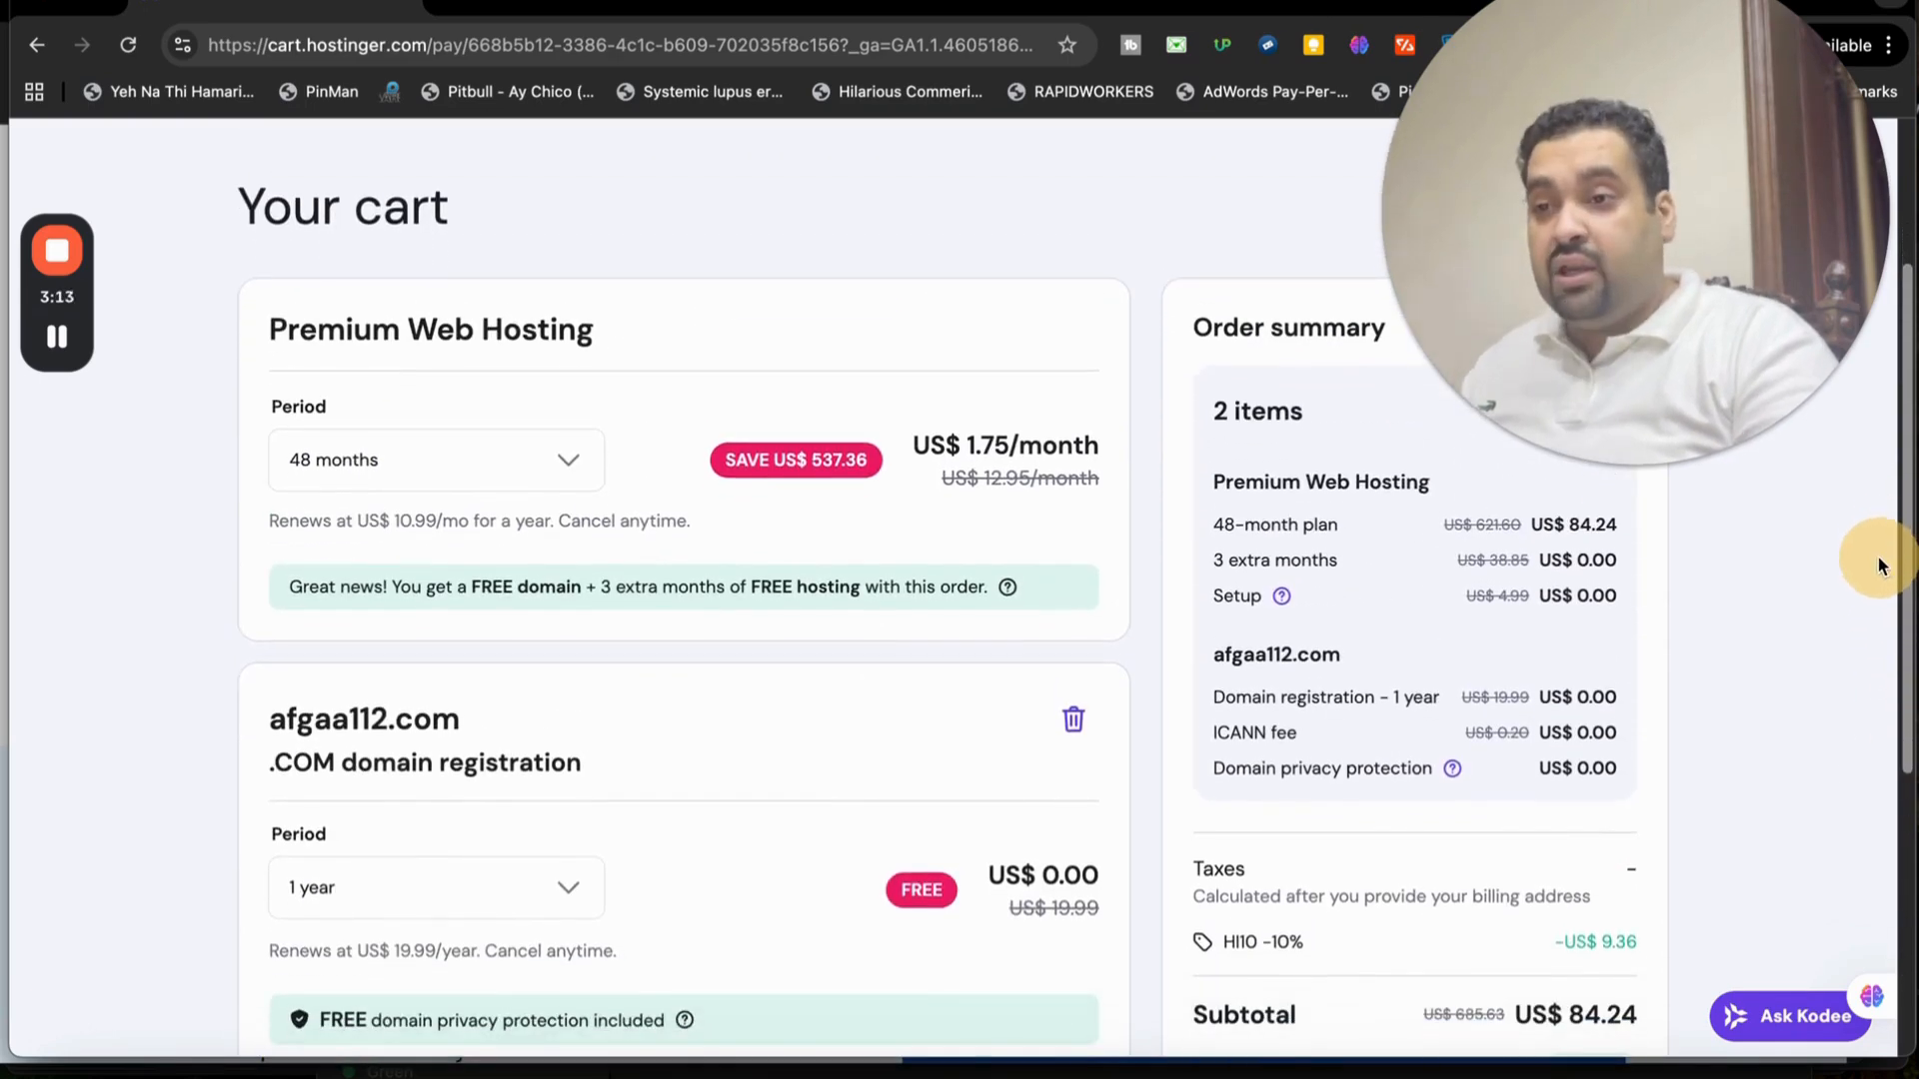
{"action": "scroll", "scroll_direction": "down", "scroll_amount": 3}
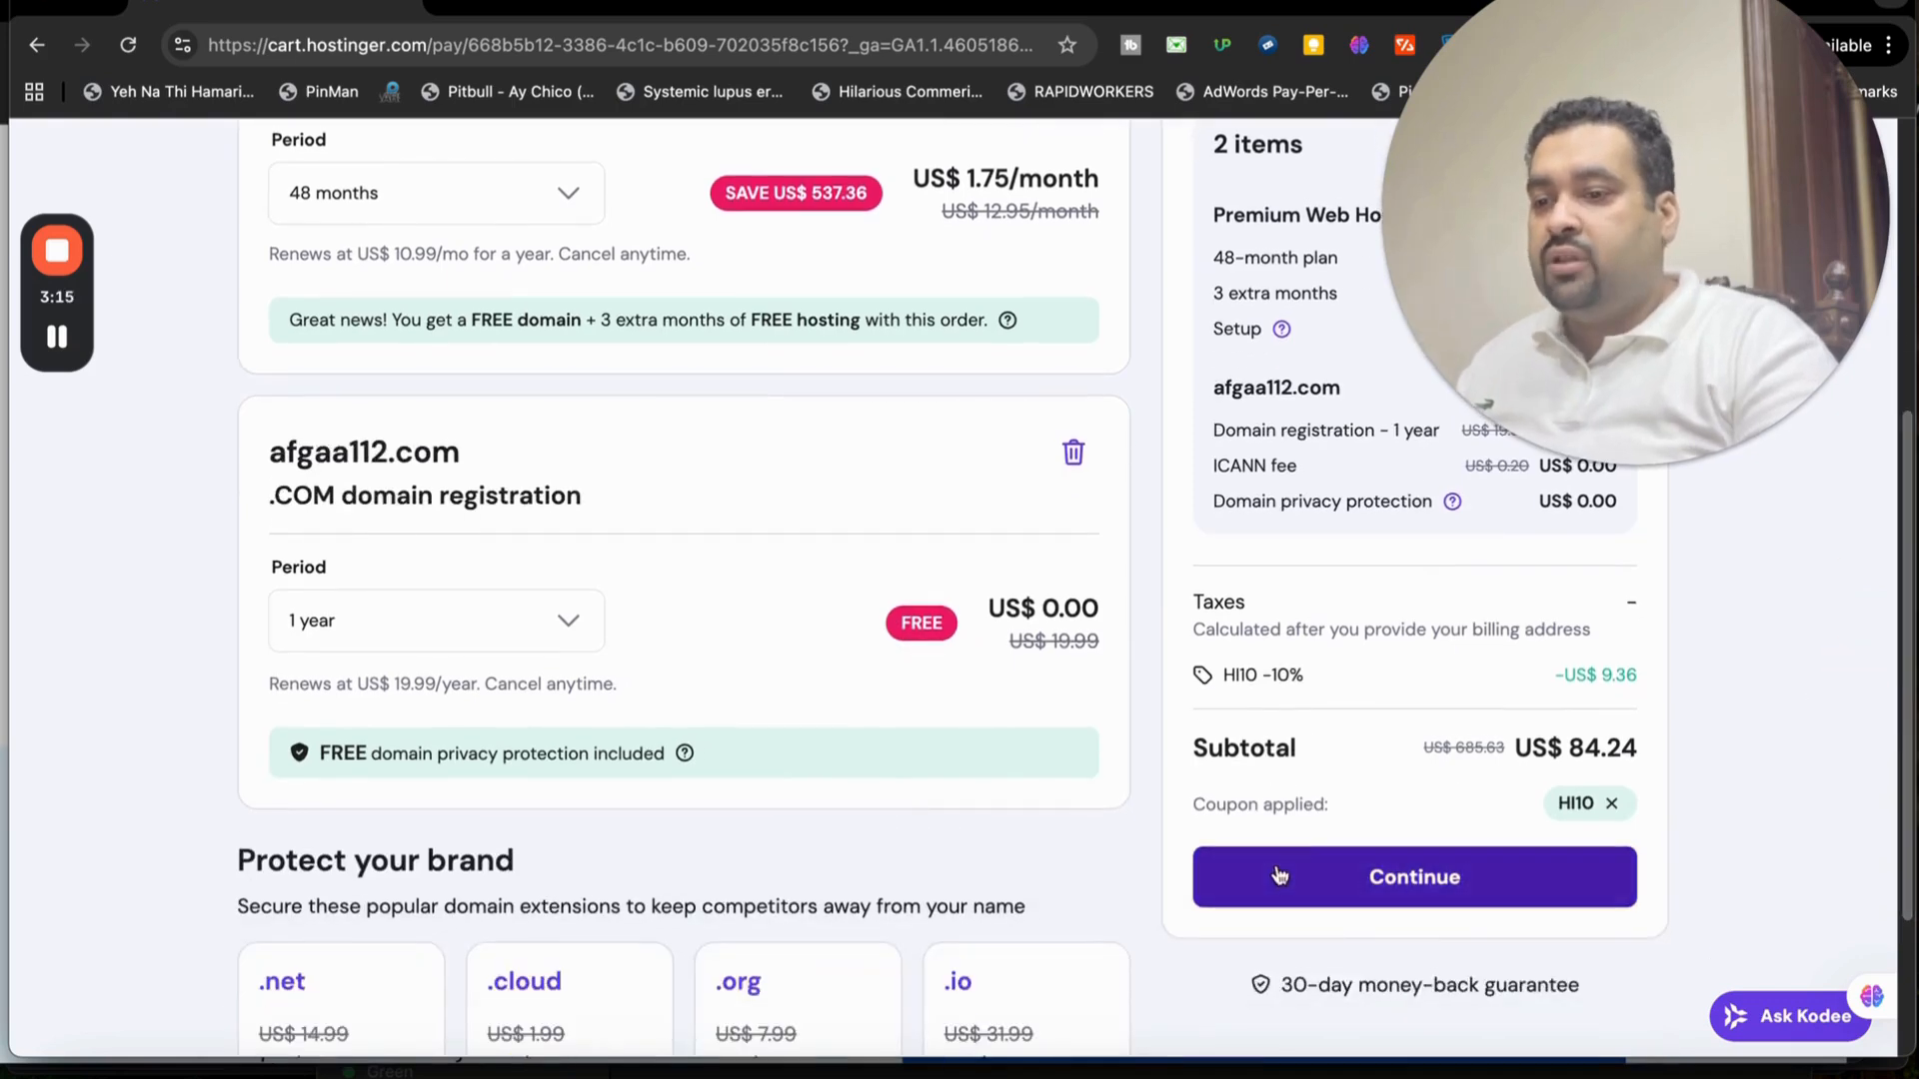
Continue to checkout and sign in with a Google account
{"action": "left_click", "coordinate": [1411, 876]}
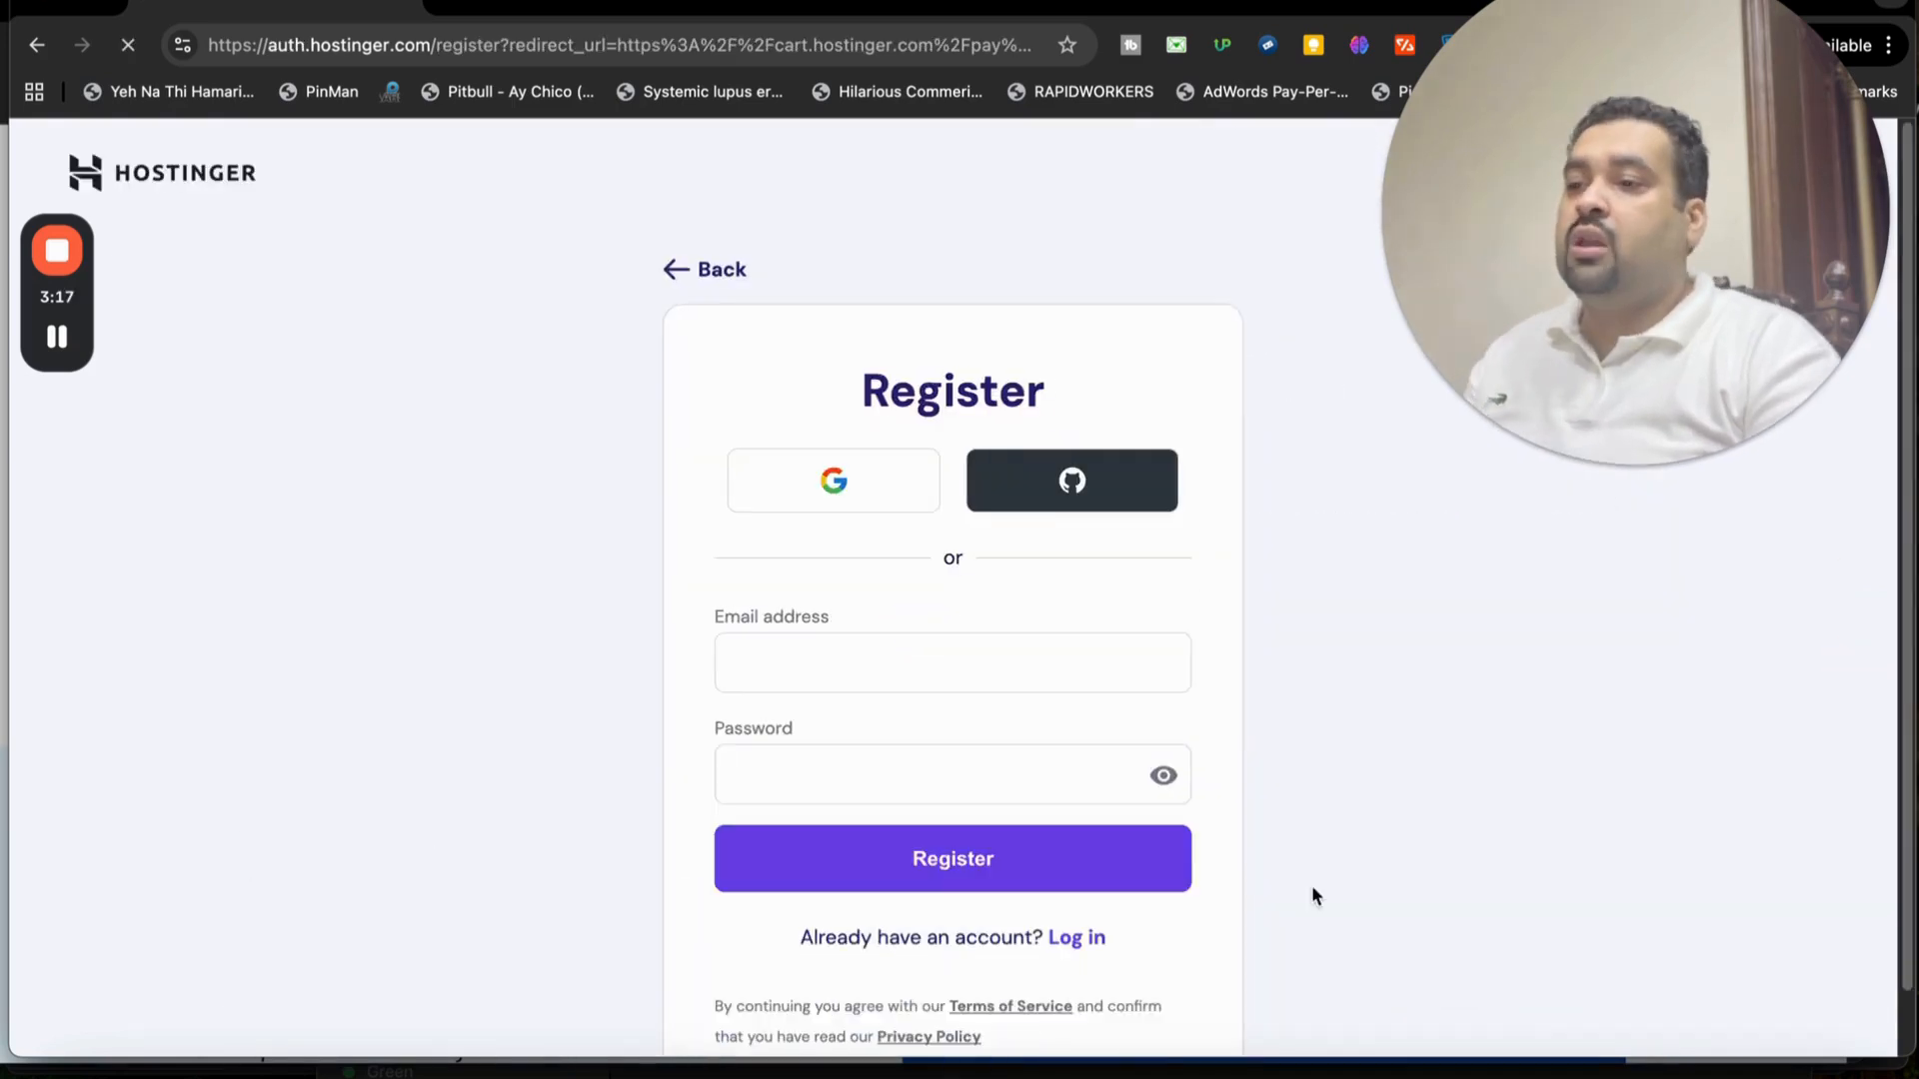
{"action": "left_click", "coordinate": [953, 661]}
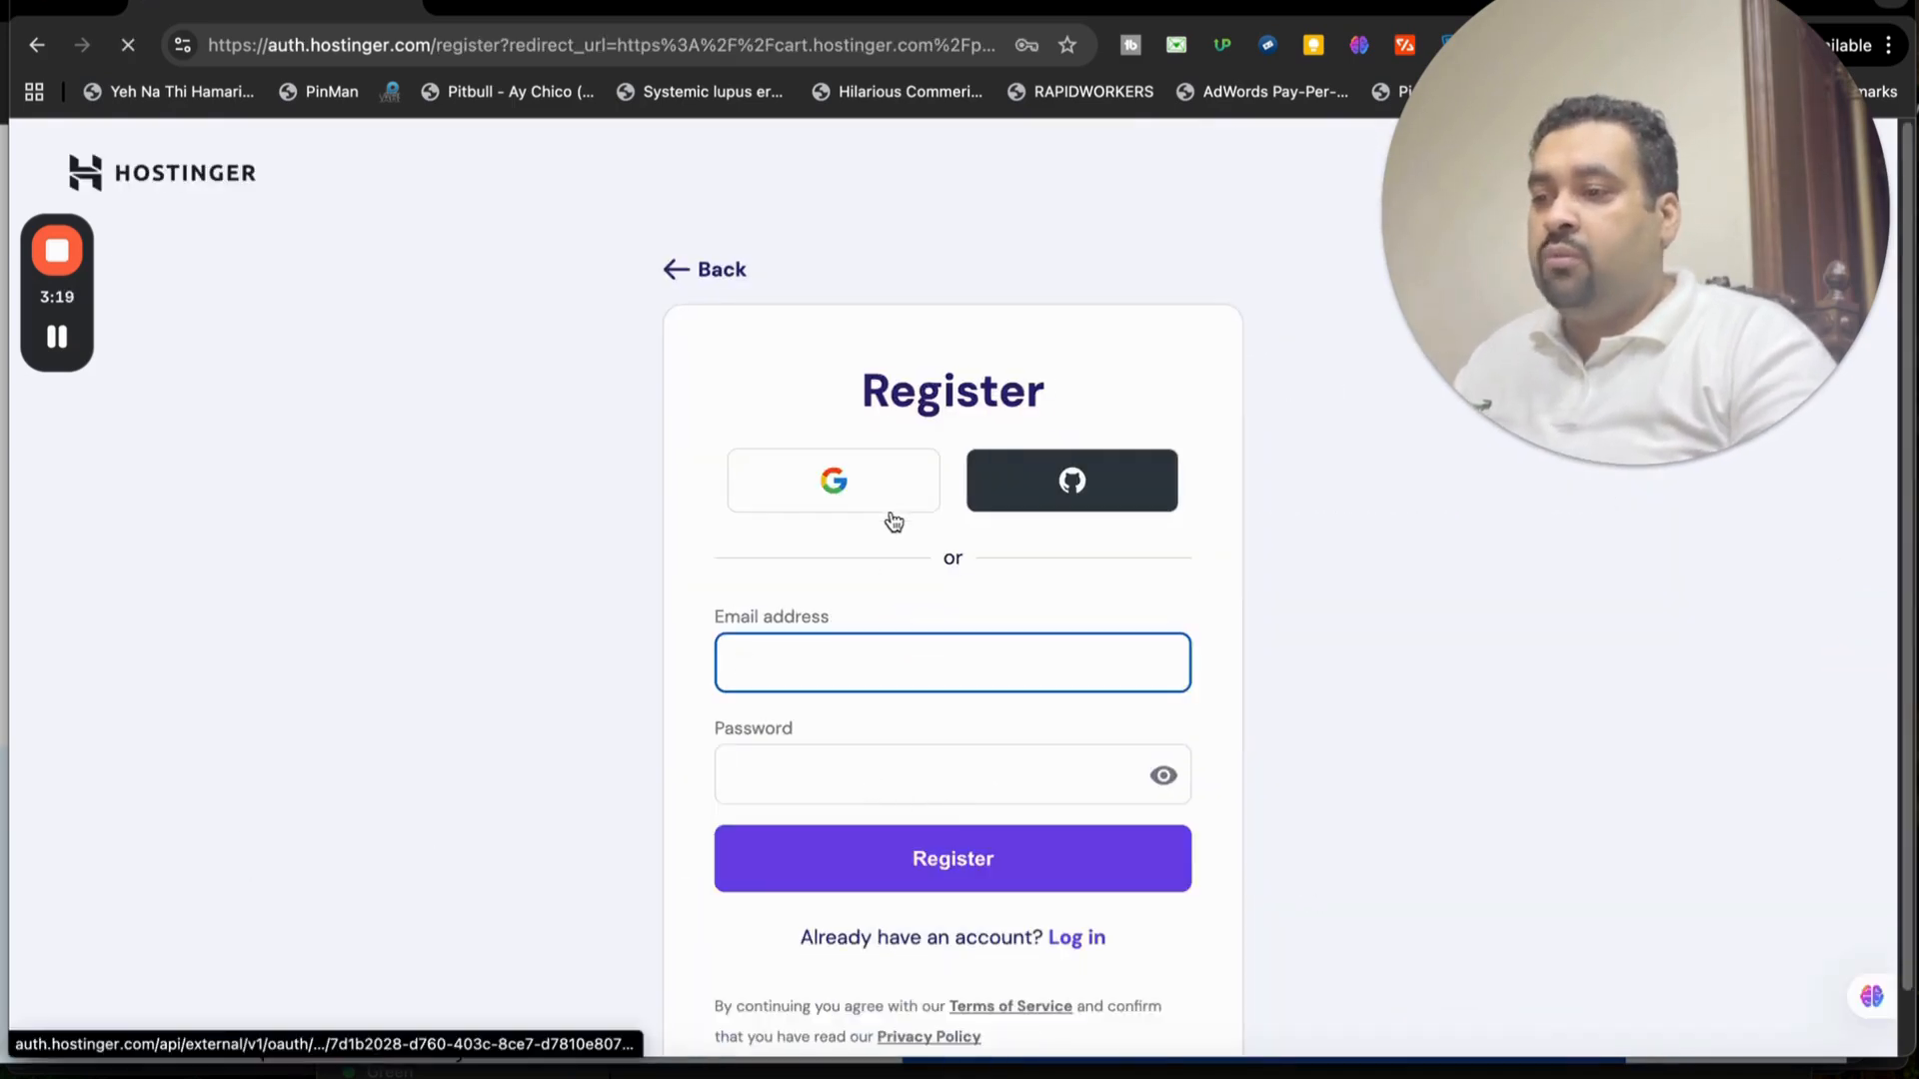
{"action": "mouse_move", "coordinate": [893, 598]}
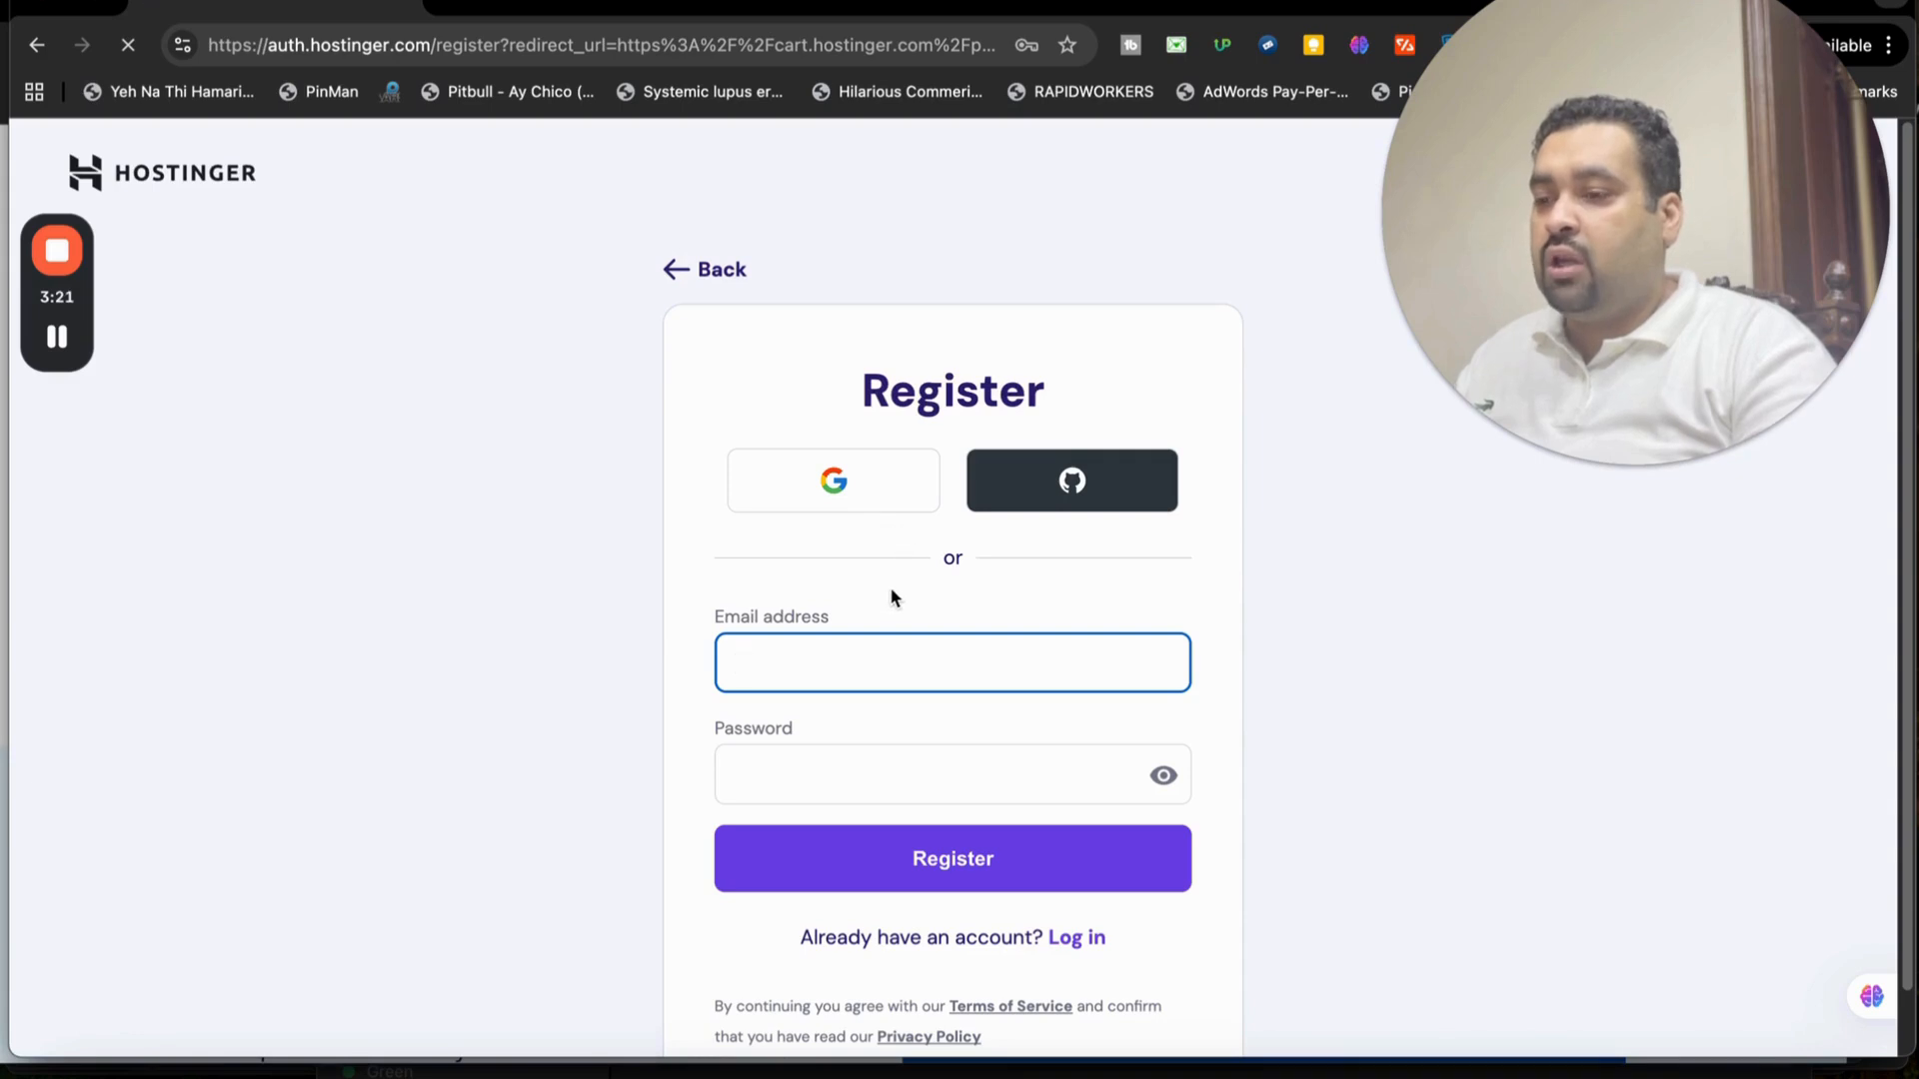
{"action": "mouse_move", "coordinate": [502, 539]}
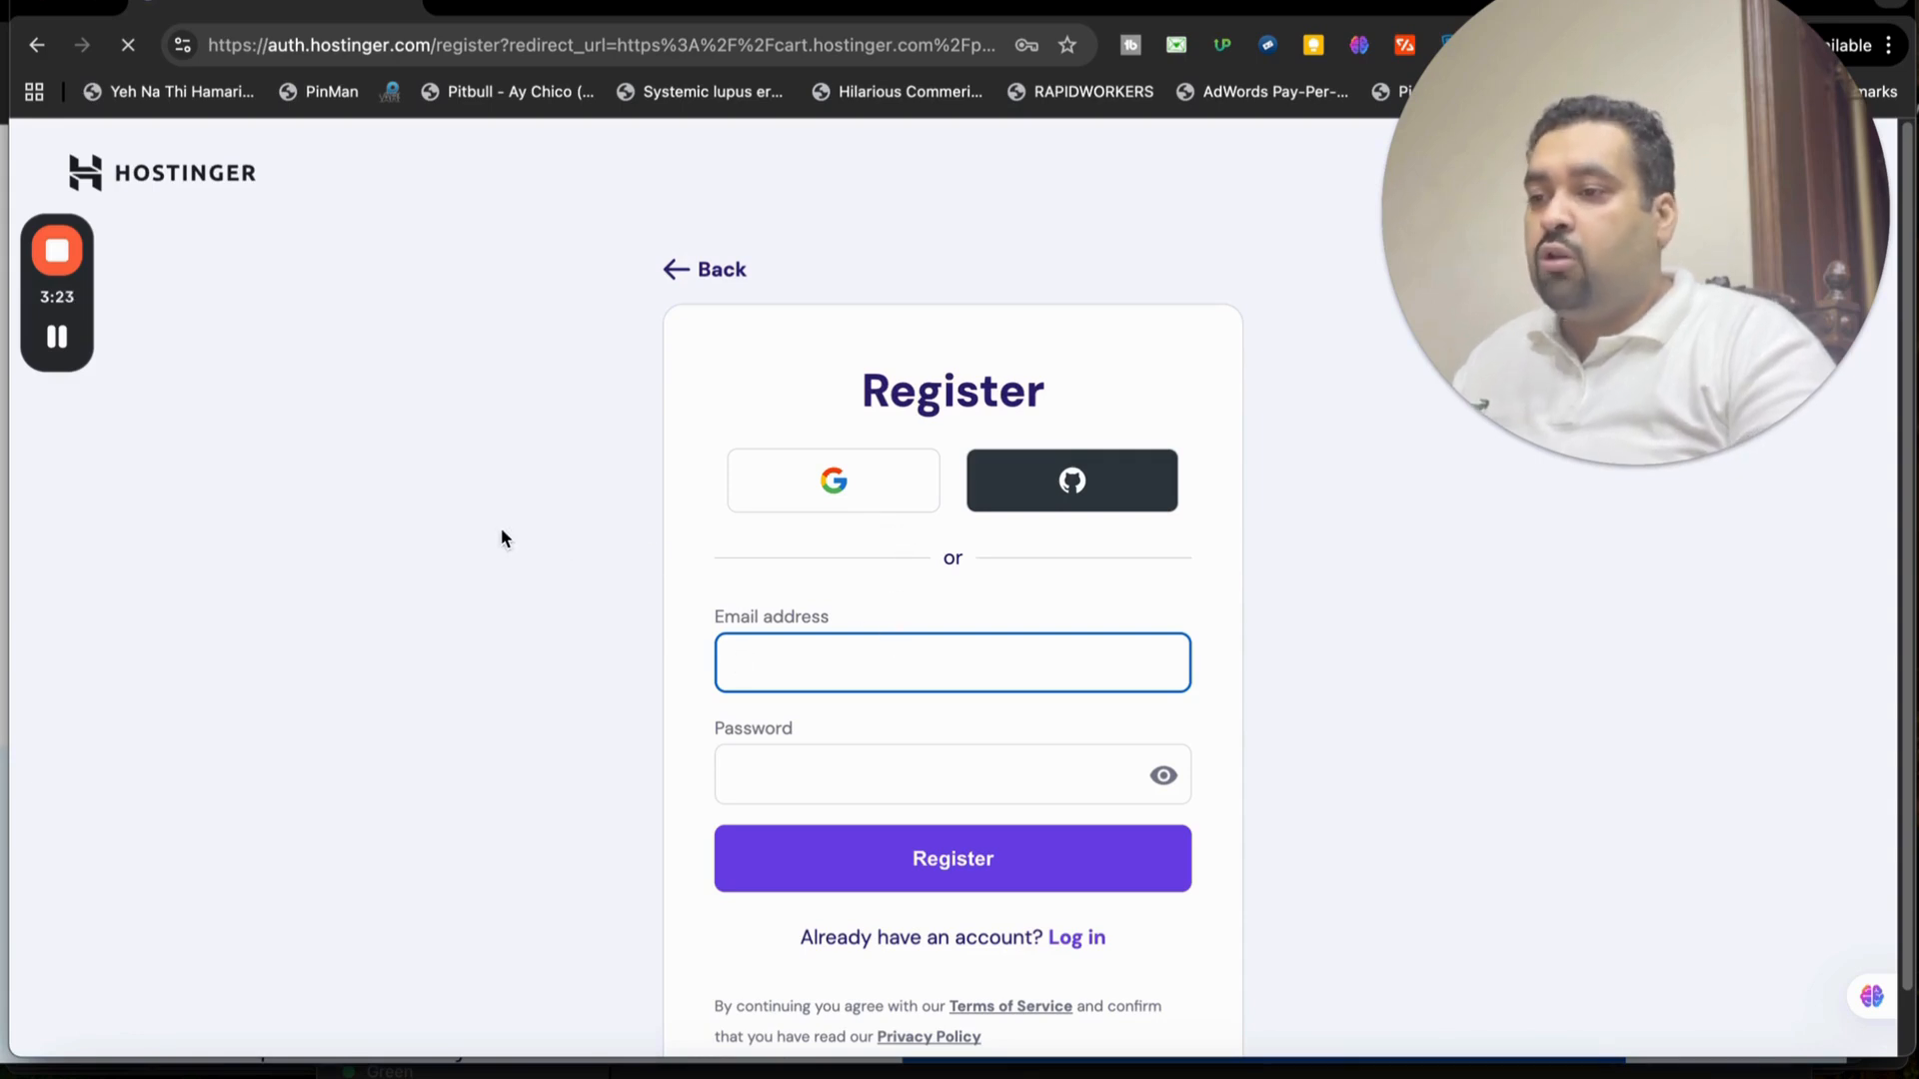
{"action": "mouse_move", "coordinate": [88, 373]}
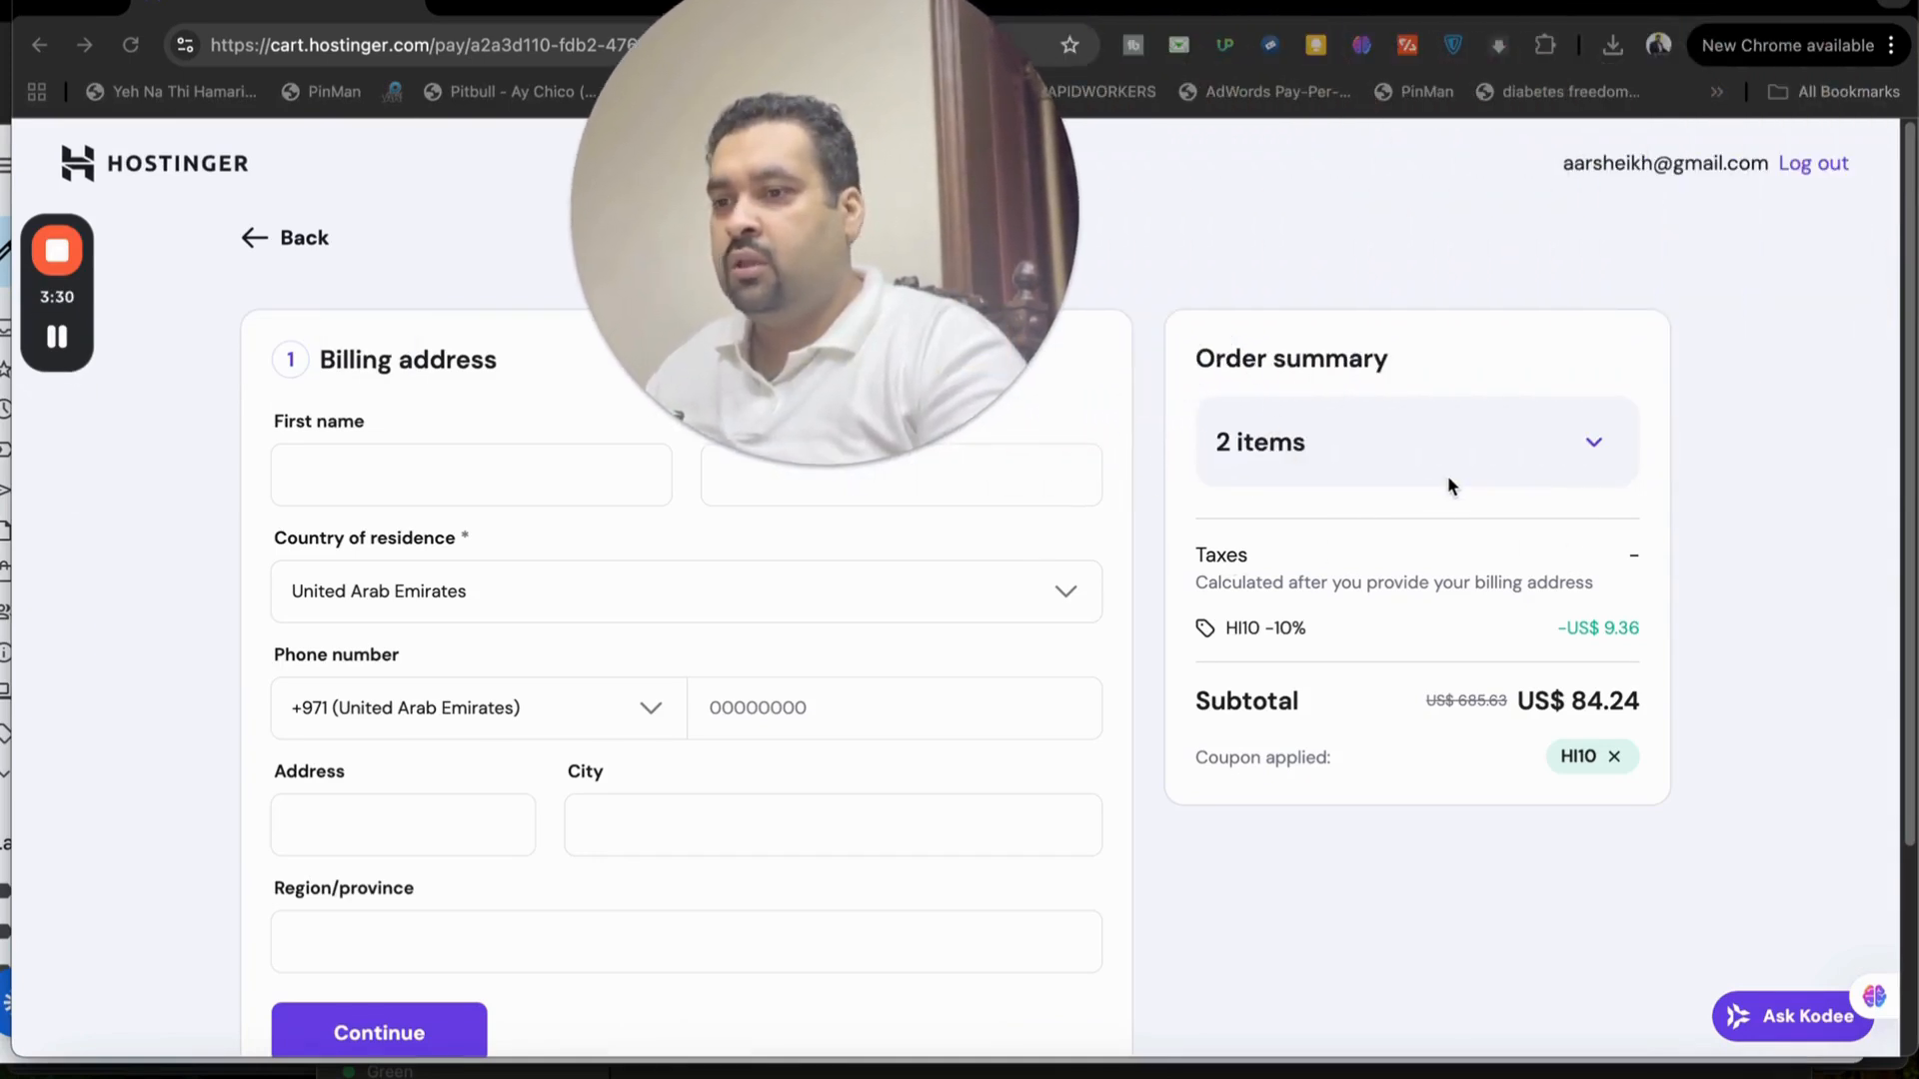
{"action": "left_click", "coordinate": [1413, 442]}
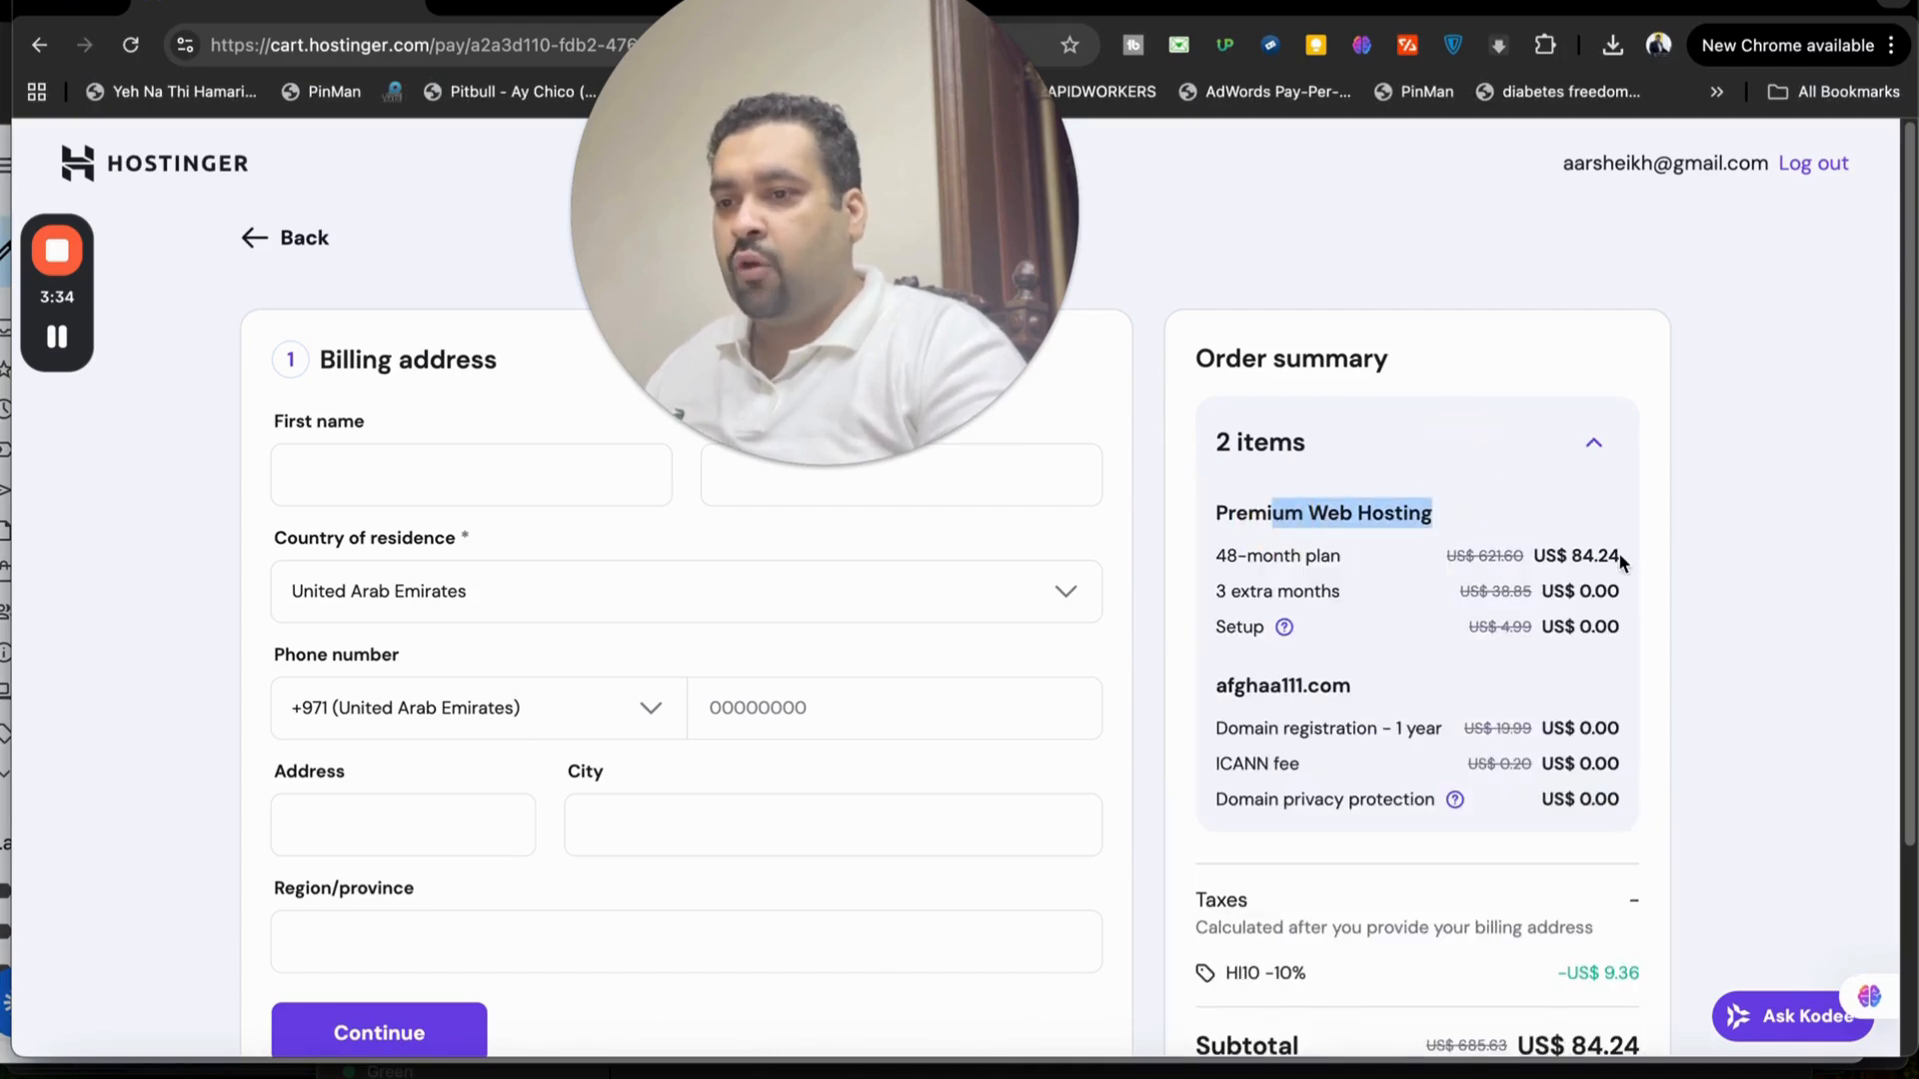
{"action": "mouse_move", "coordinate": [1585, 556]}
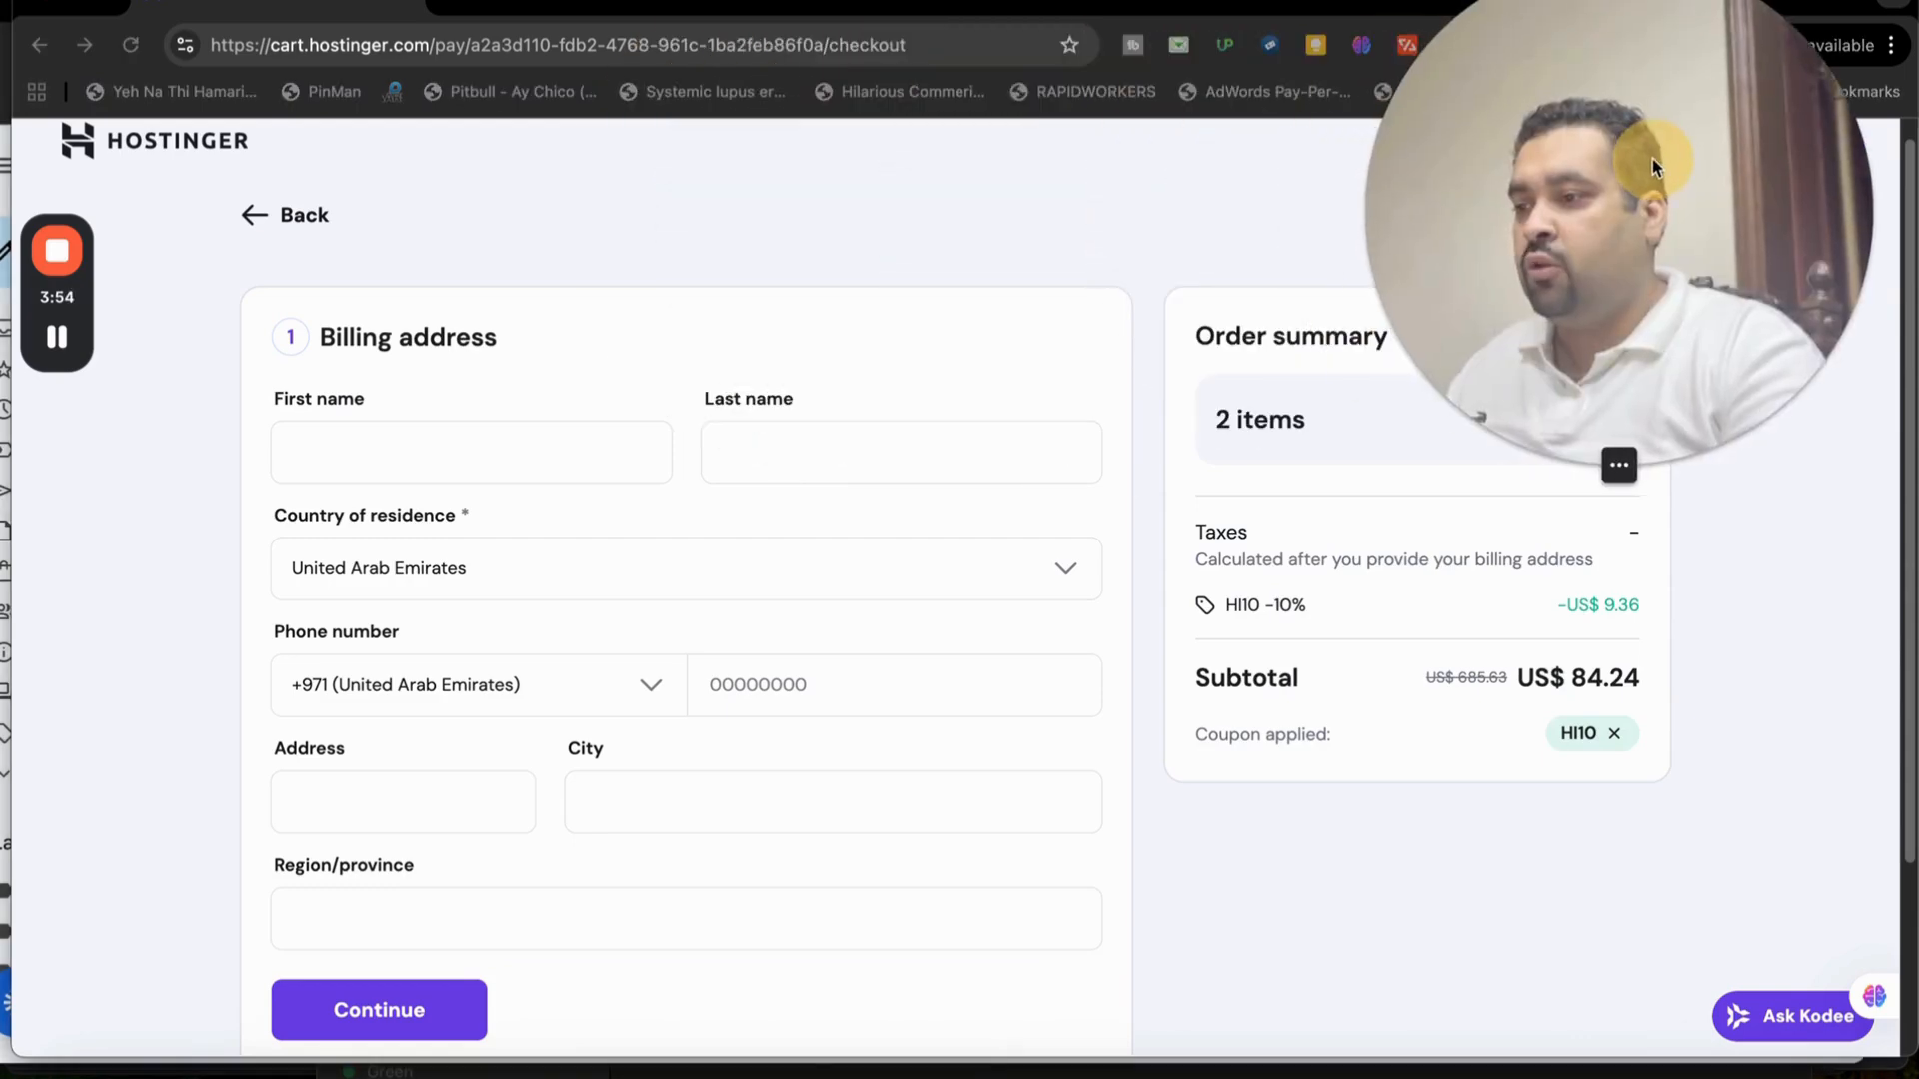
{"action": "mouse_move", "coordinate": [453, 1010]}
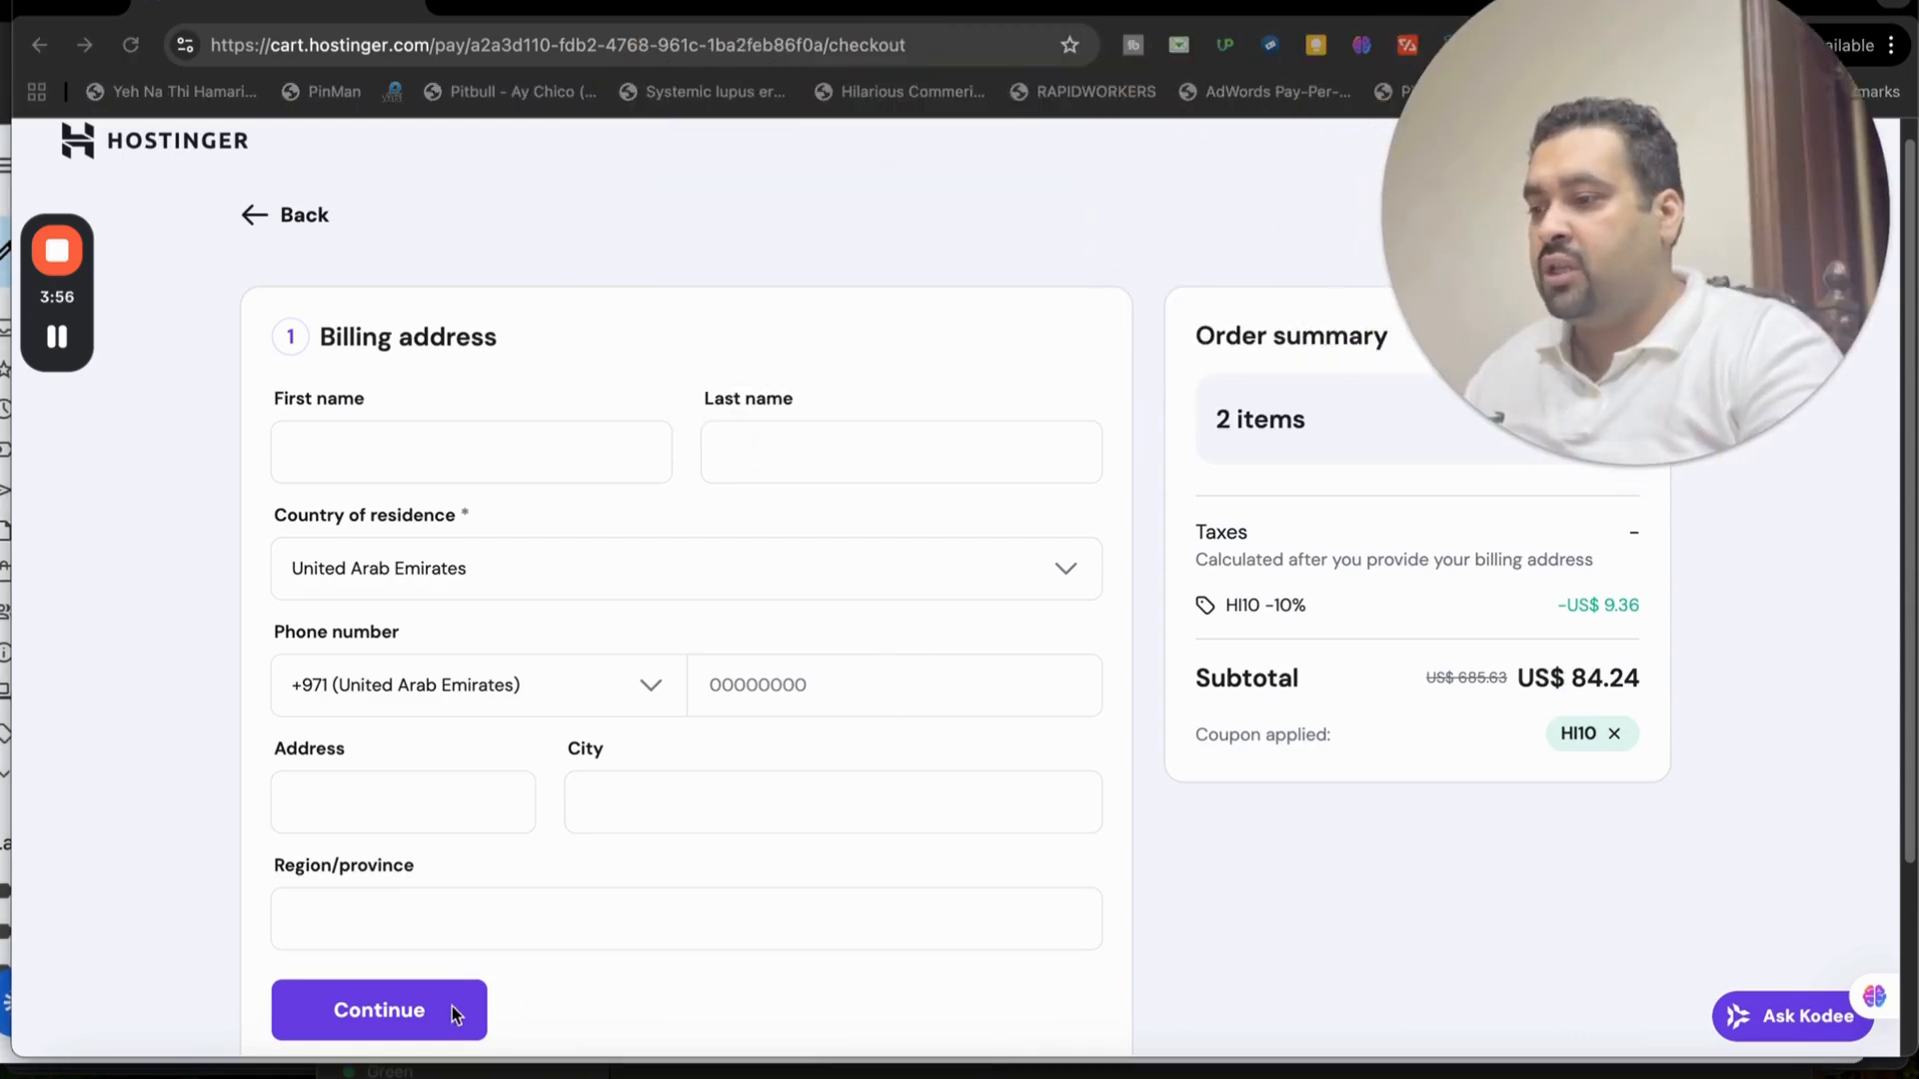
Confirm the United Arab Emirates billing address and review the card and PayPal payment options
{"action": "left_click", "coordinate": [378, 1009]}
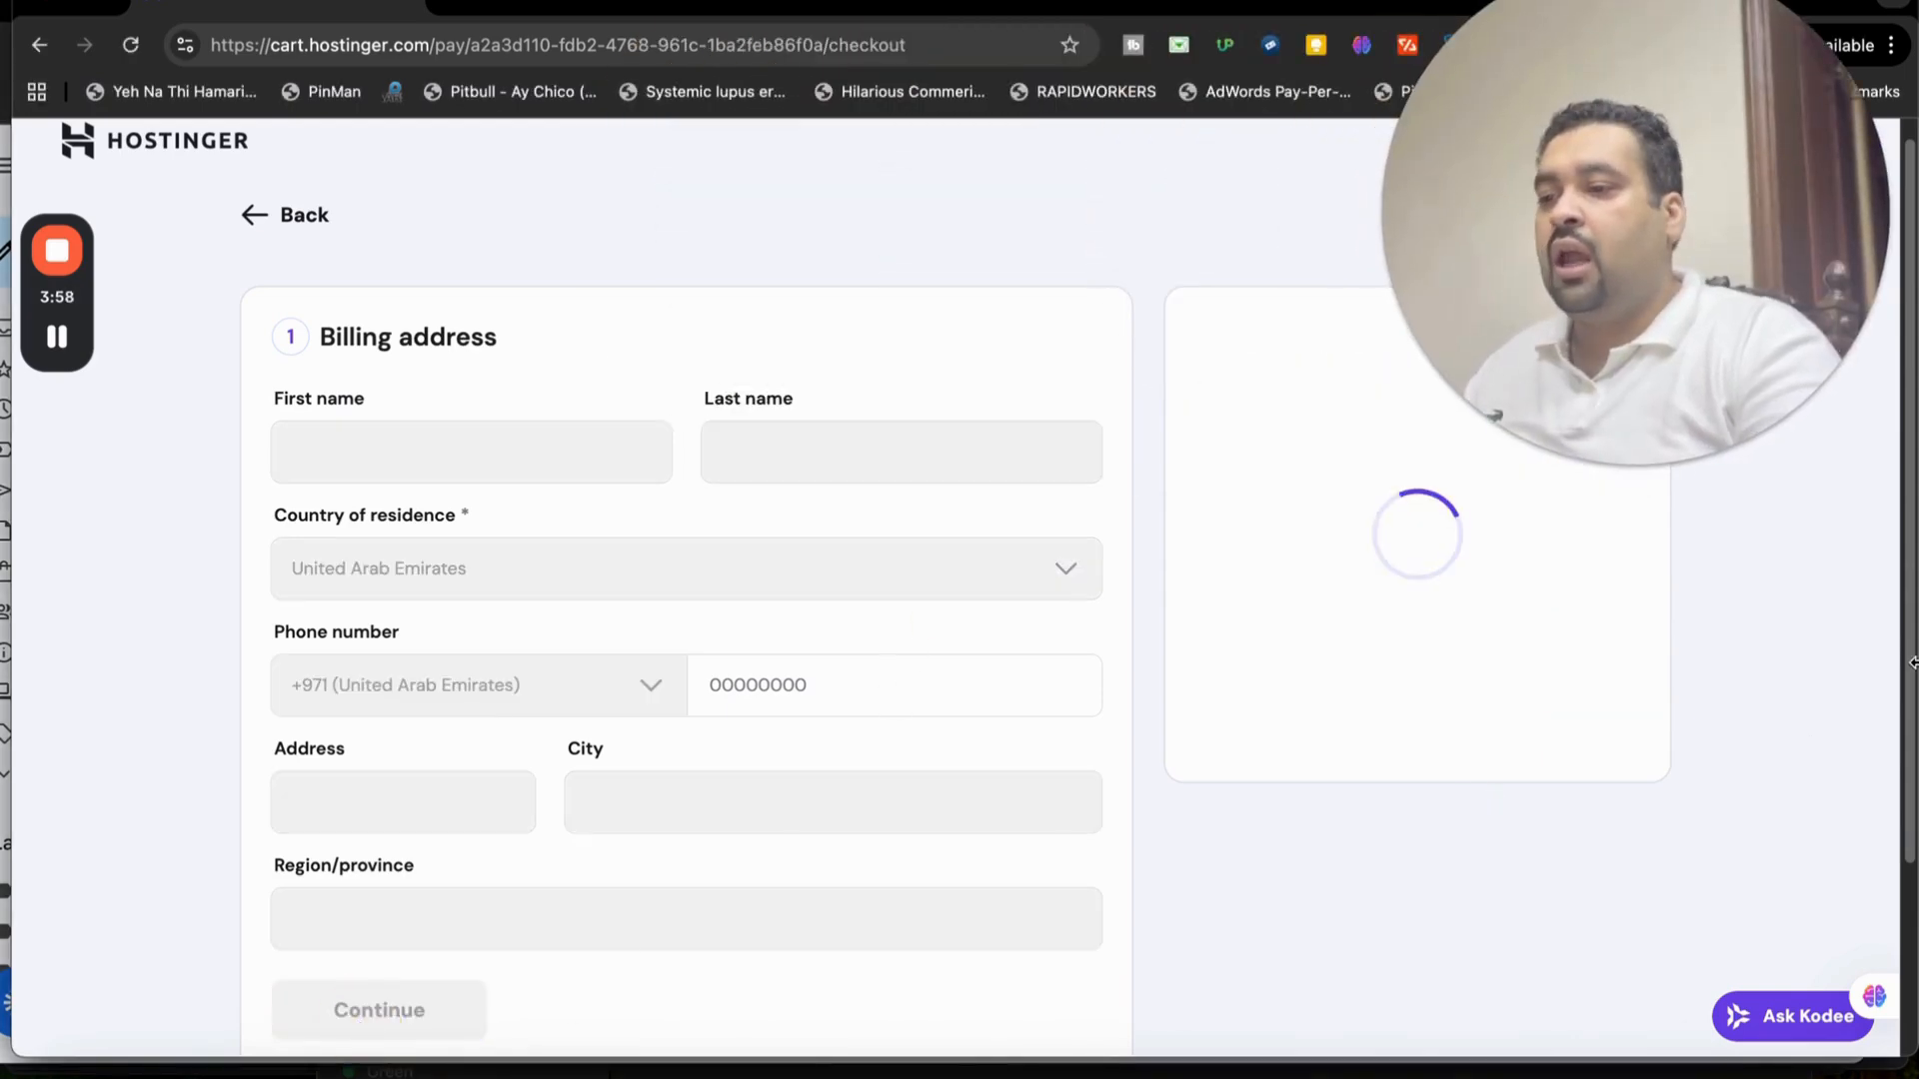
{"action": "left_click", "coordinate": [378, 1010]}
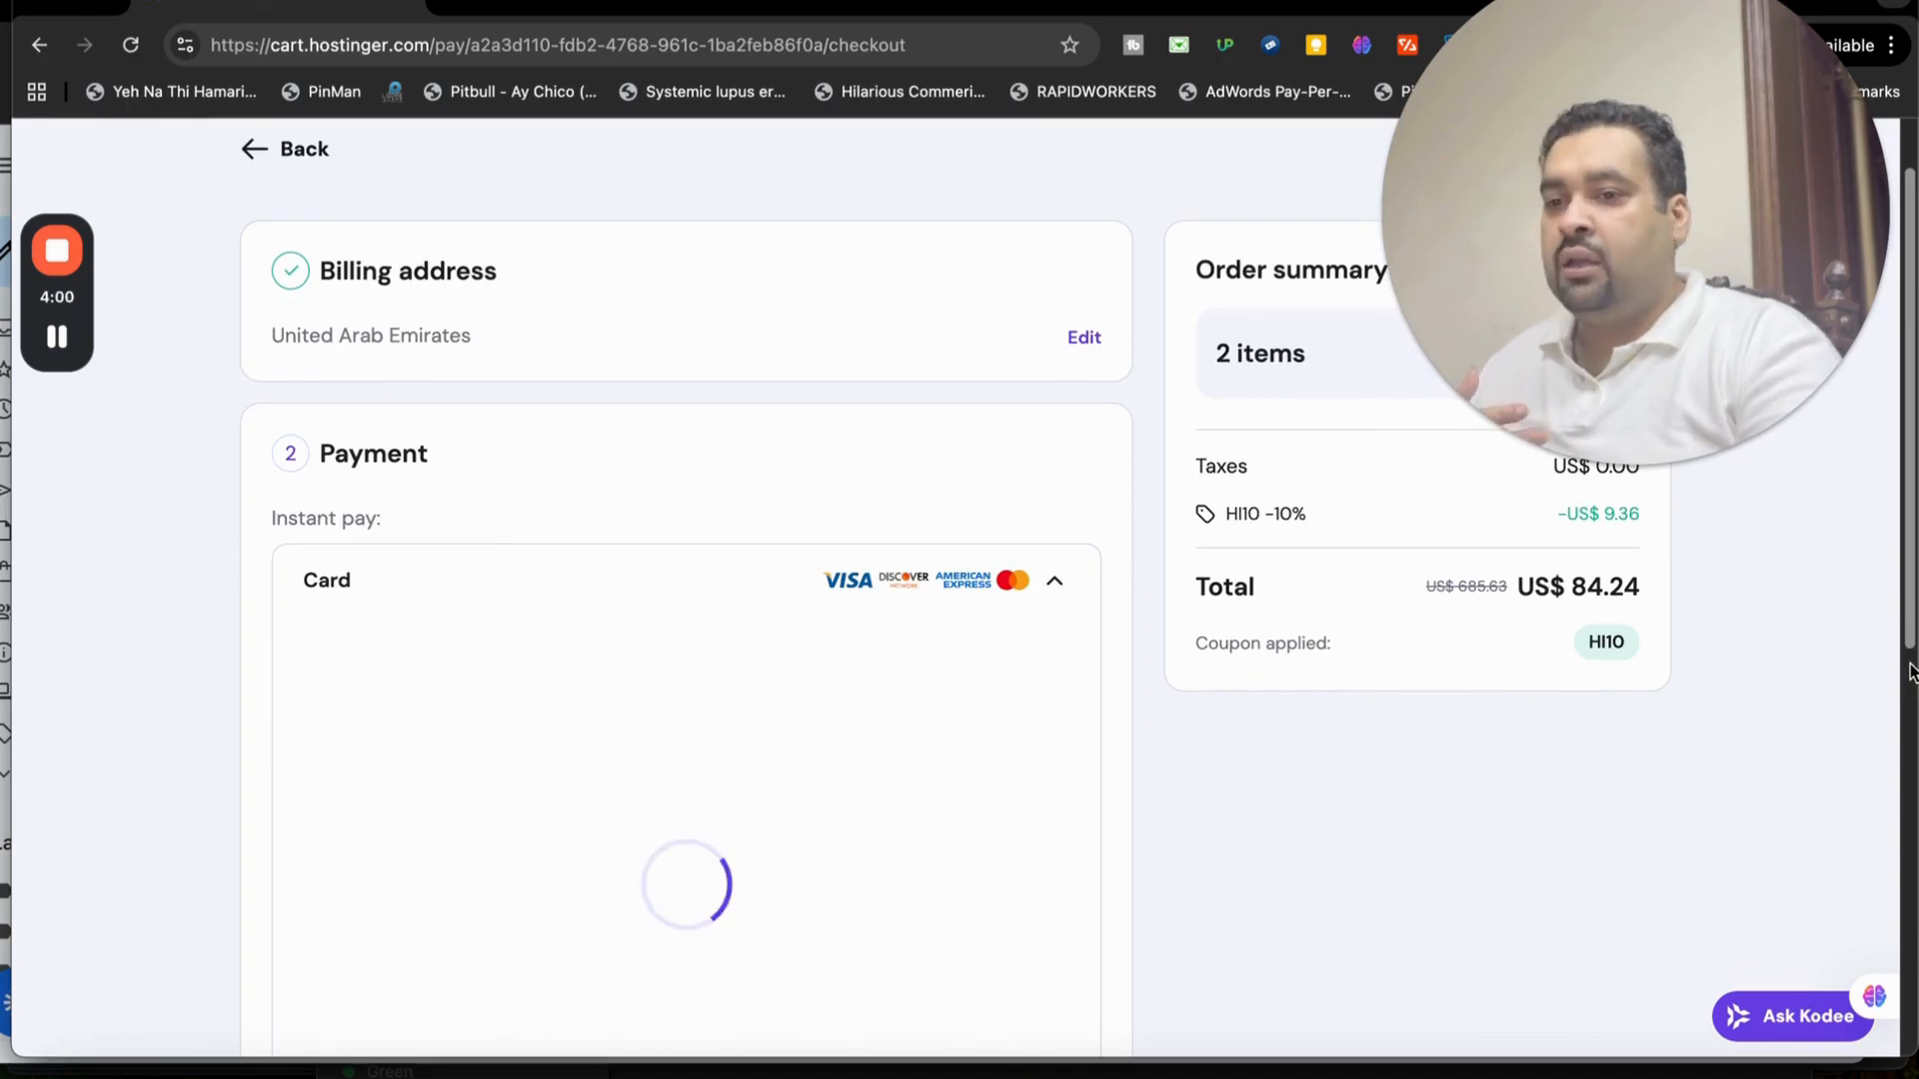
{"action": "scroll", "scroll_direction": "down", "scroll_amount": 3}
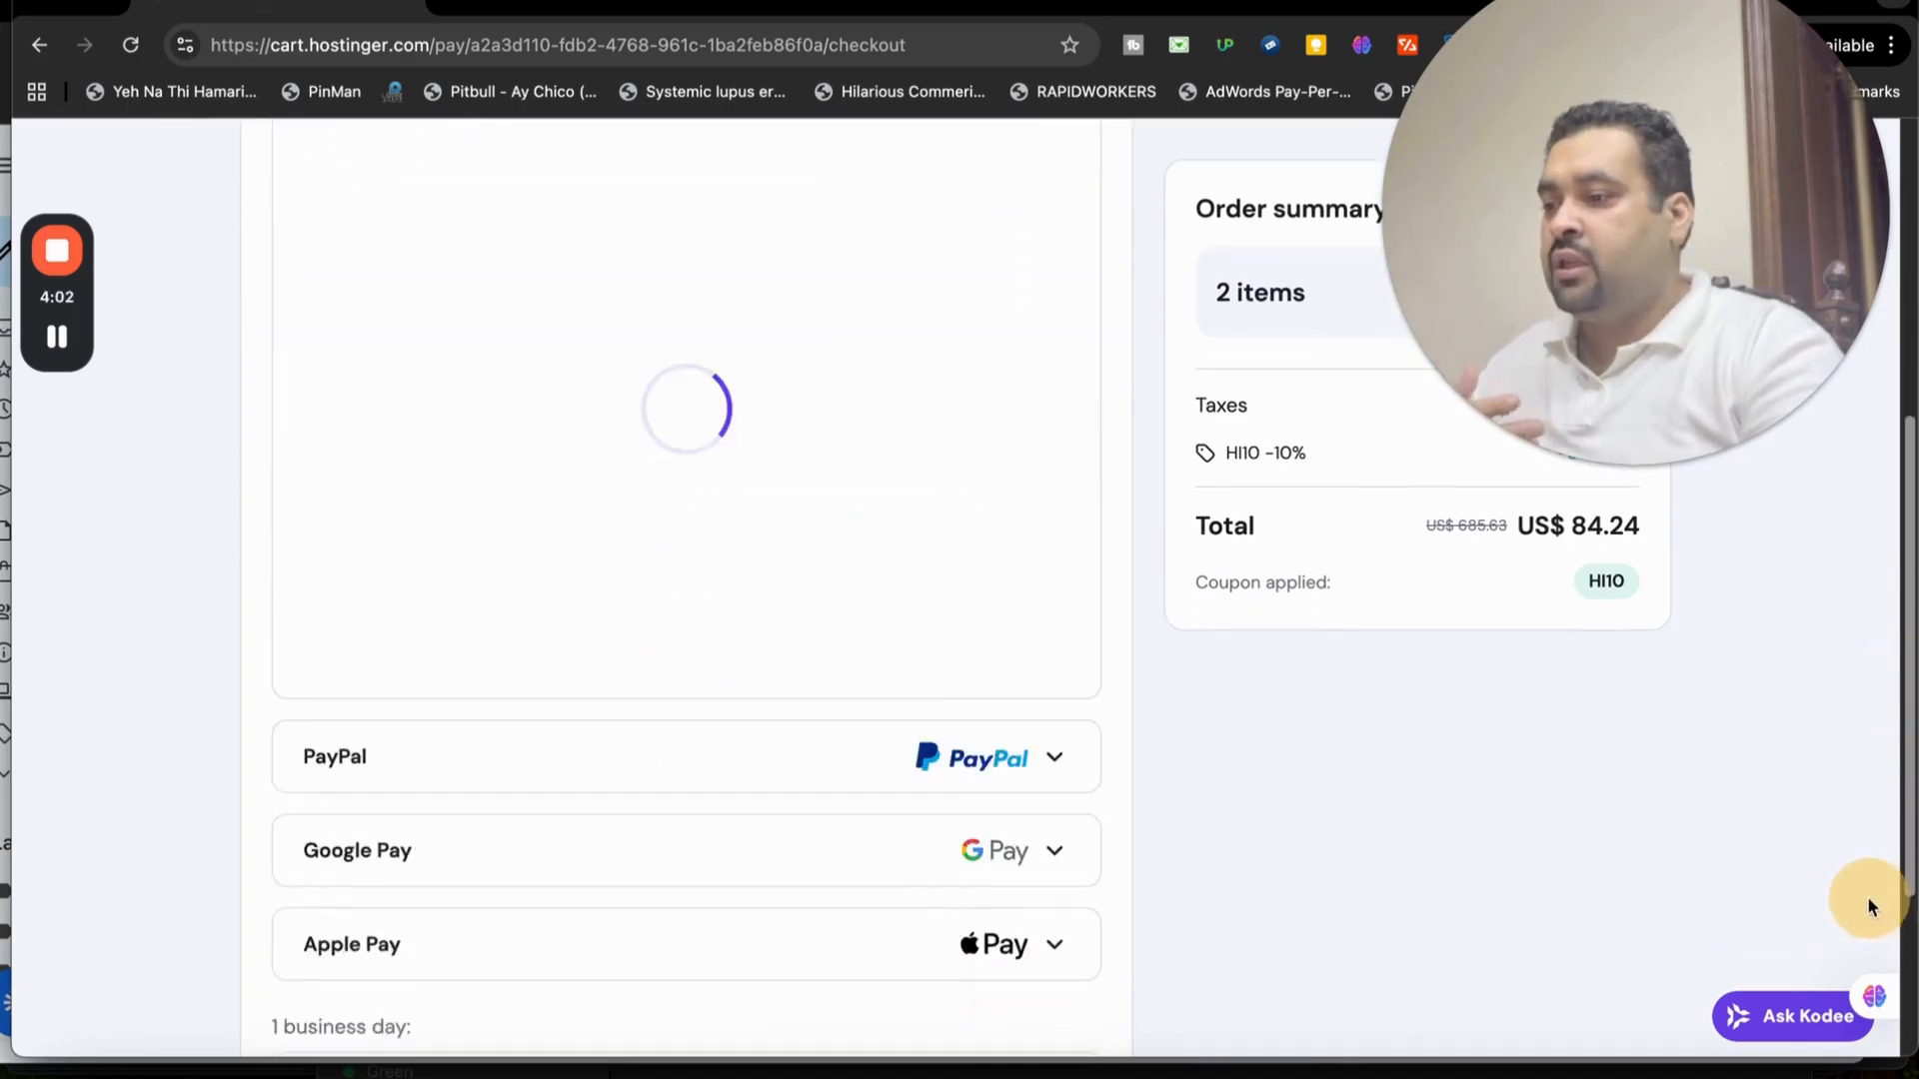
{"action": "scroll", "scroll_direction": "up", "scroll_amount": 3}
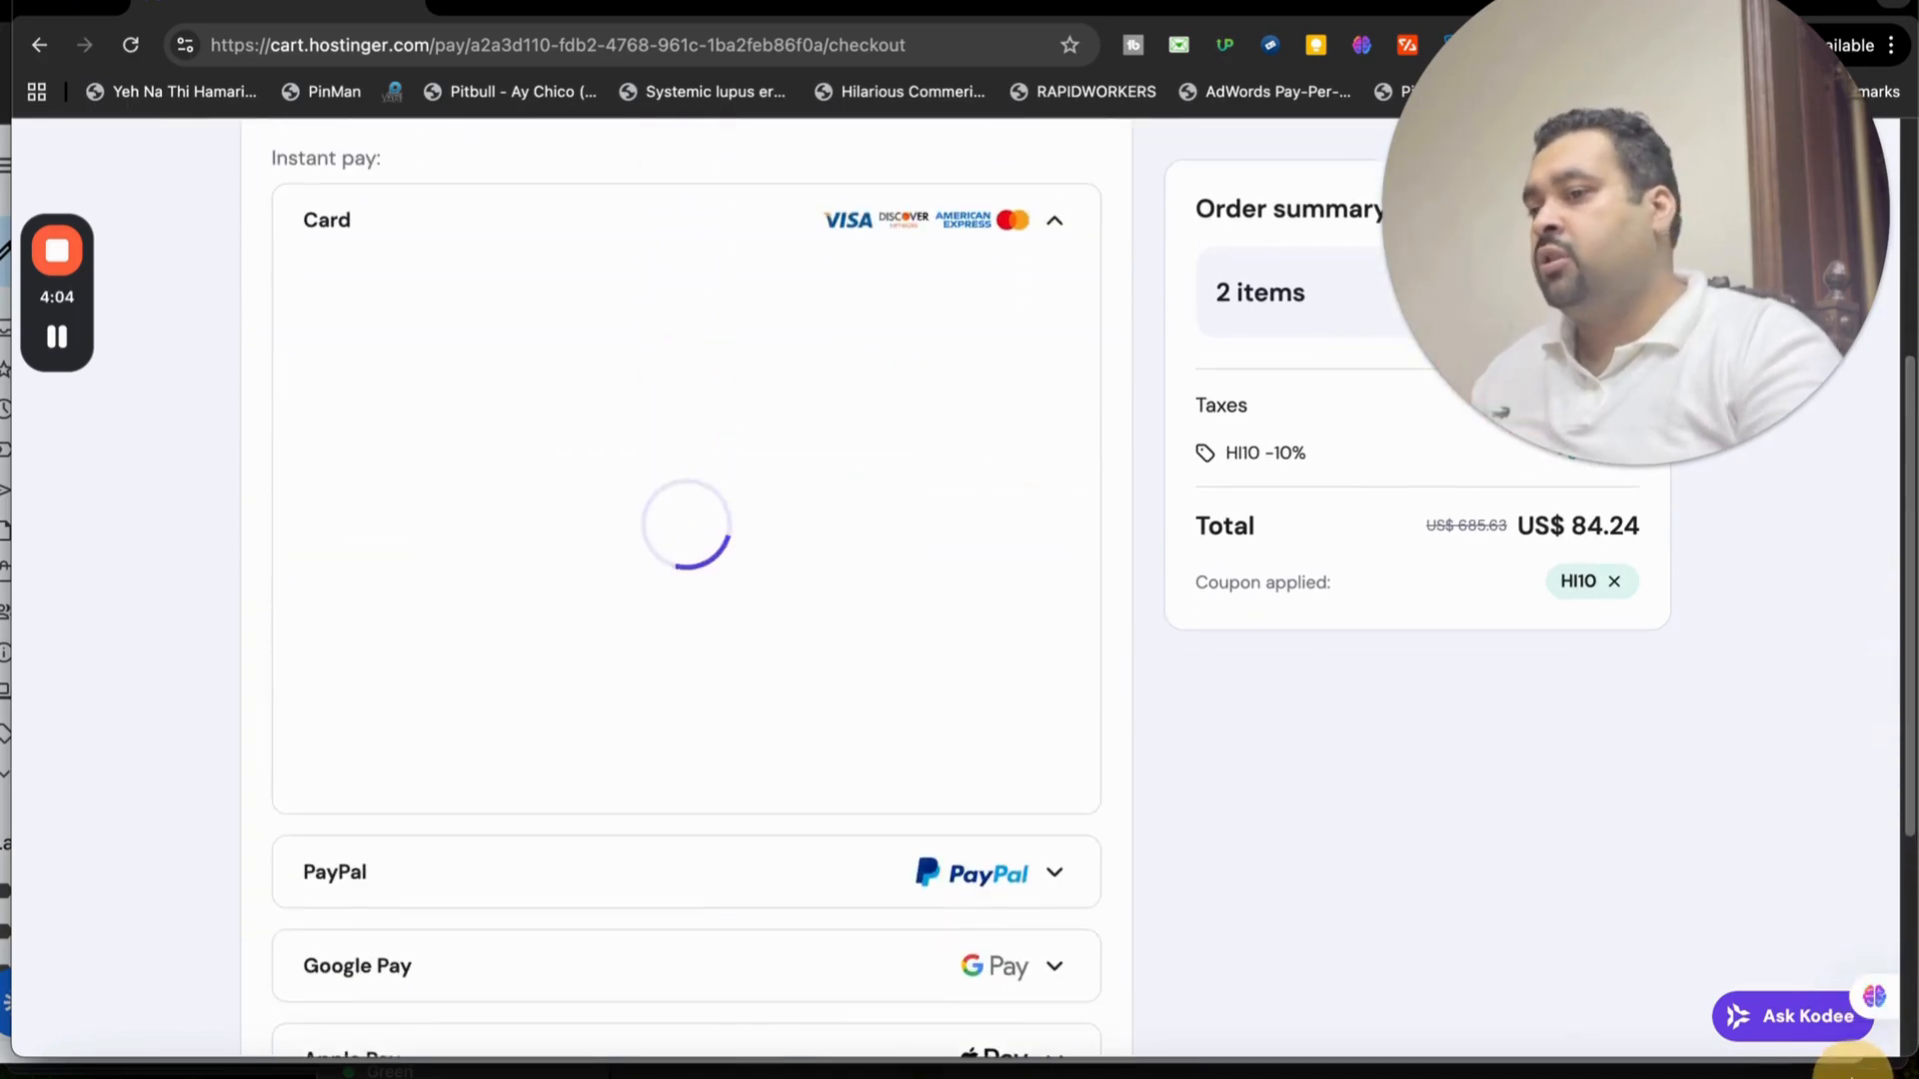
{"action": "scroll", "scroll_direction": "down", "scroll_amount": 3}
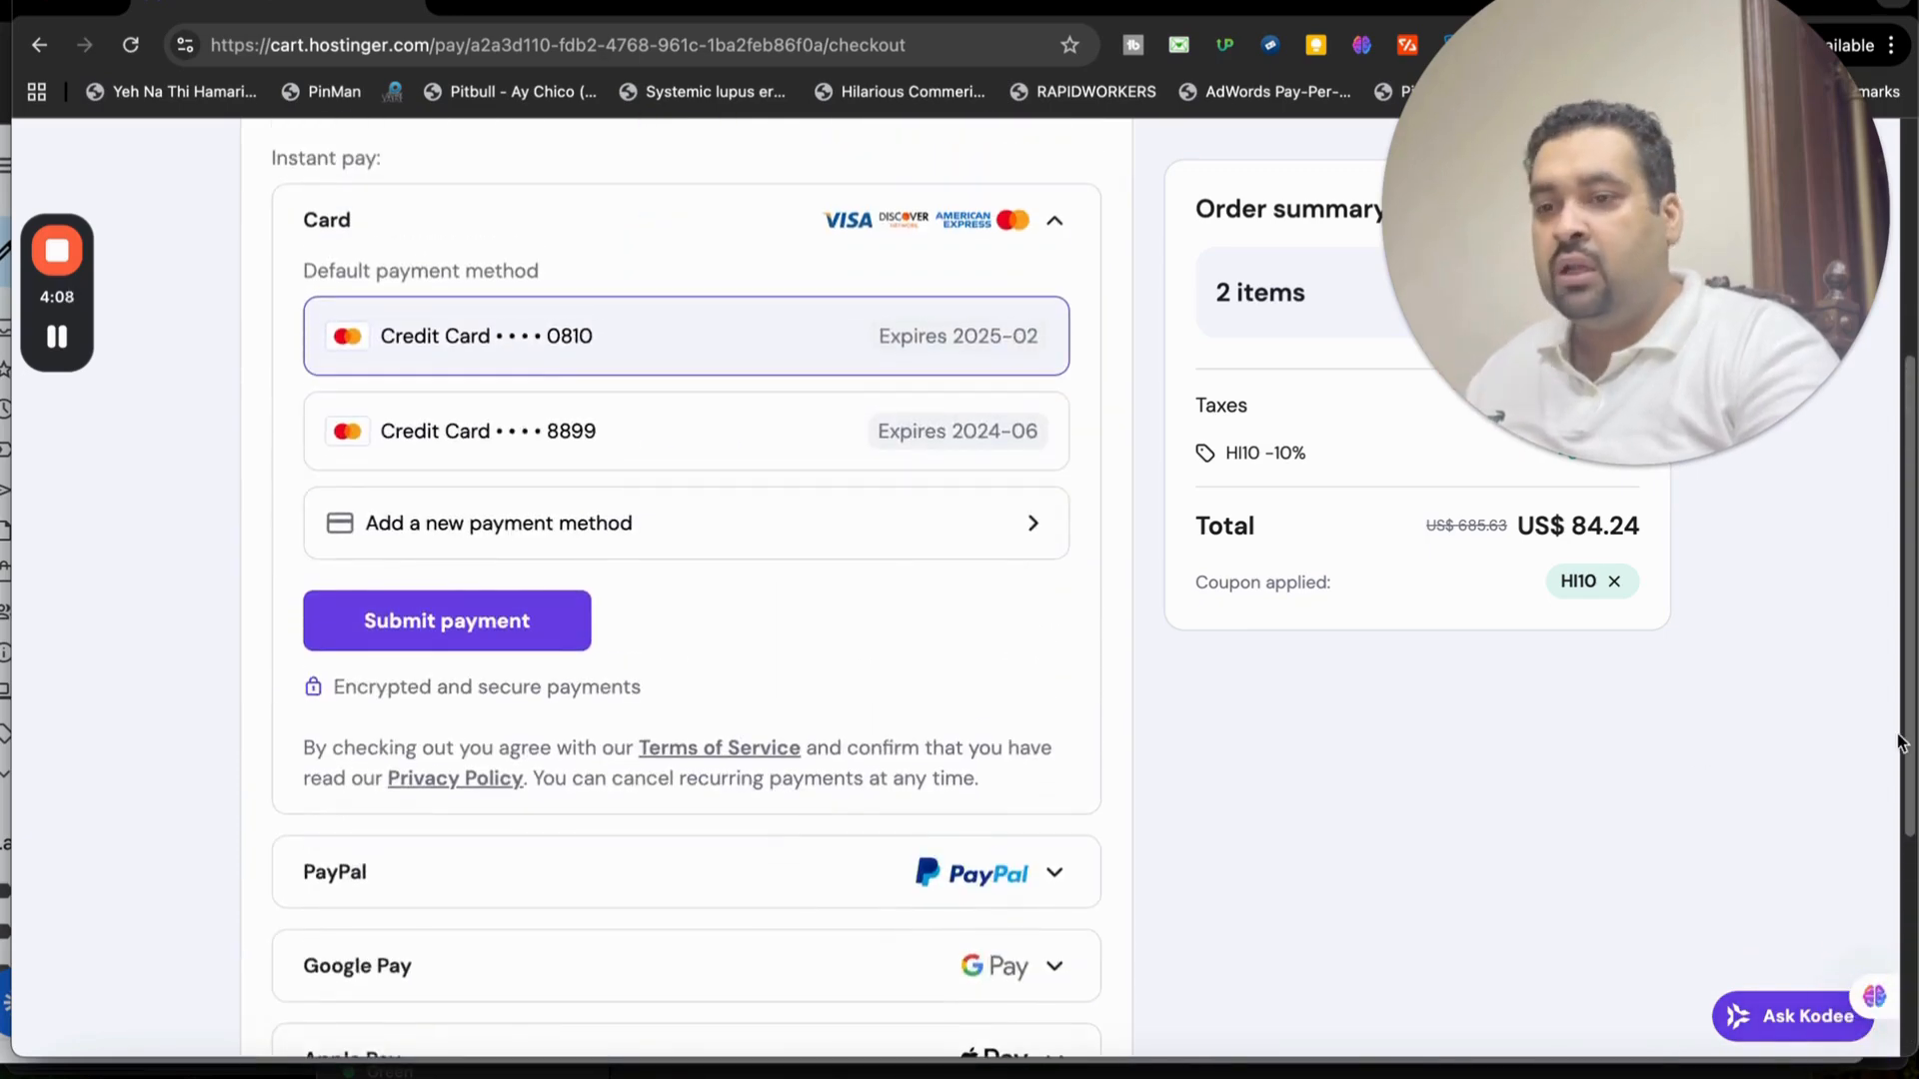
{"action": "scroll", "scroll_direction": "down", "scroll_amount": 3}
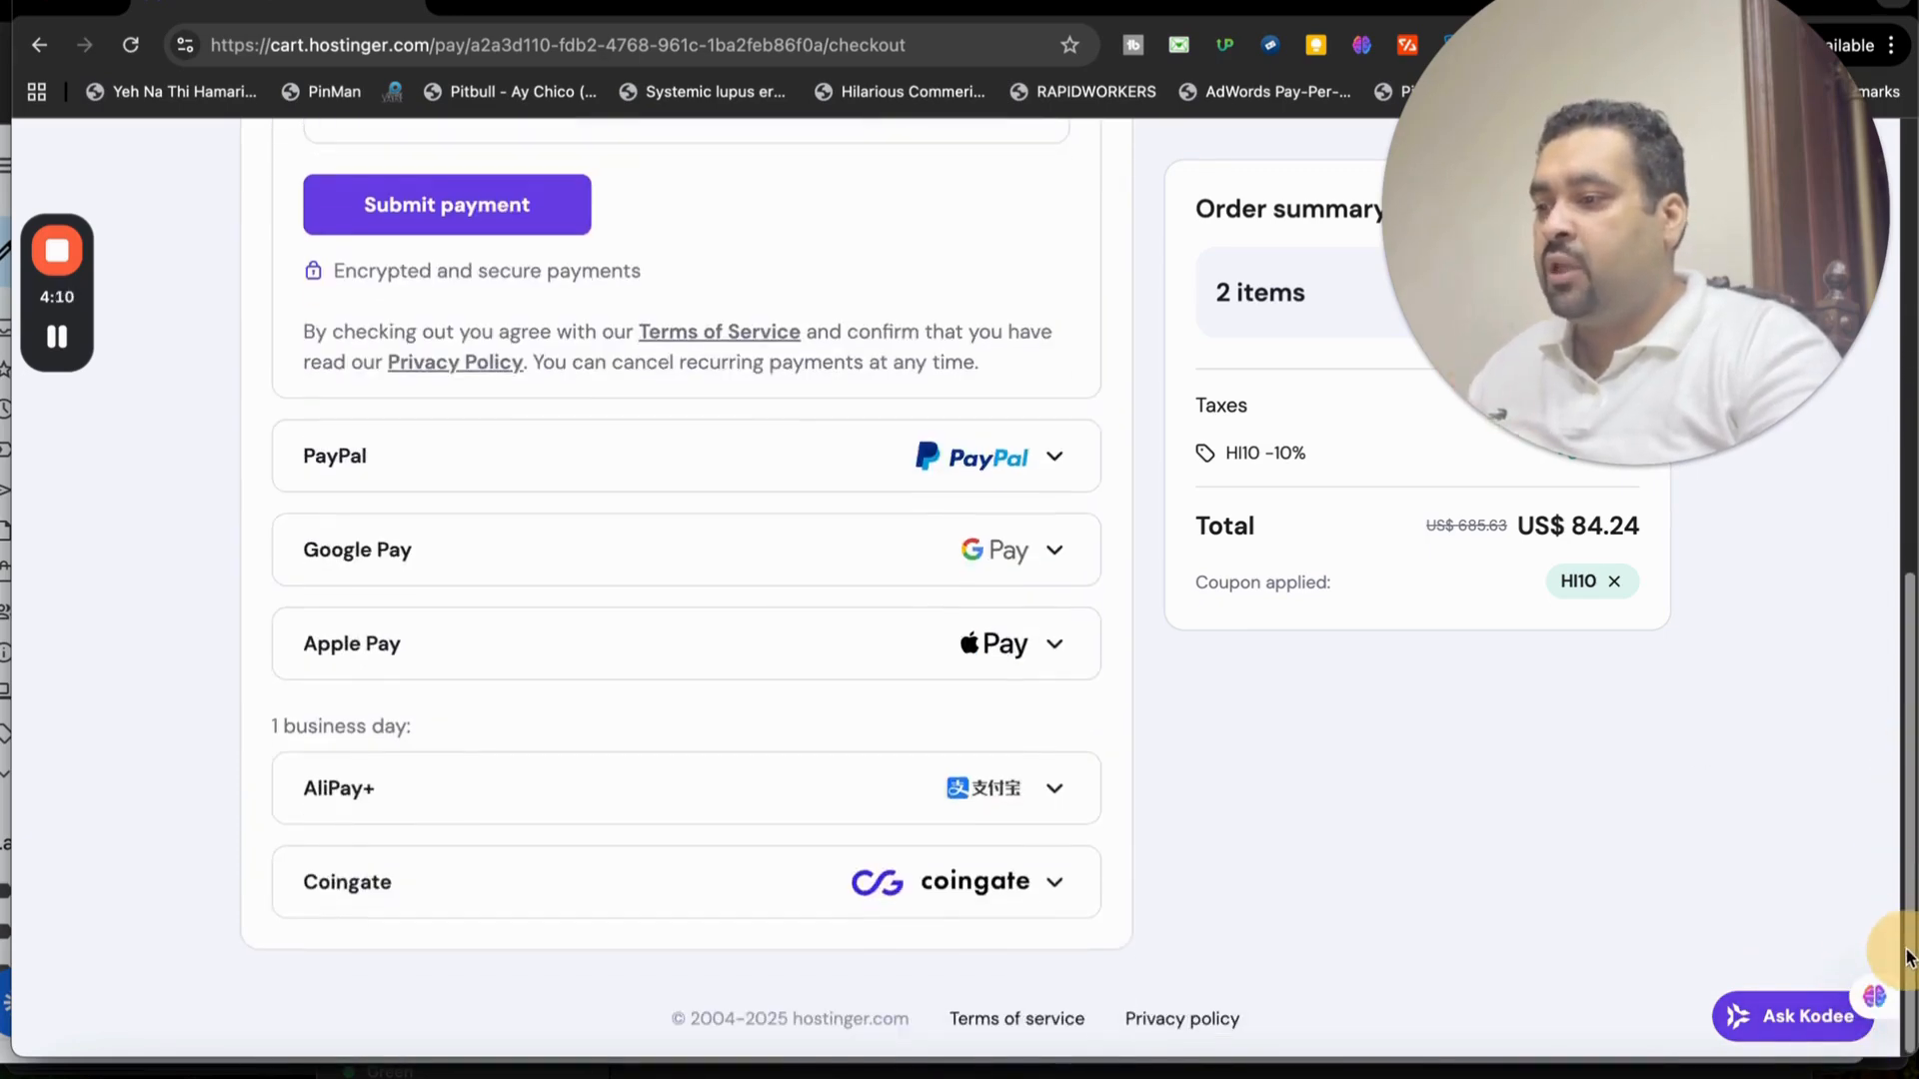
{"action": "scroll", "scroll_direction": "up", "scroll_amount": 3}
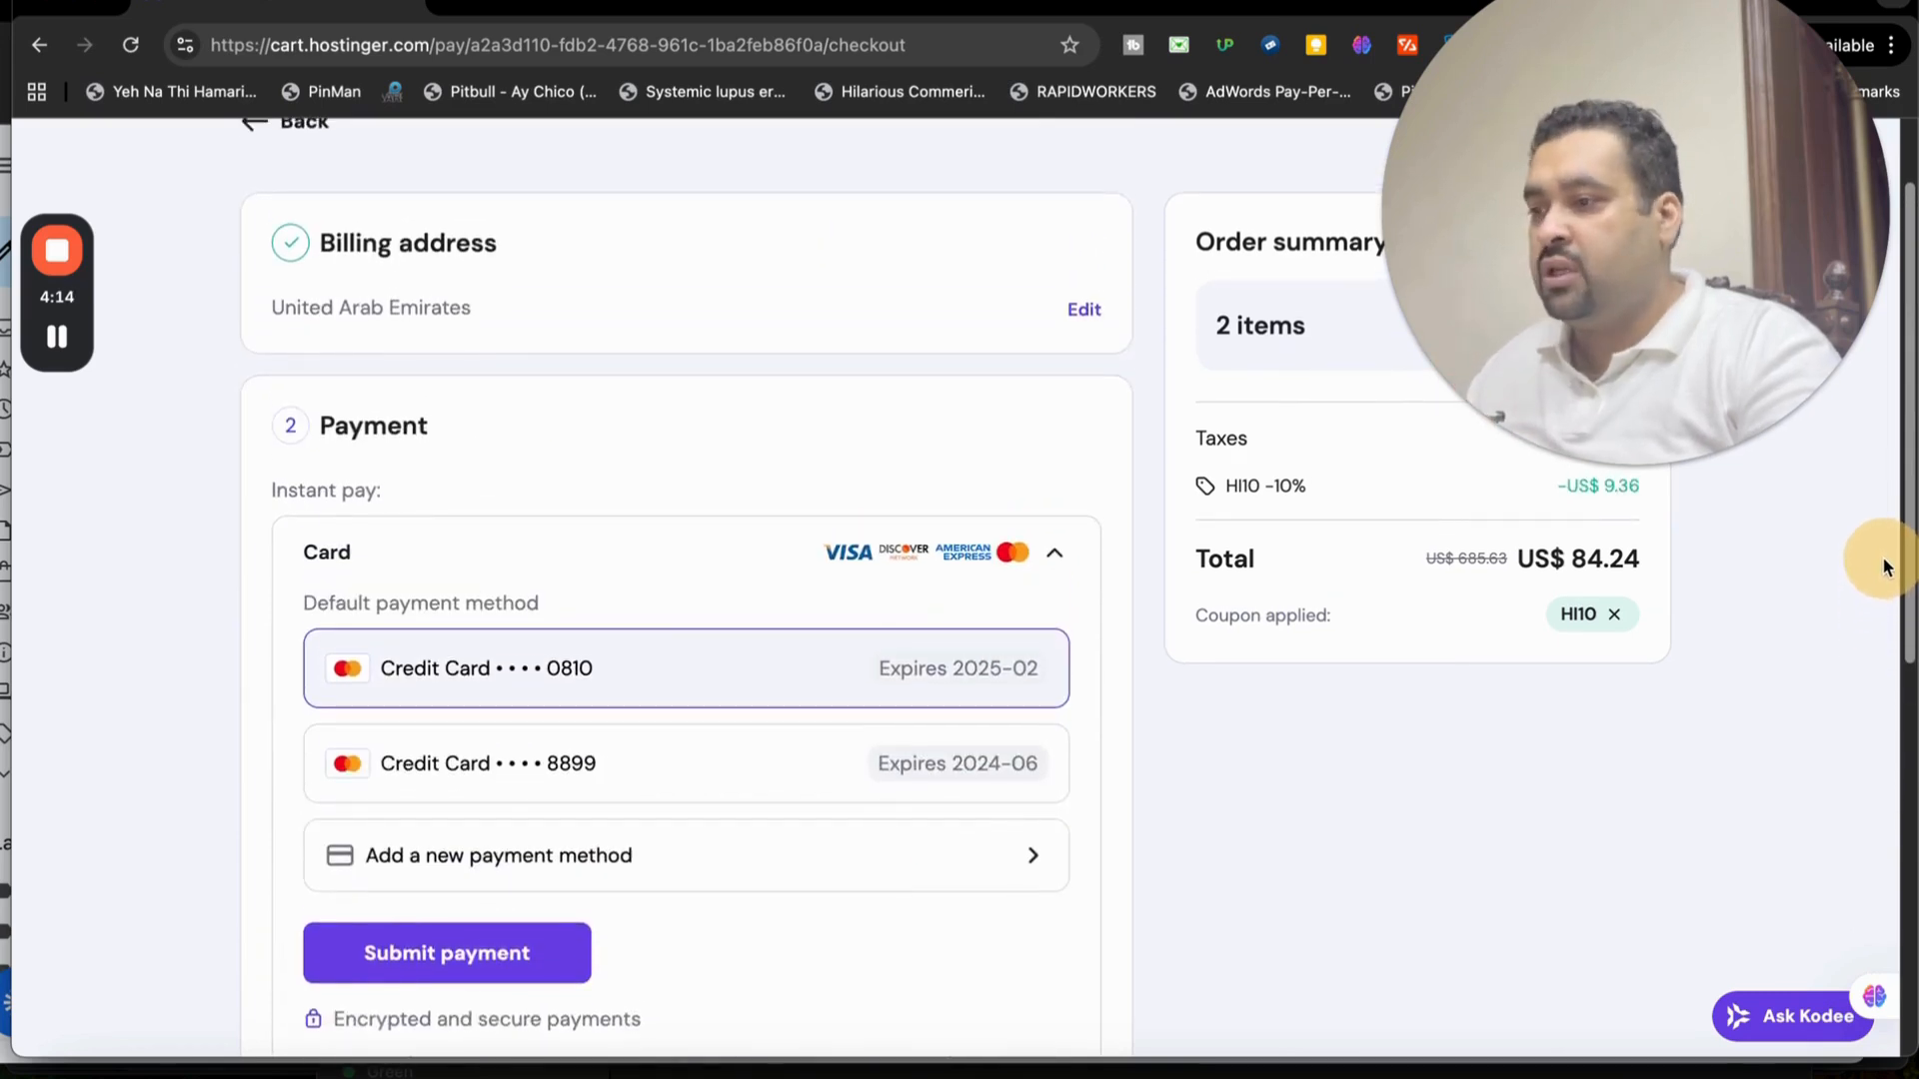
{"action": "scroll", "scroll_direction": "down", "scroll_amount": 3}
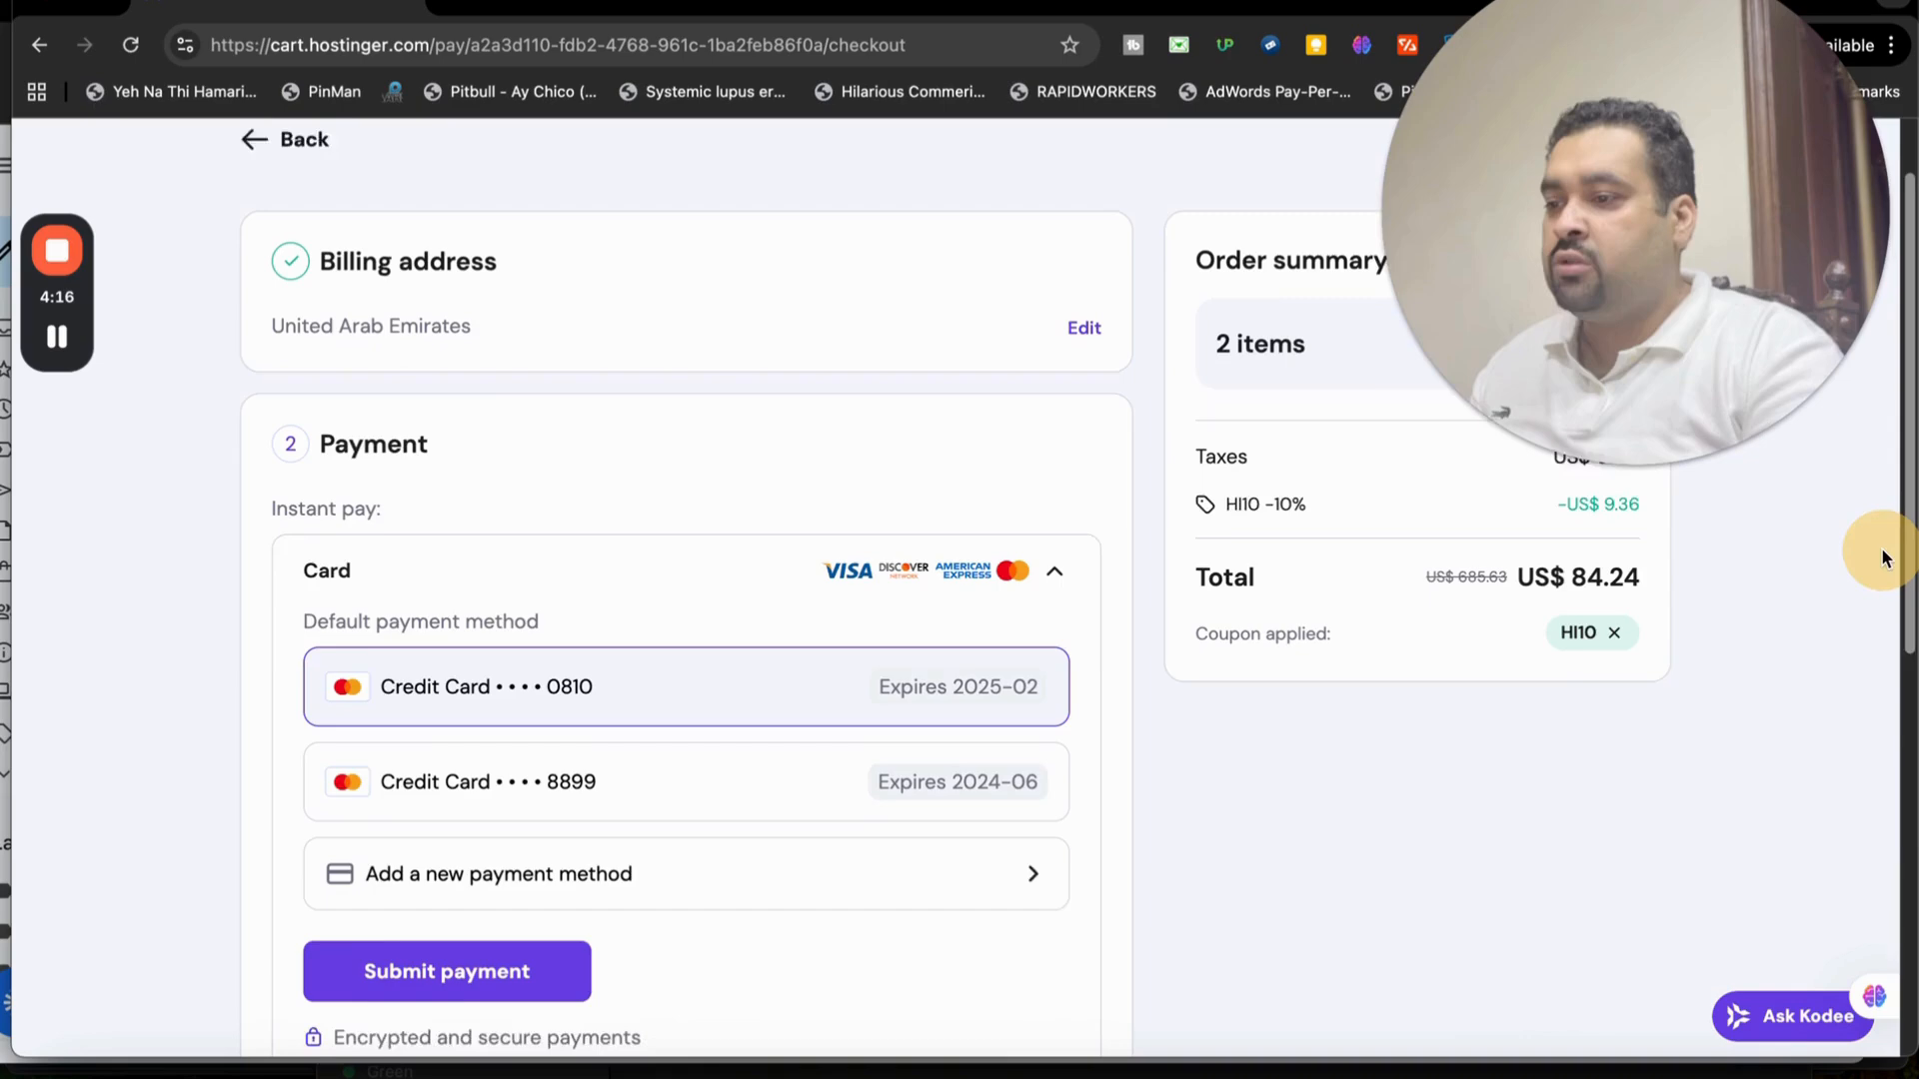